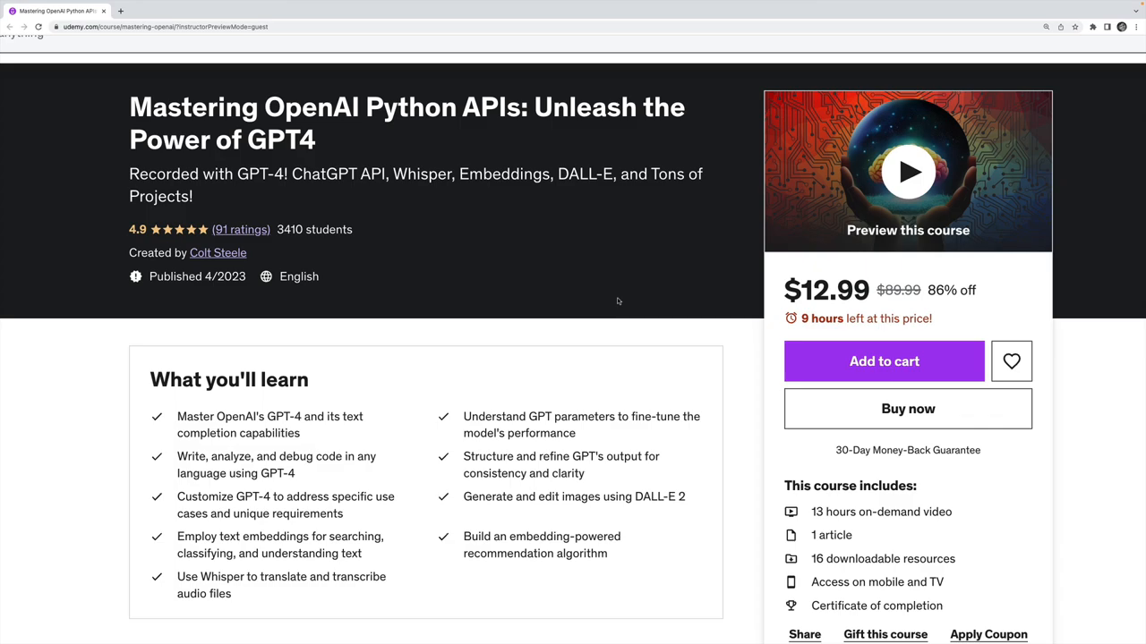
- Send the random string 'alksjdklasjdsa' as a message in a new GPT-4 chat
{"action": "left_click", "coordinate": [487, 10]}
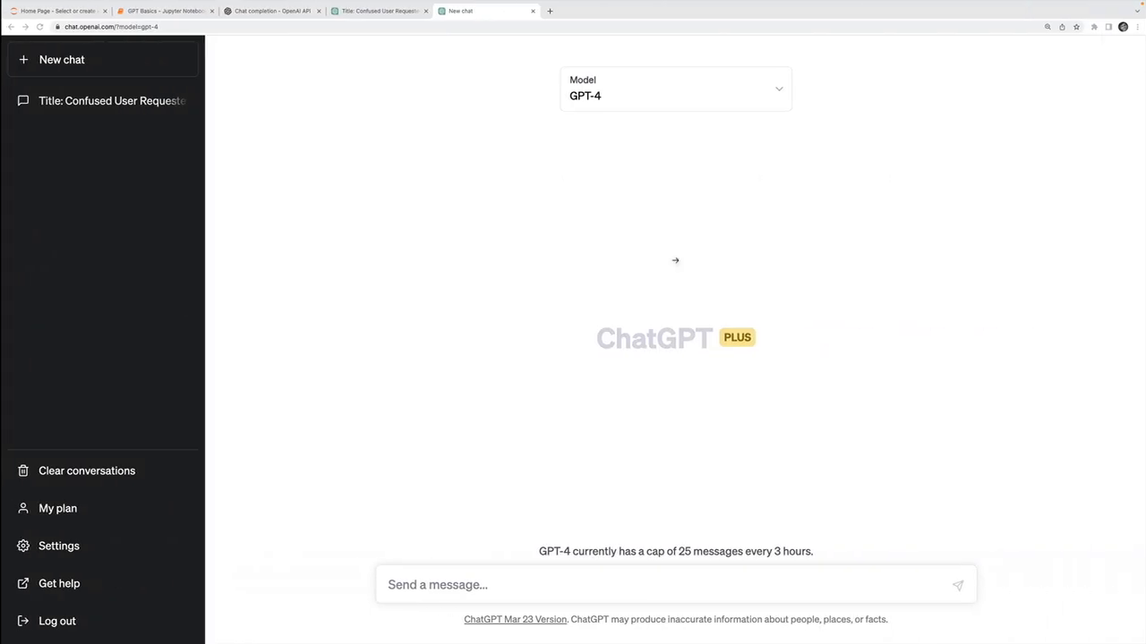
{"action": "type", "text": "alksjdklasjdsa"}
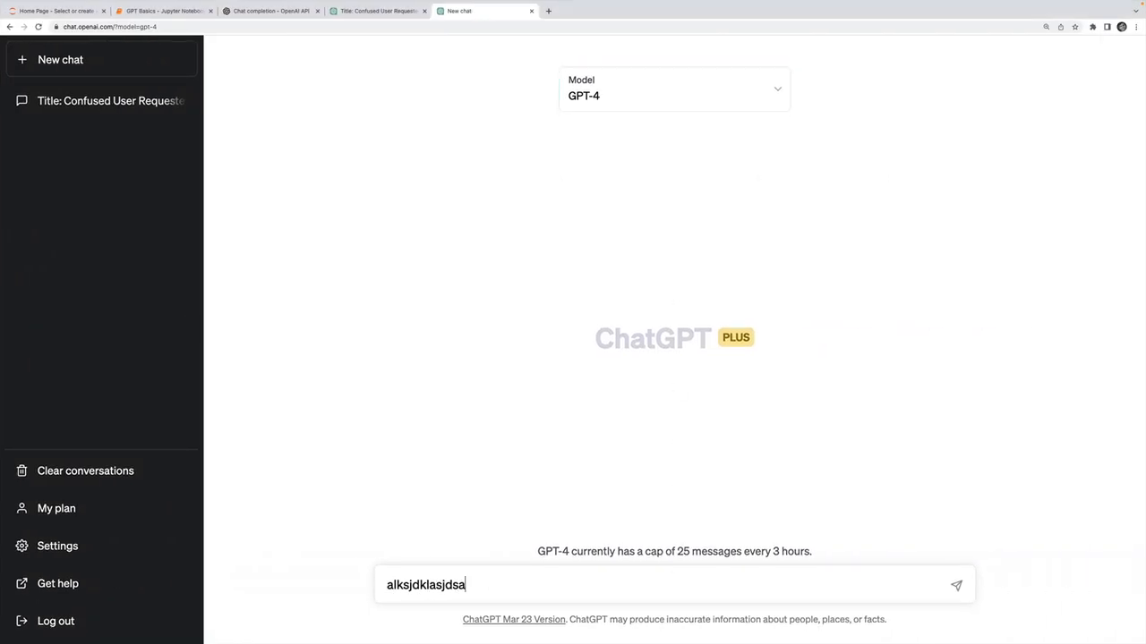
{"action": "left_click", "coordinate": [956, 585]}
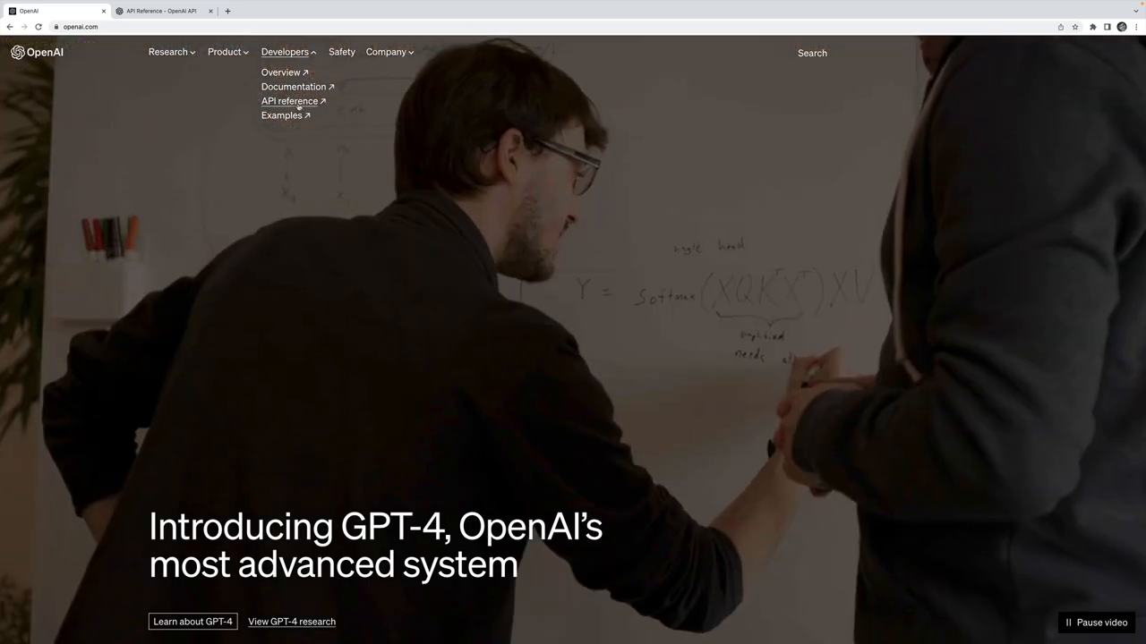
- View the OpenAI API documentation Introduction page, then return to the ChatGPT conversation
{"action": "left_click", "coordinate": [294, 86]}
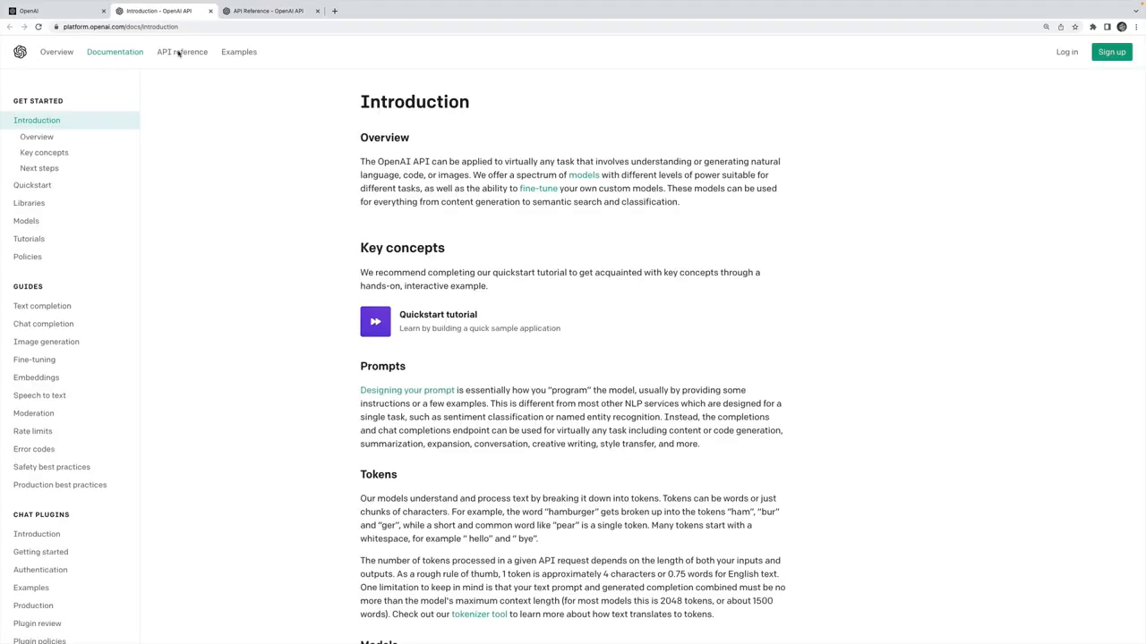
{"action": "mouse_move", "coordinate": [415, 138]}
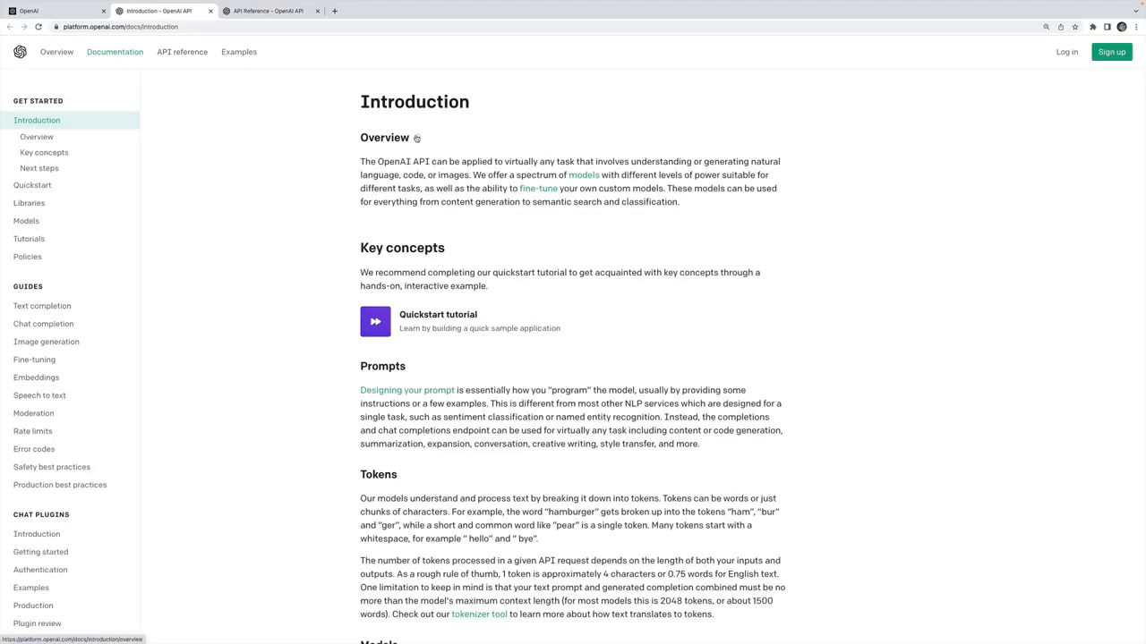
{"action": "mouse_move", "coordinate": [1114, 68]}
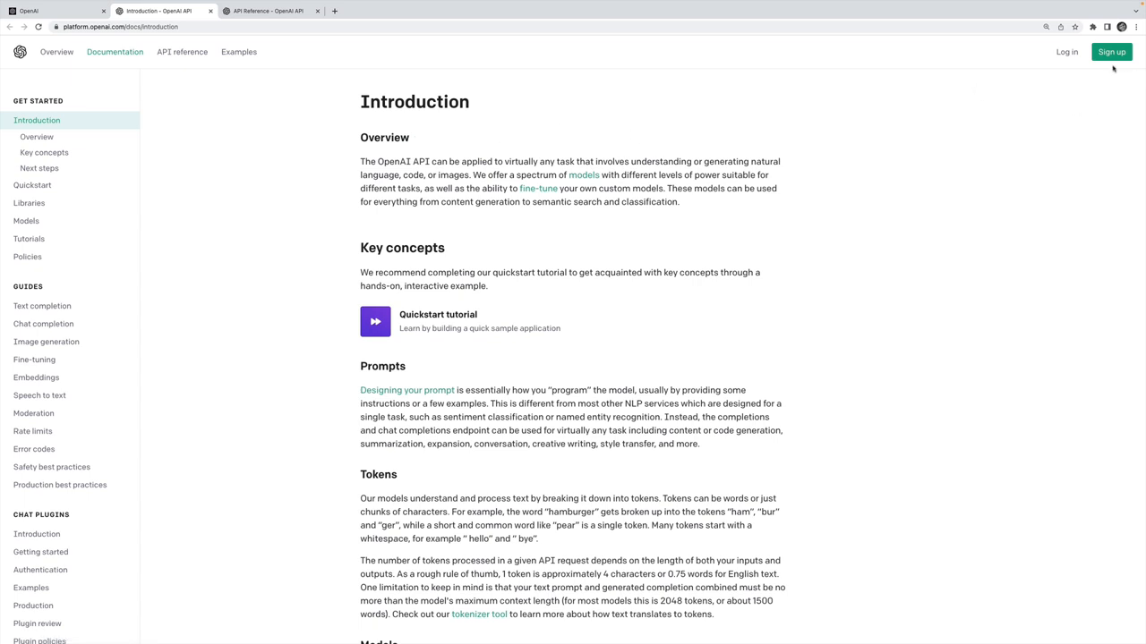
{"action": "mouse_move", "coordinate": [763, 290]}
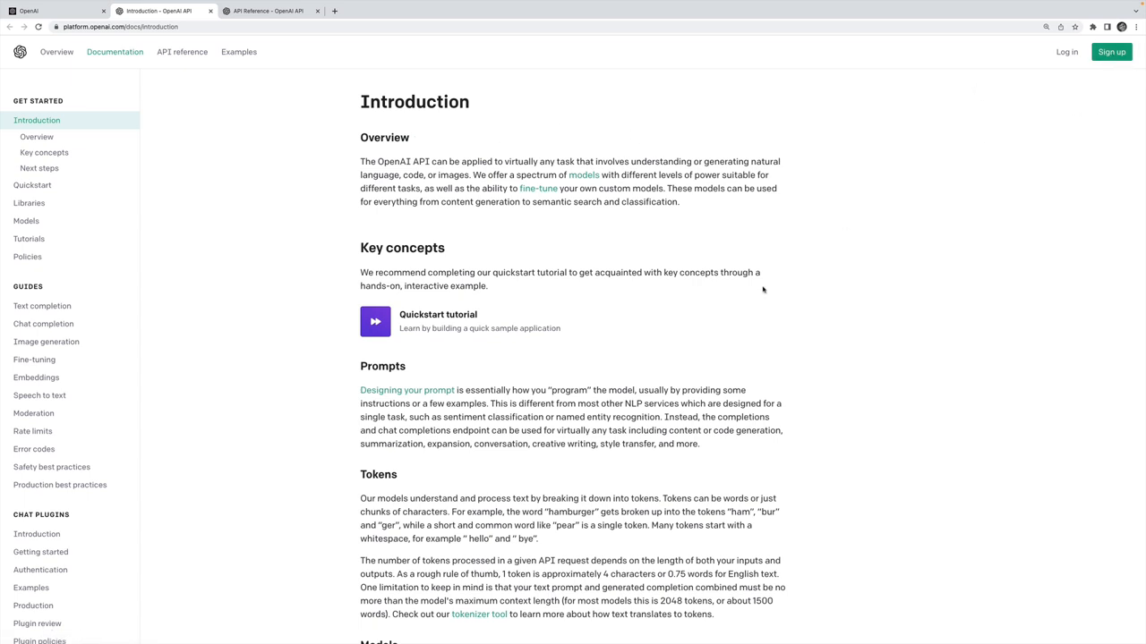
{"action": "mouse_move", "coordinate": [812, 329]}
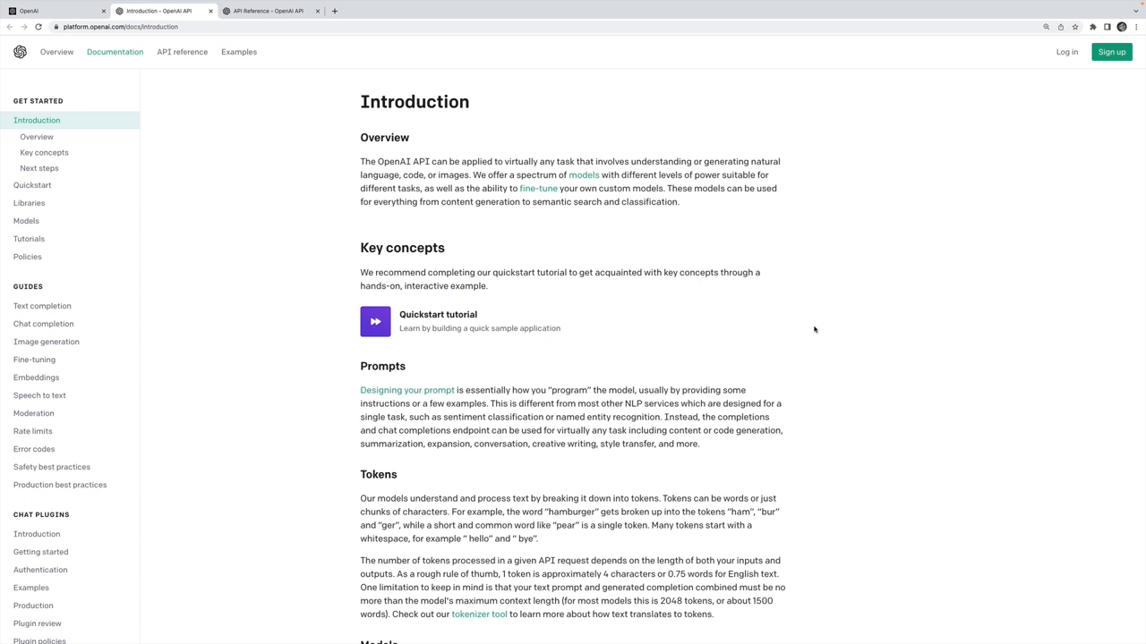
{"action": "mouse_move", "coordinate": [688, 226]}
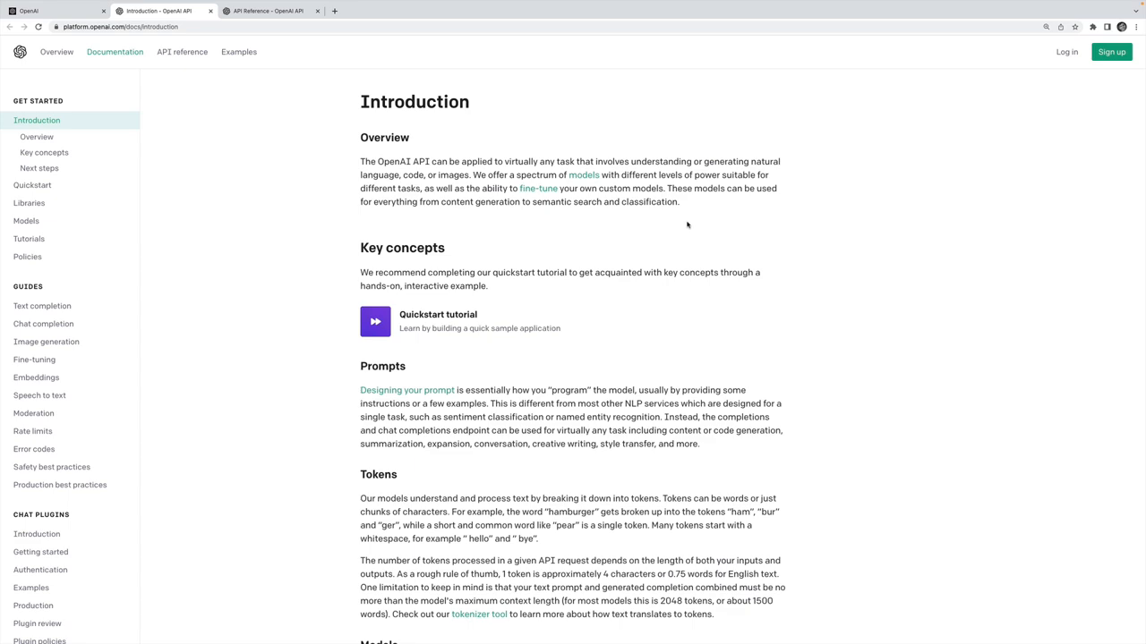
{"action": "left_click", "coordinate": [393, 11]}
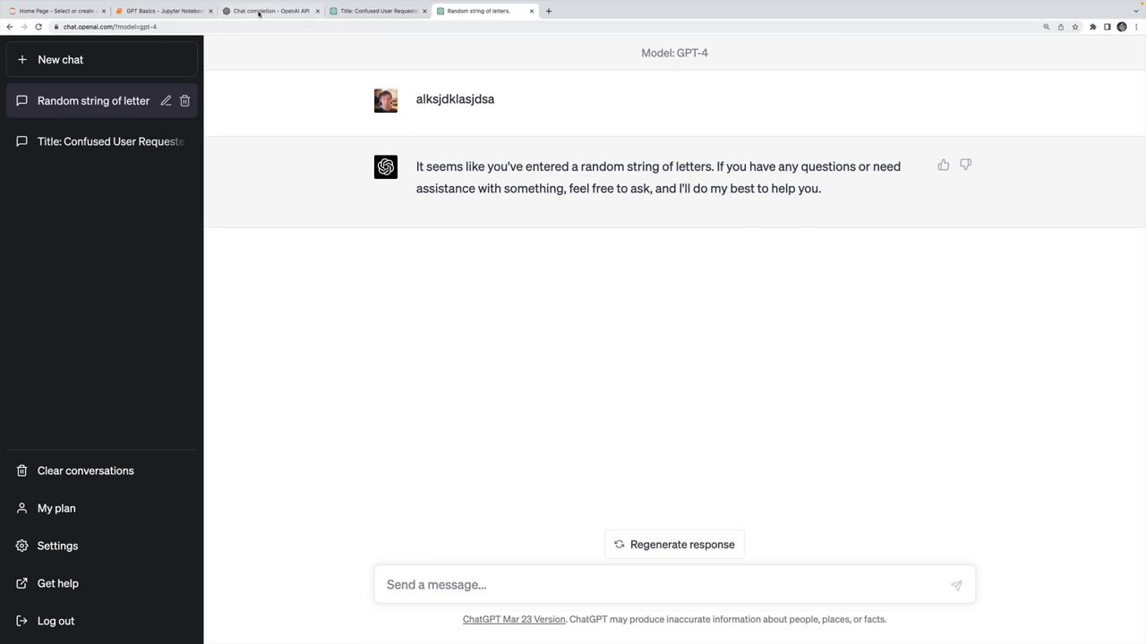
- In the GPT Basics notebook, scribble the POST chat/completions endpoint and 'pip install' in the empty cell and clear it
{"action": "left_click", "coordinate": [165, 11]}
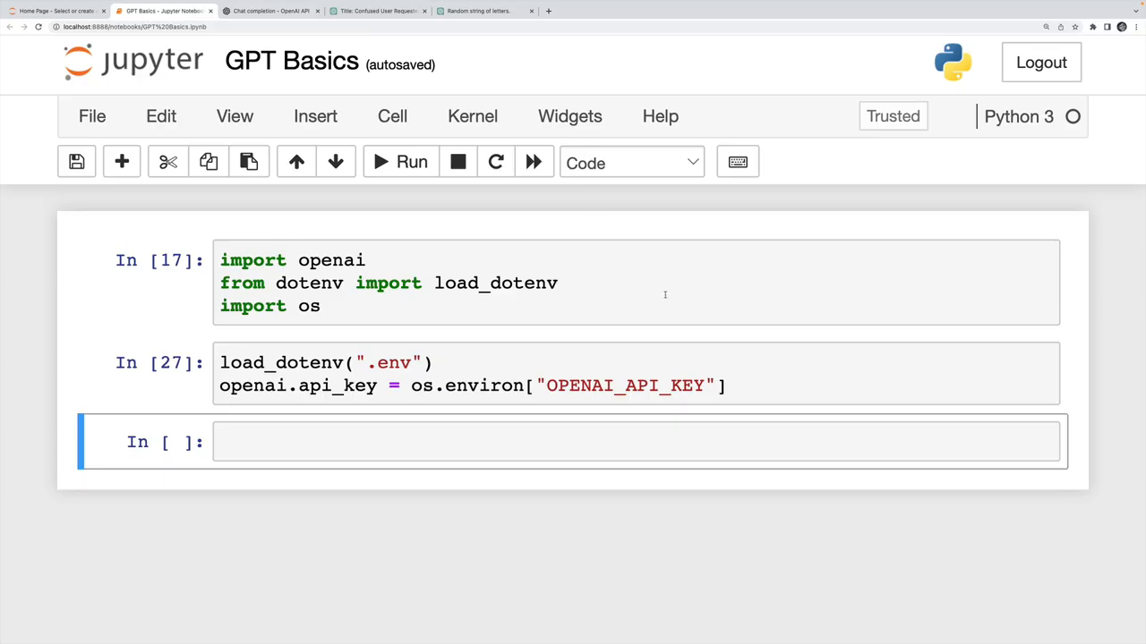
{"action": "mouse_move", "coordinate": [459, 320]}
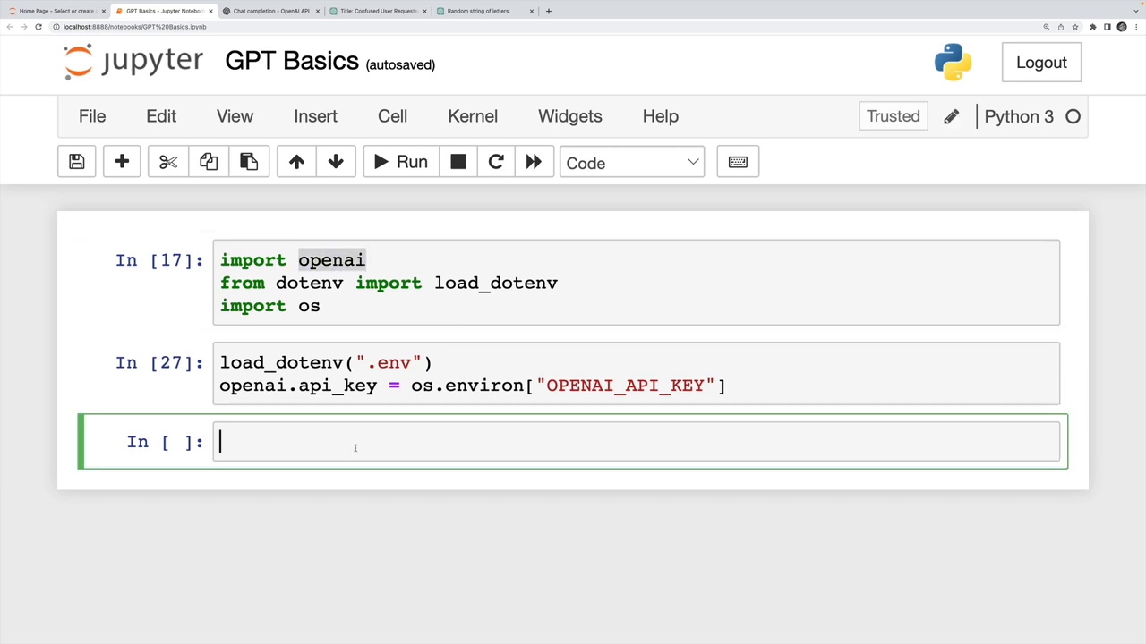
{"action": "type", "text": "POS"}
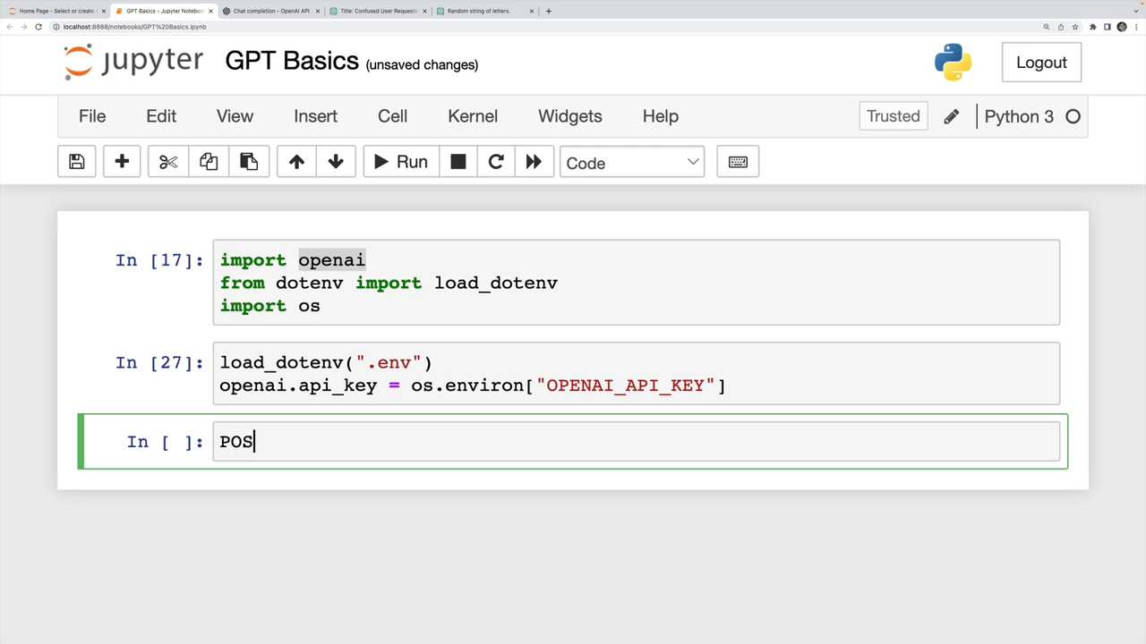
{"action": "type", "text": "T https://api.openai.com/v1/chat/completions"}
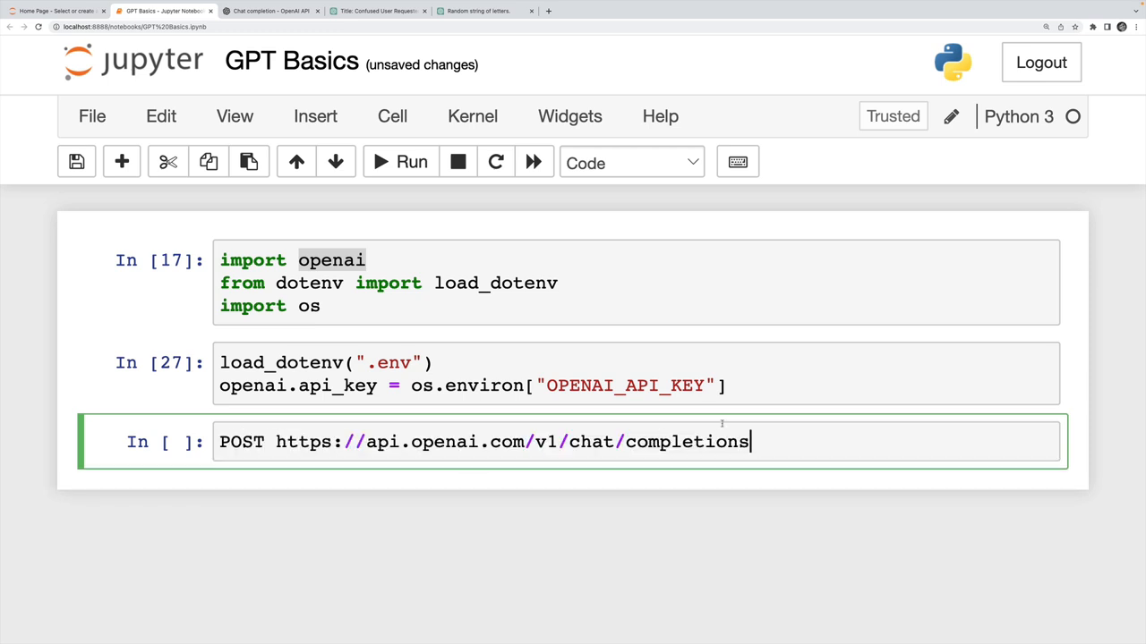
{"action": "key", "text": "ctrl+a"}
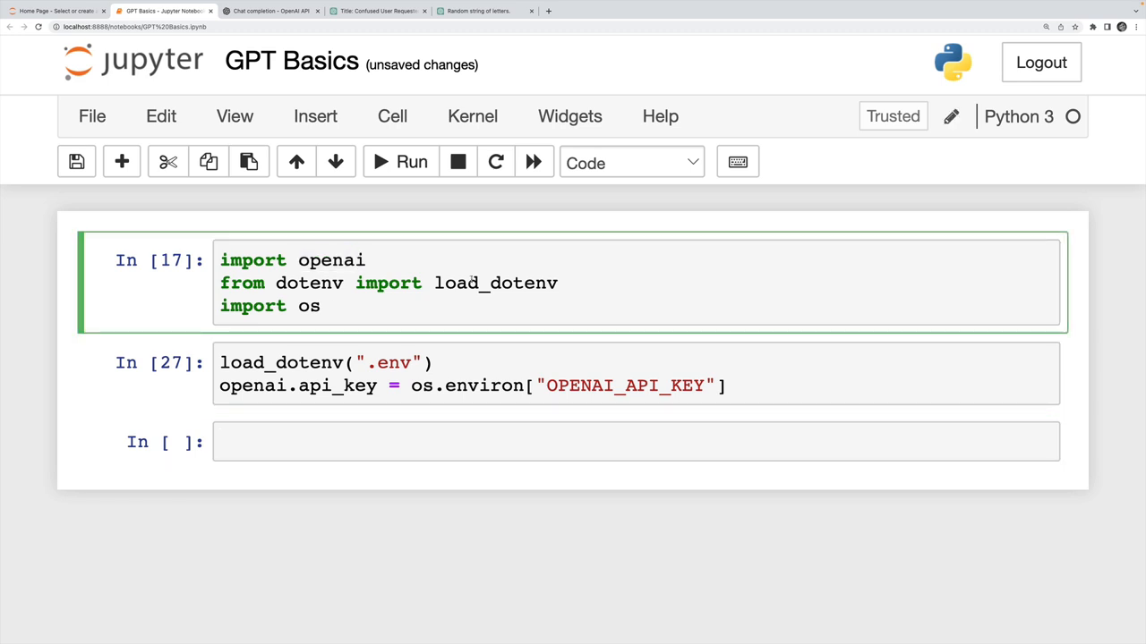
{"action": "mouse_move", "coordinate": [429, 473]}
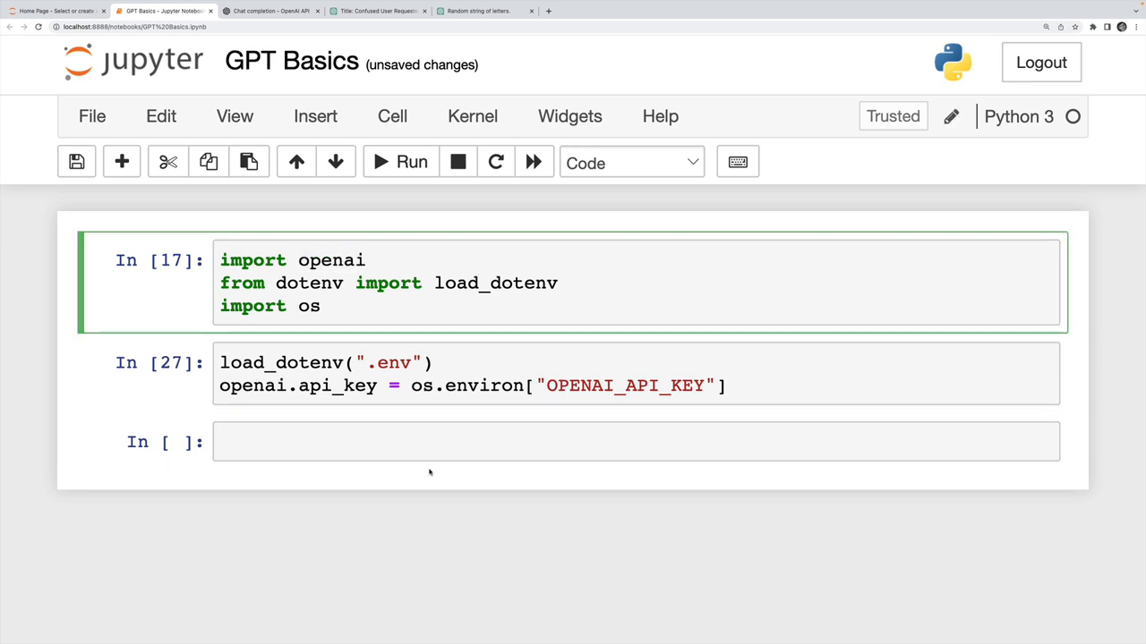
{"action": "type", "text": "pip install"}
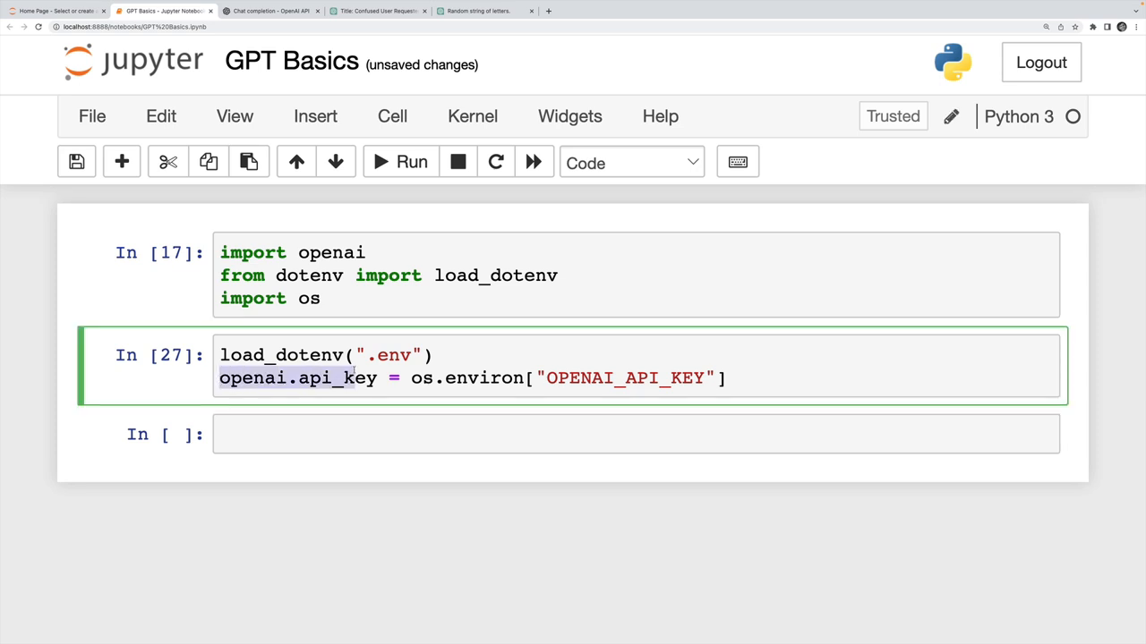
- Edit the api_key line to a dummy string, restore os.environ["OPENAI_API_KEY"], and re-run the cell
{"action": "left_click", "coordinate": [414, 377]}
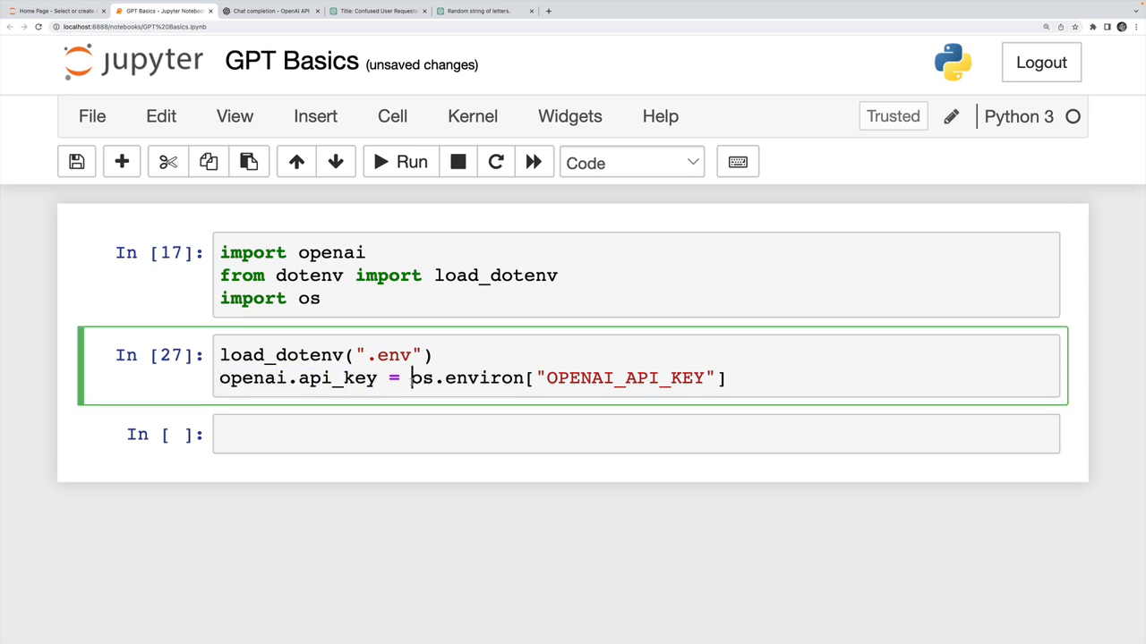
{"action": "type", "text": "\"asdjhaskdjsa\""}
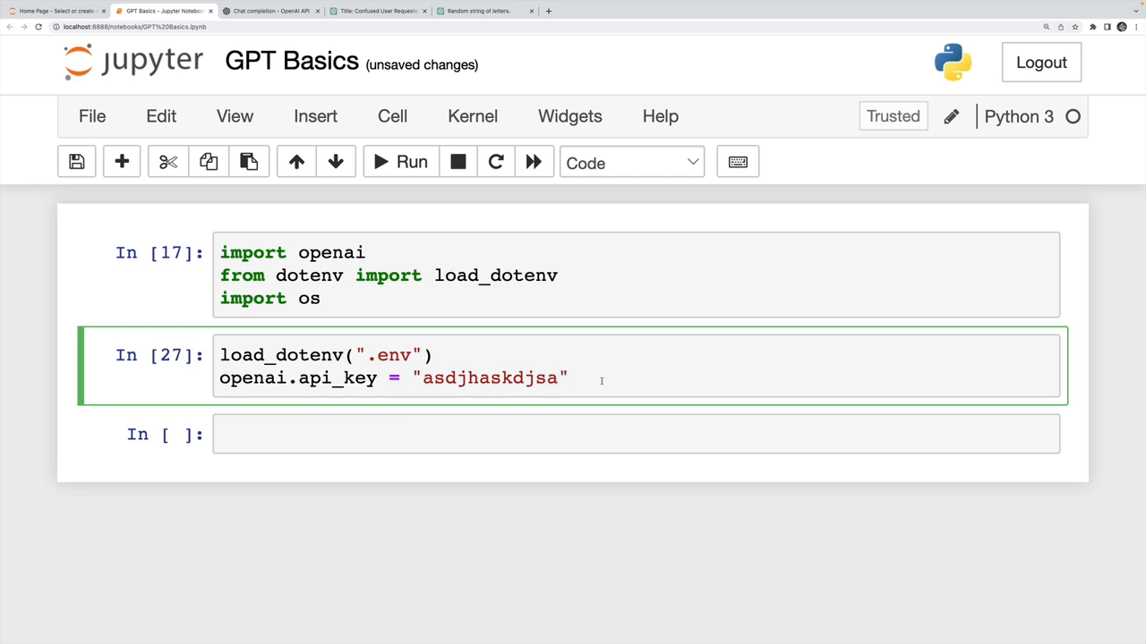
{"action": "type", "text": "os.environ[\"OPENAI_API_KEY\"]"}
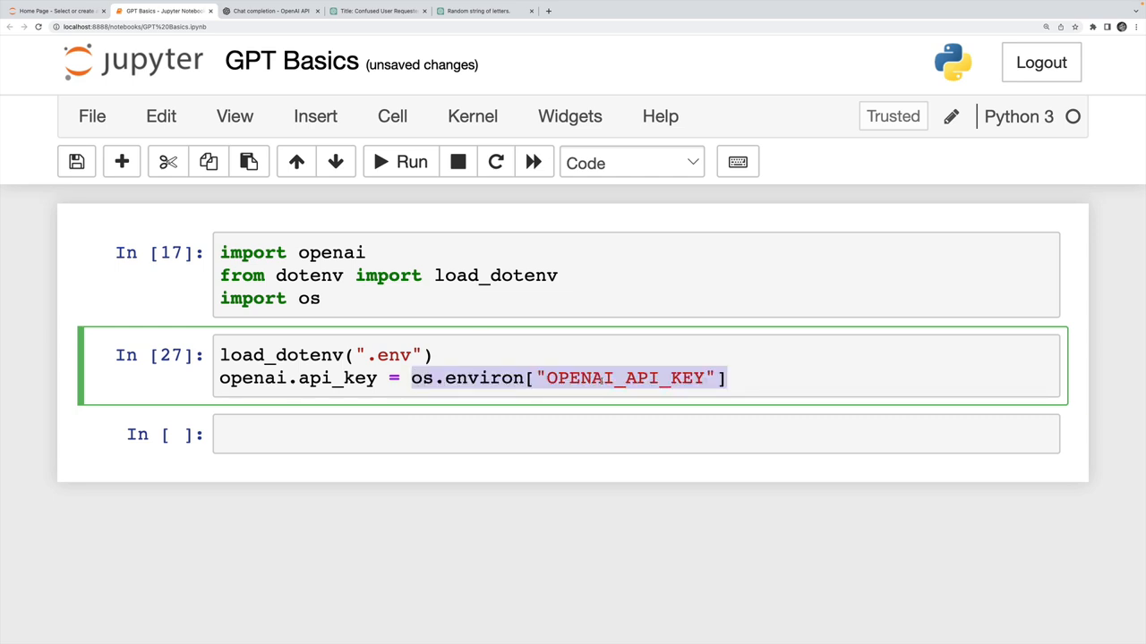
{"action": "left_click", "coordinate": [480, 378]}
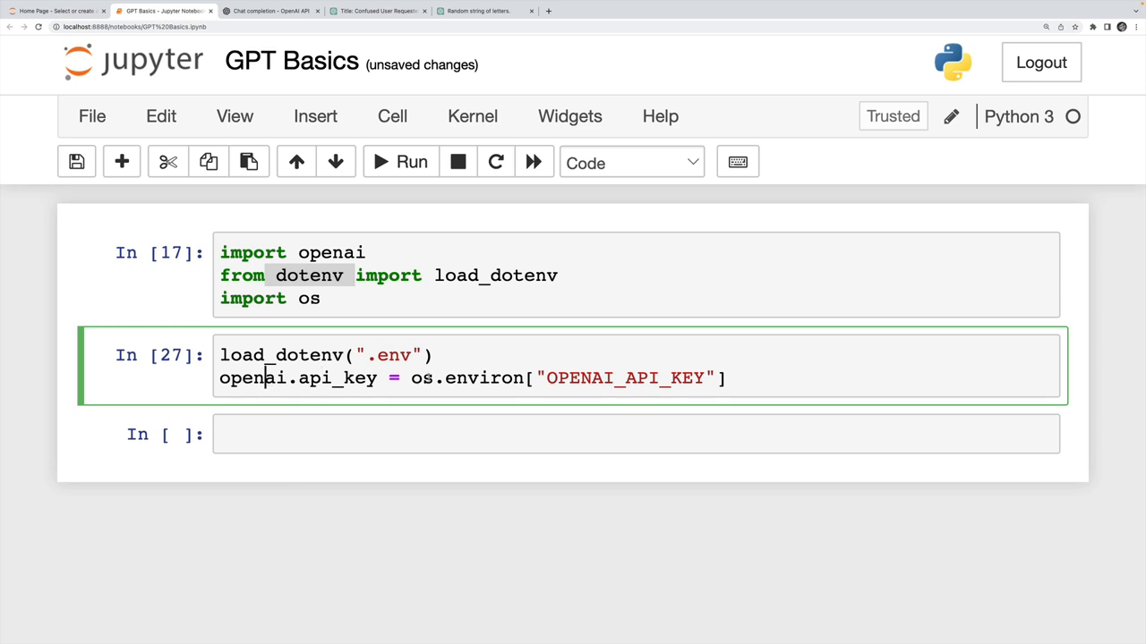
{"action": "left_click", "coordinate": [731, 378]}
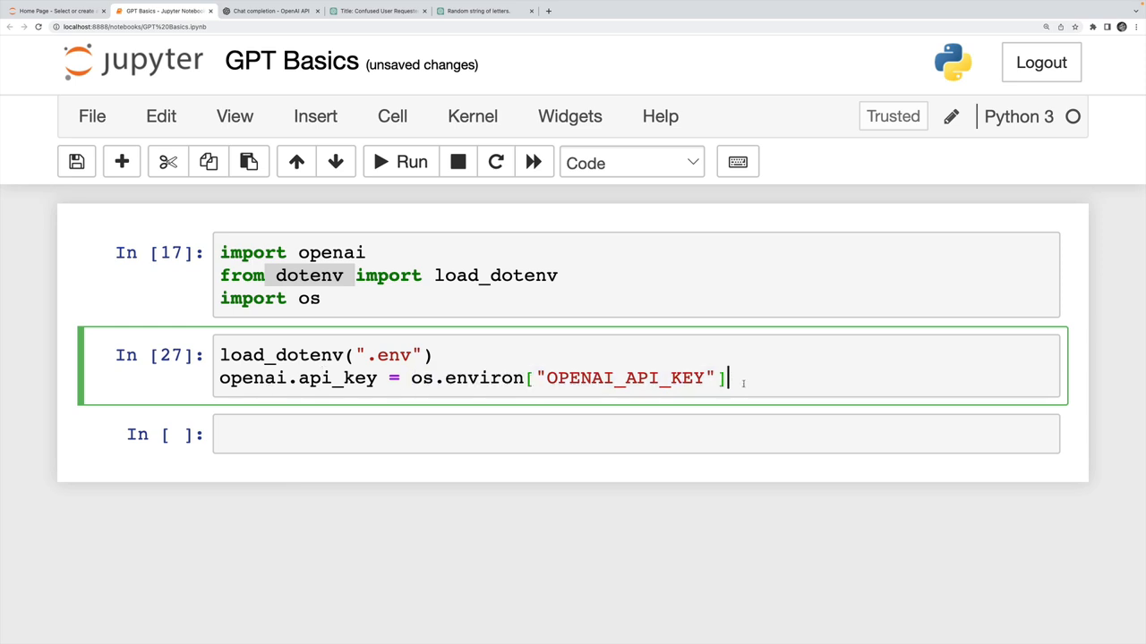
{"action": "left_click", "coordinate": [412, 161]}
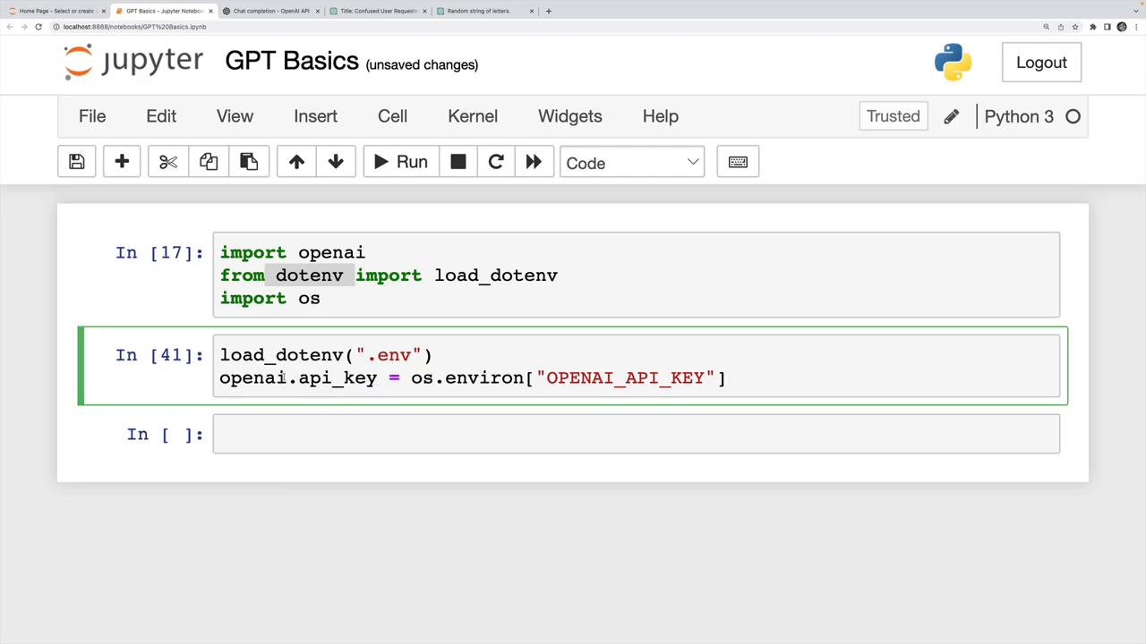
{"action": "left_click", "coordinate": [272, 11]}
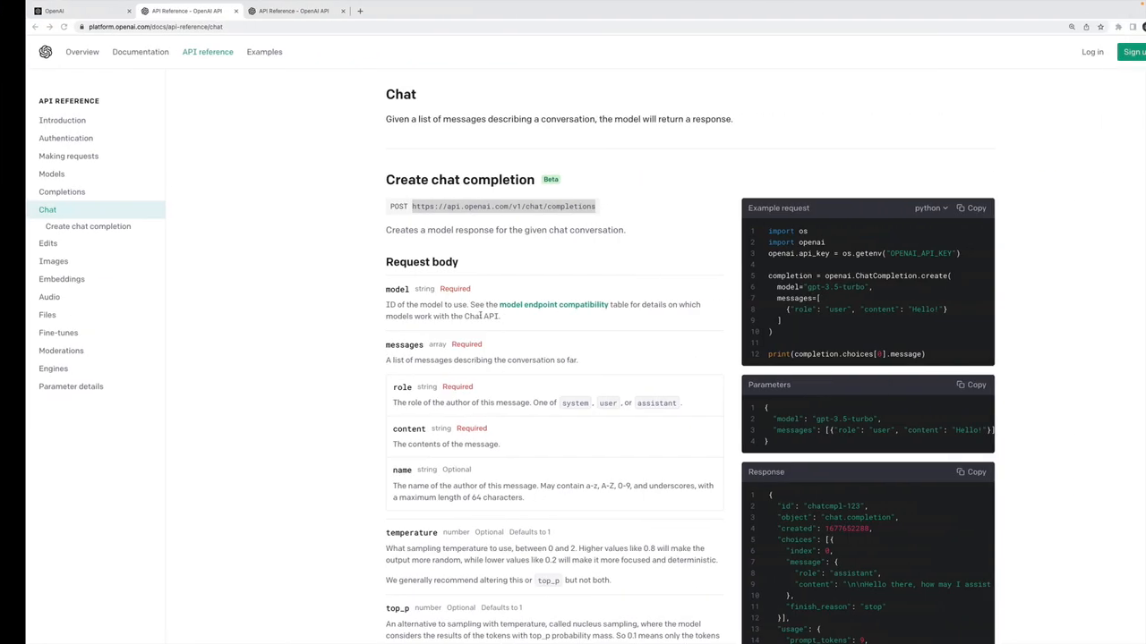
- Browse the Create chat completion API reference and its Python example request
{"action": "left_click", "coordinate": [61, 192]}
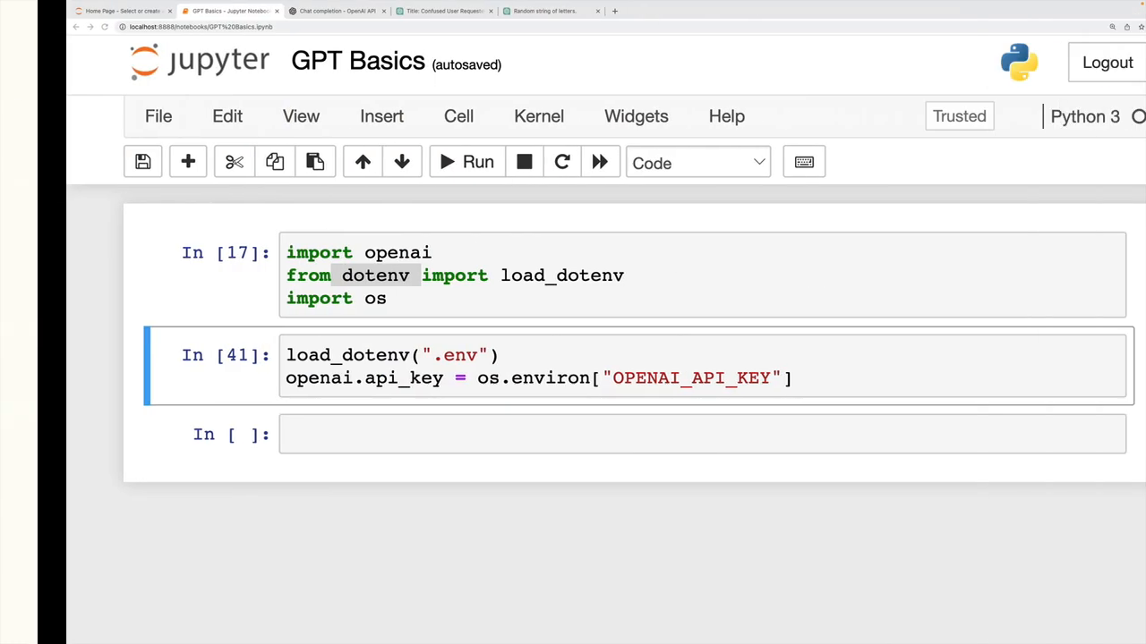
- Write openai.ChatCompletion.create(model="gpt-3.5-turbo", ...), changing the model from gpt-4
{"action": "type", "text": "openai"}
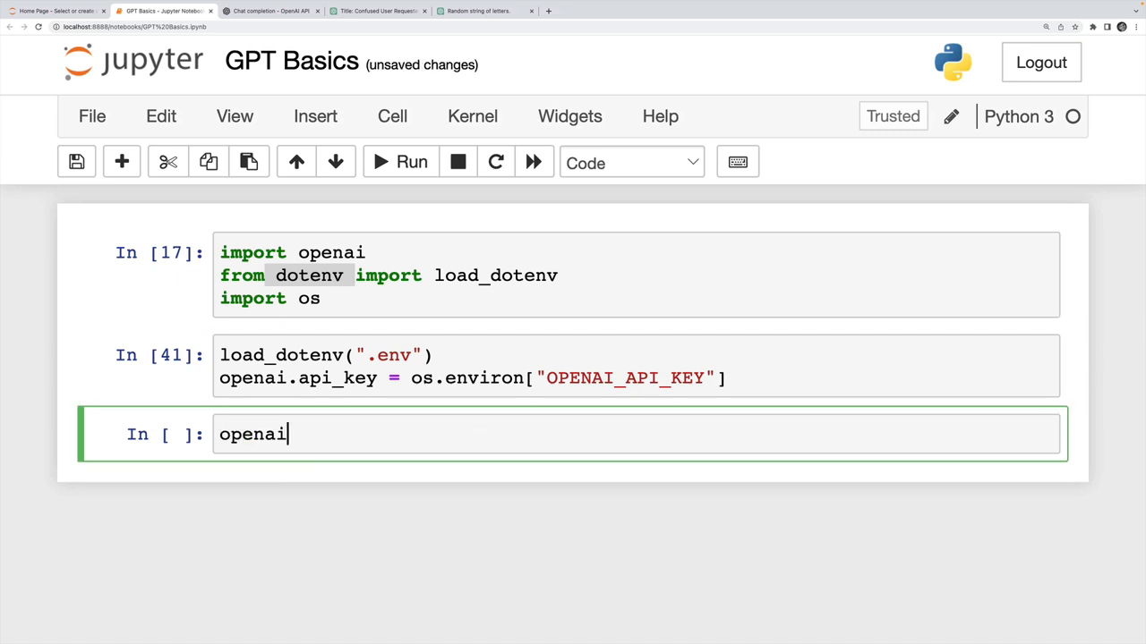
{"action": "type", "text": ".Chat"}
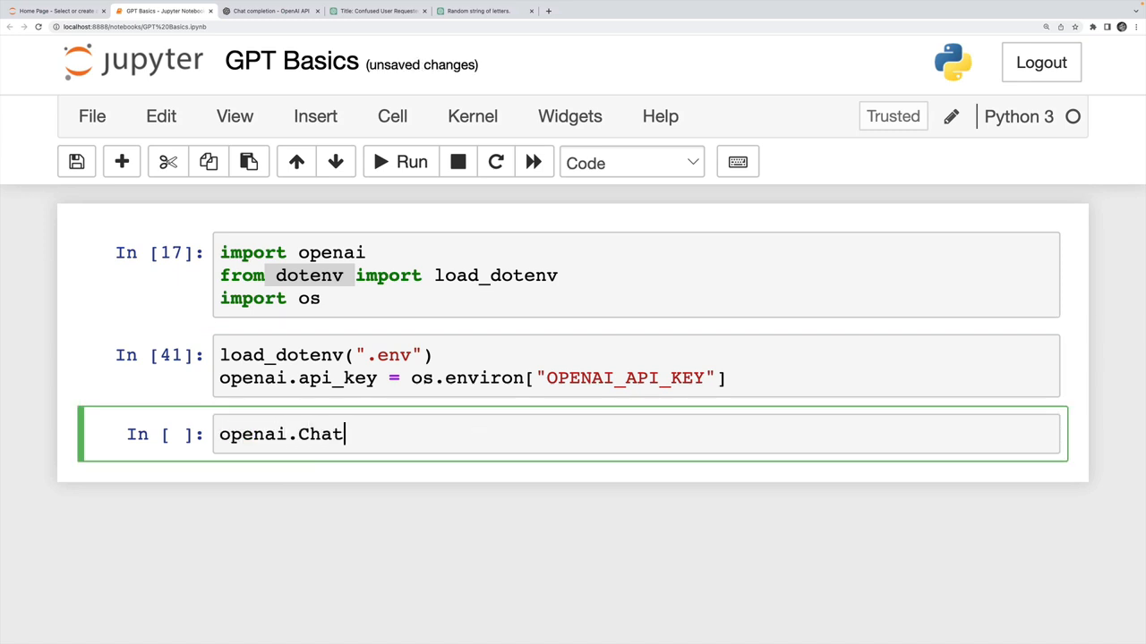
{"action": "type", "text": "Completion.create"}
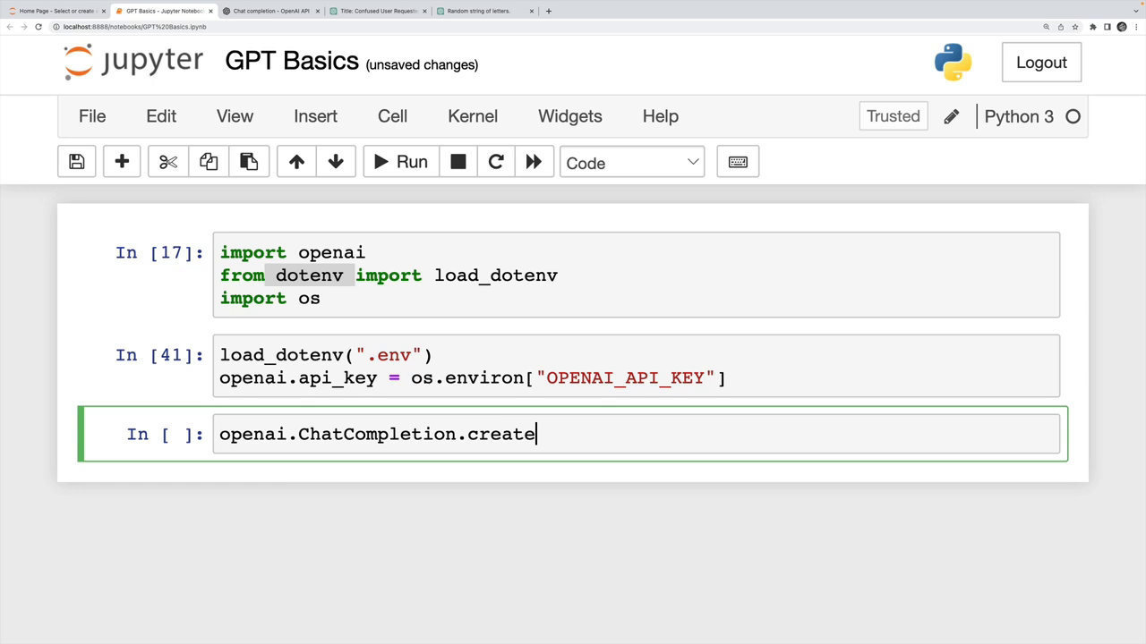
{"action": "type", "text": "("}
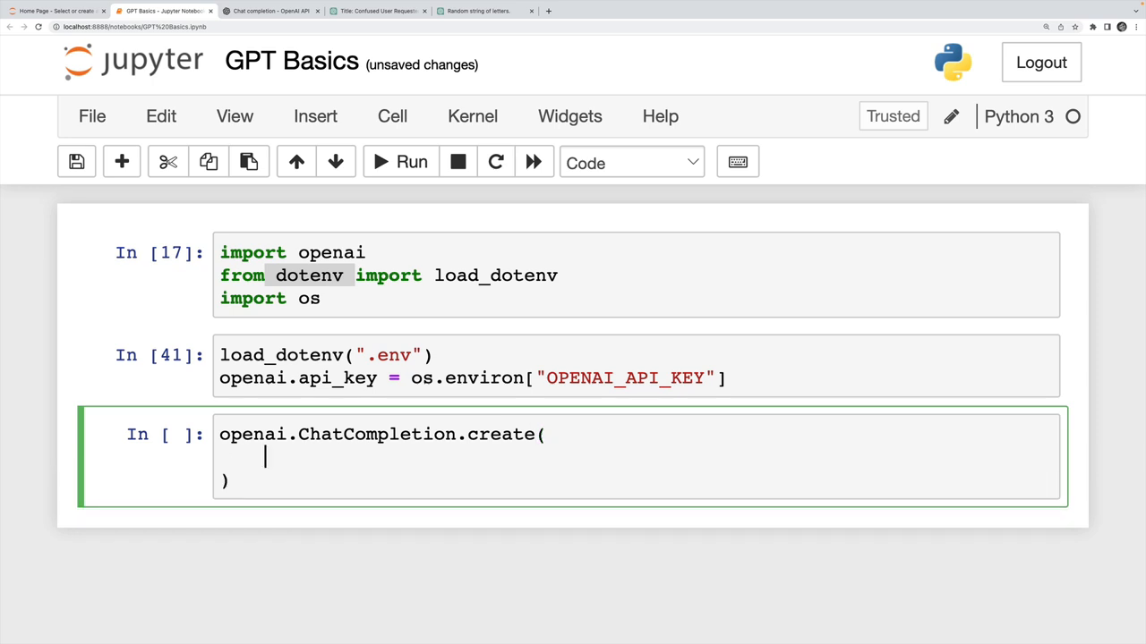
{"action": "type", "text": "model=\"\""}
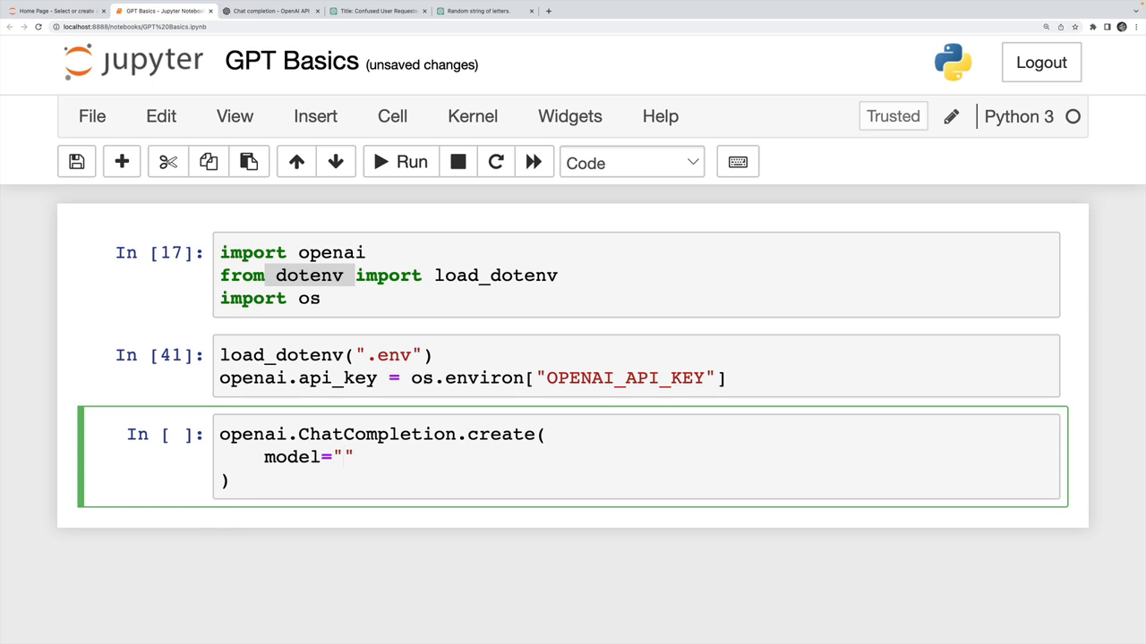
{"action": "type", "text": "gpt-"}
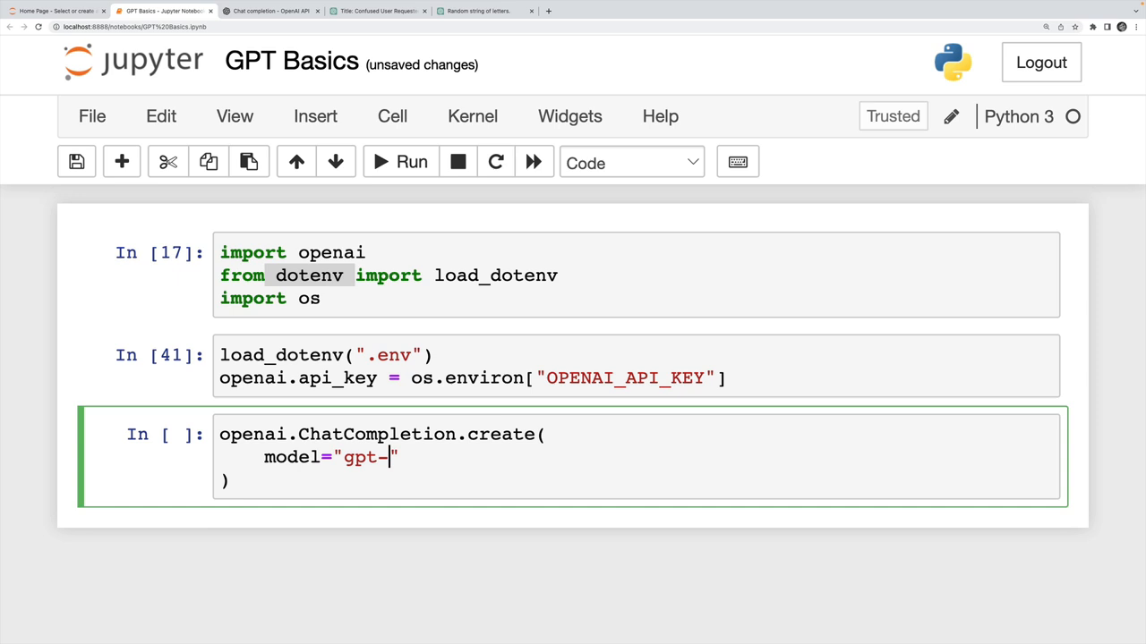
{"action": "type", "text": "4"}
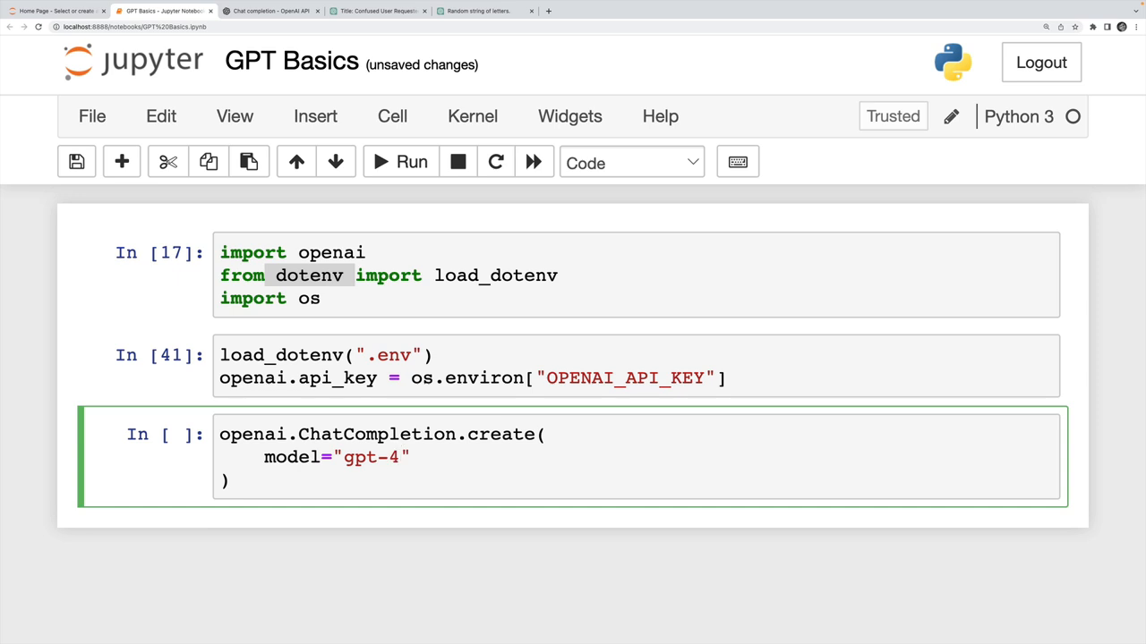
{"action": "key", "text": "Backspace"}
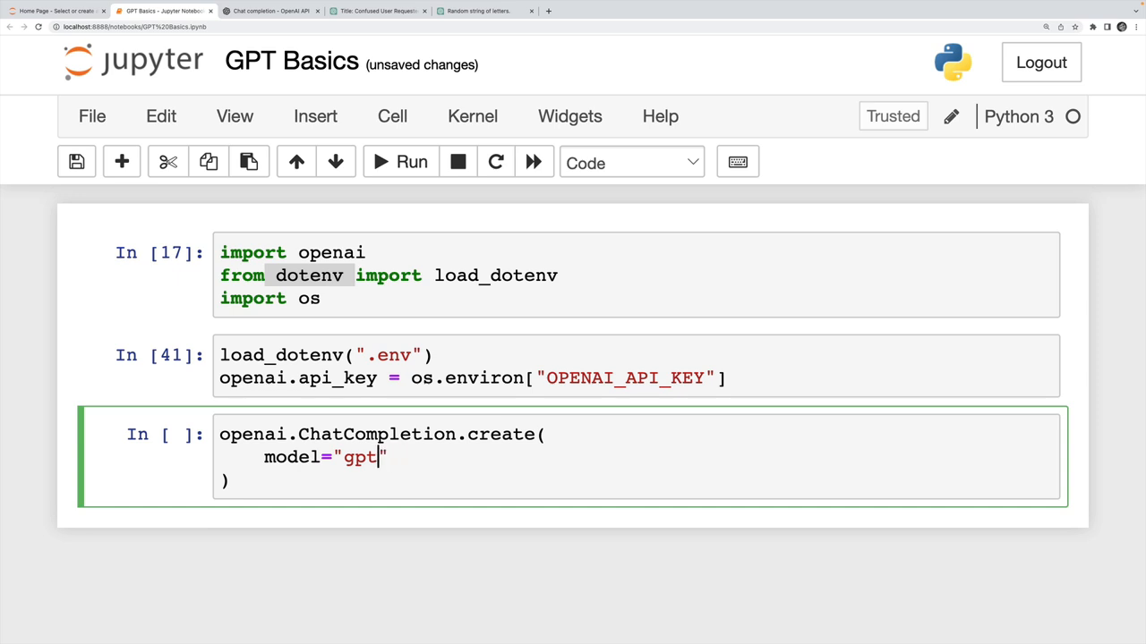
{"action": "type", "text": "-3.5-"}
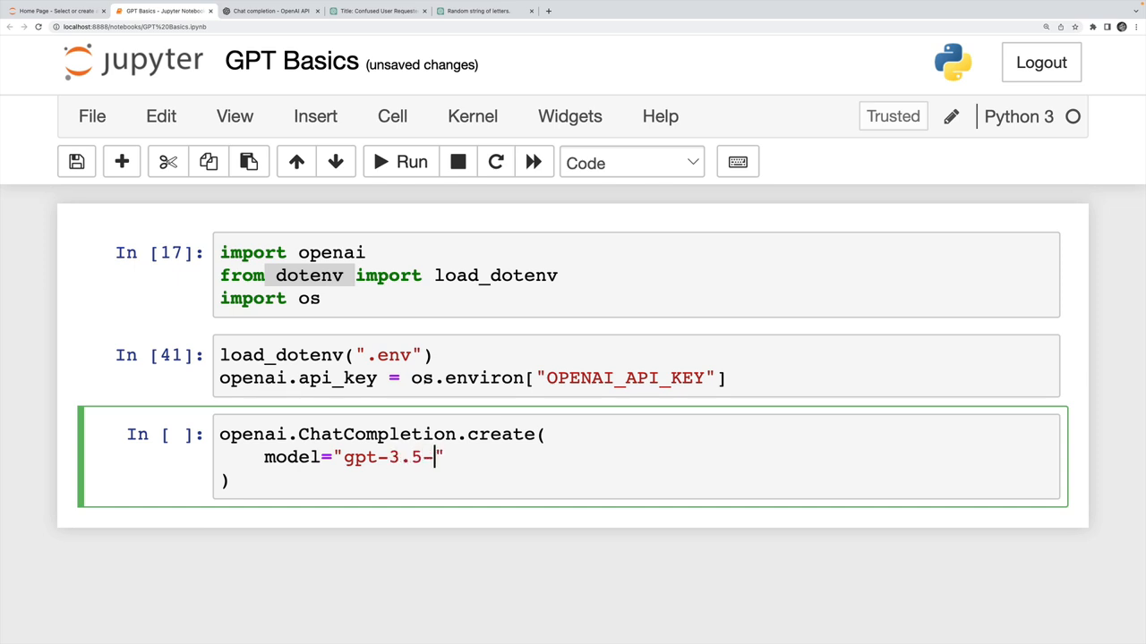
{"action": "type", "text": "turbo"}
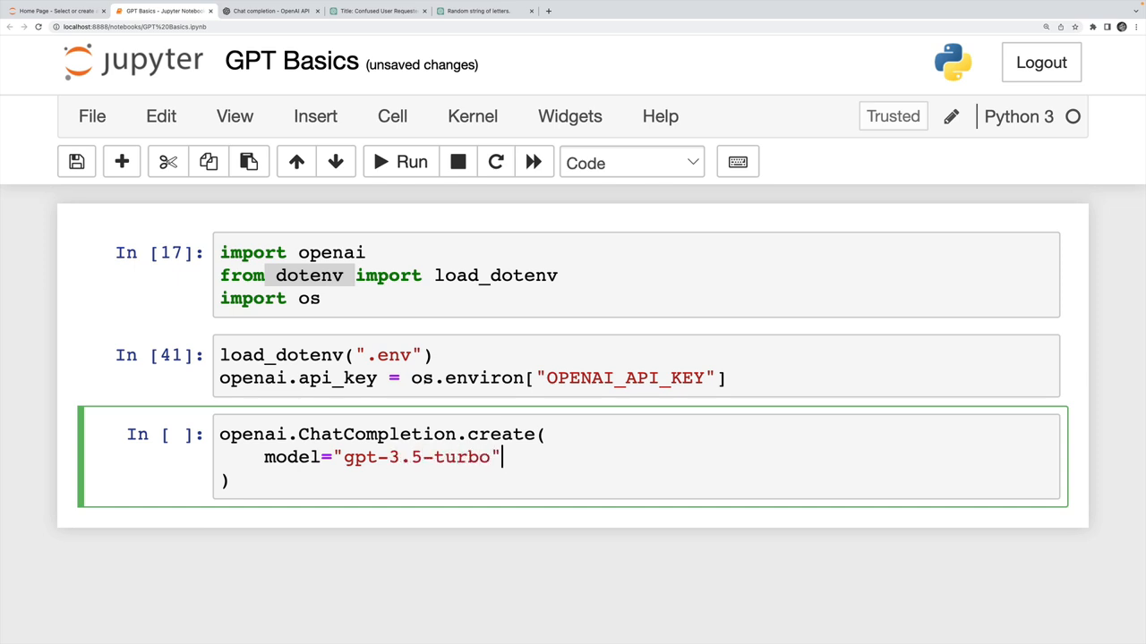
{"action": "type", "text": ","}
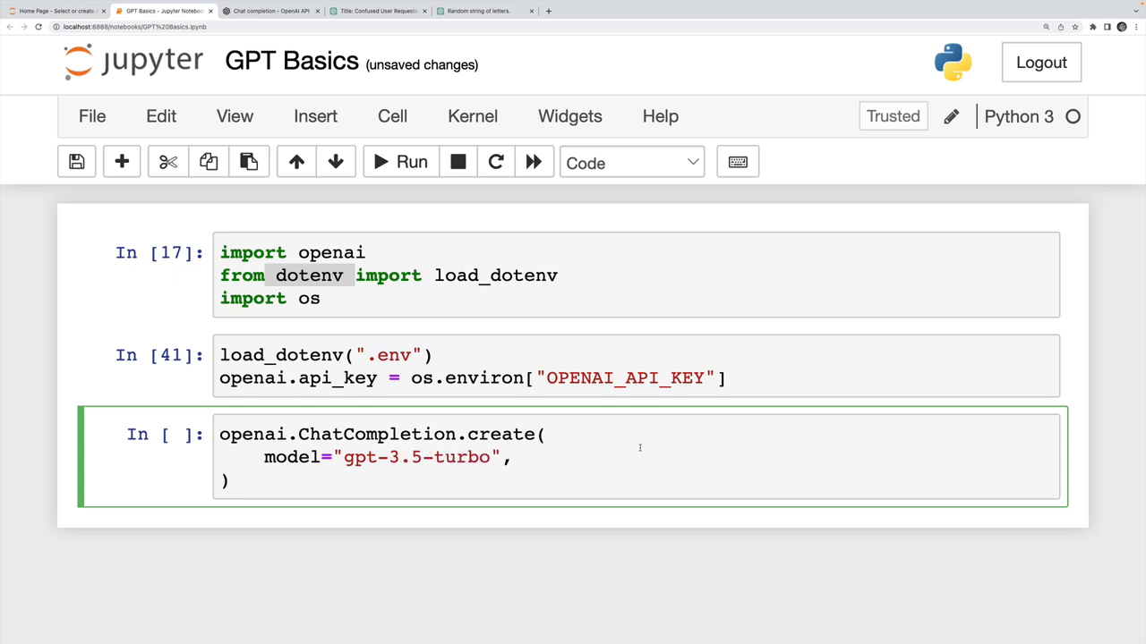
- Add a messages list with a user prompt asking for a Python function to convert f to c, assigned to res
{"action": "left_click", "coordinate": [512, 458]}
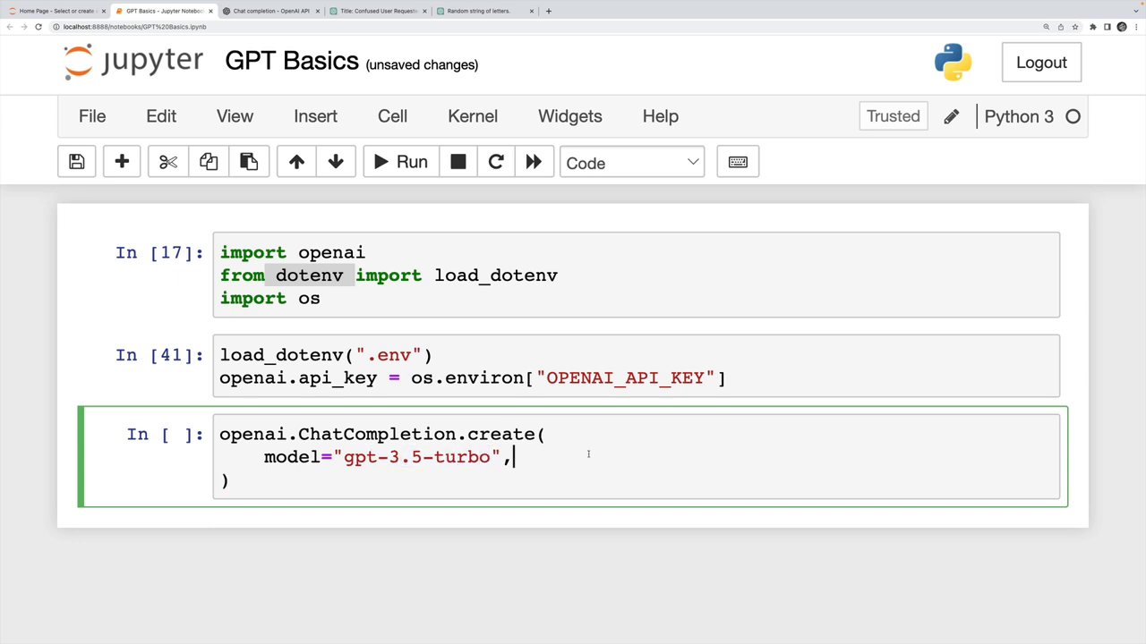
{"action": "scroll", "scroll_direction": "down", "scroll_amount": 3}
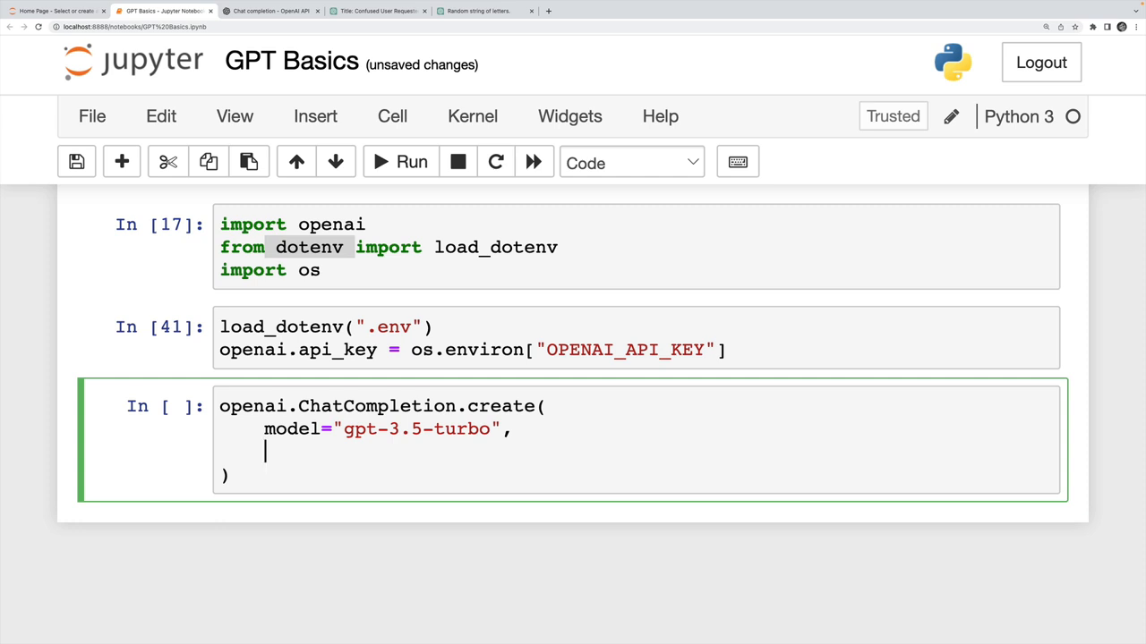
{"action": "type", "text": "messages="}
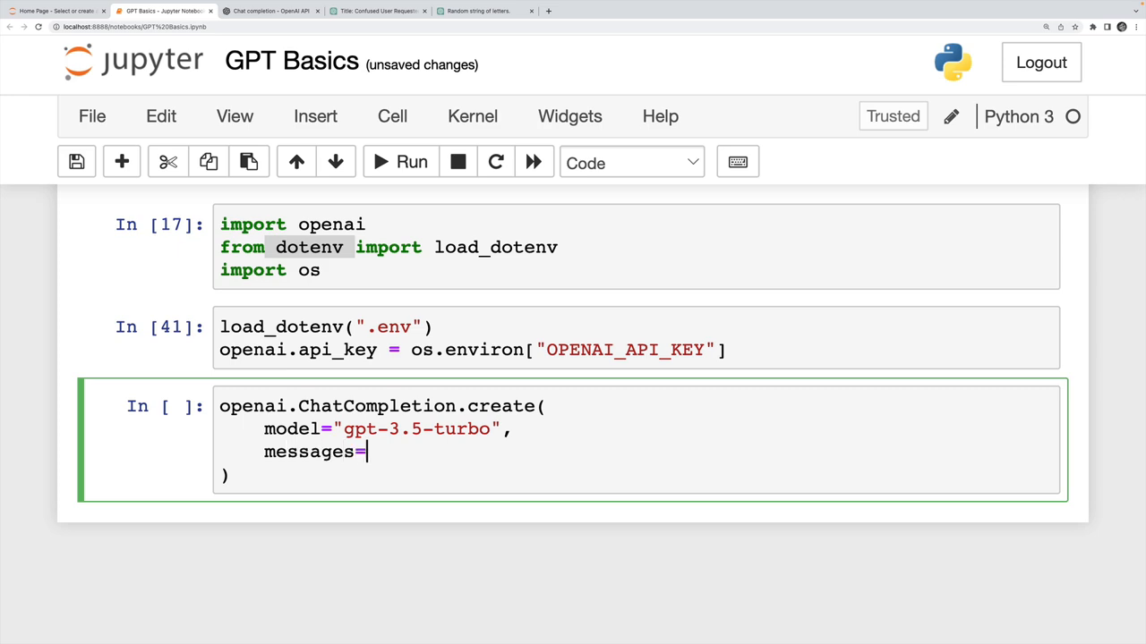
{"action": "type", "text": "[]"}
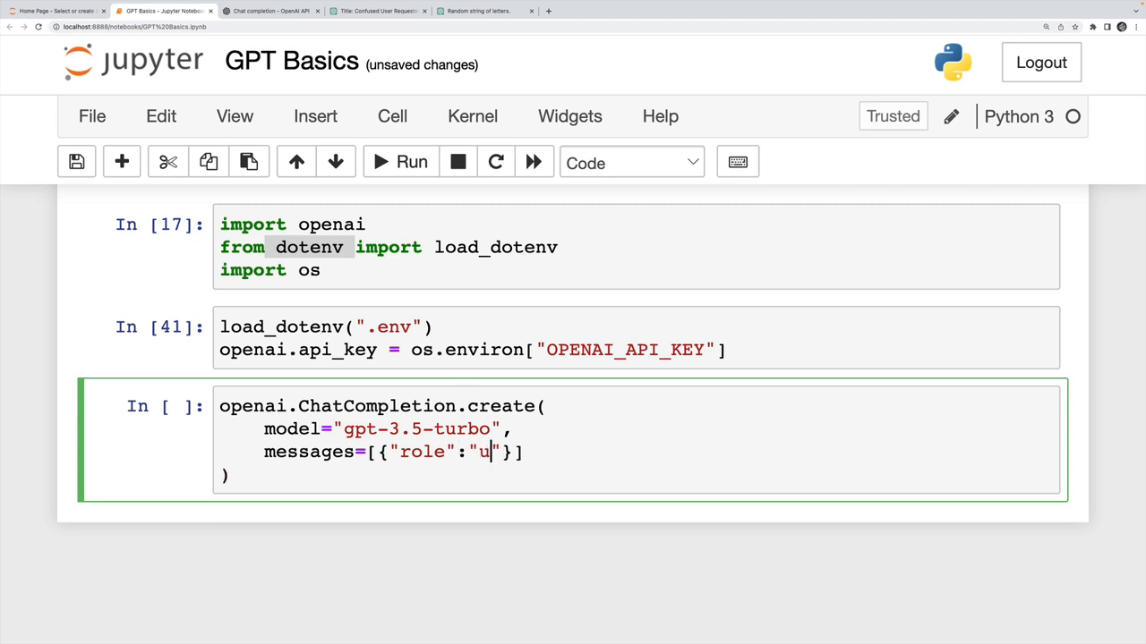
{"action": "type", "text": "ser\", \"content\": \"write a"}
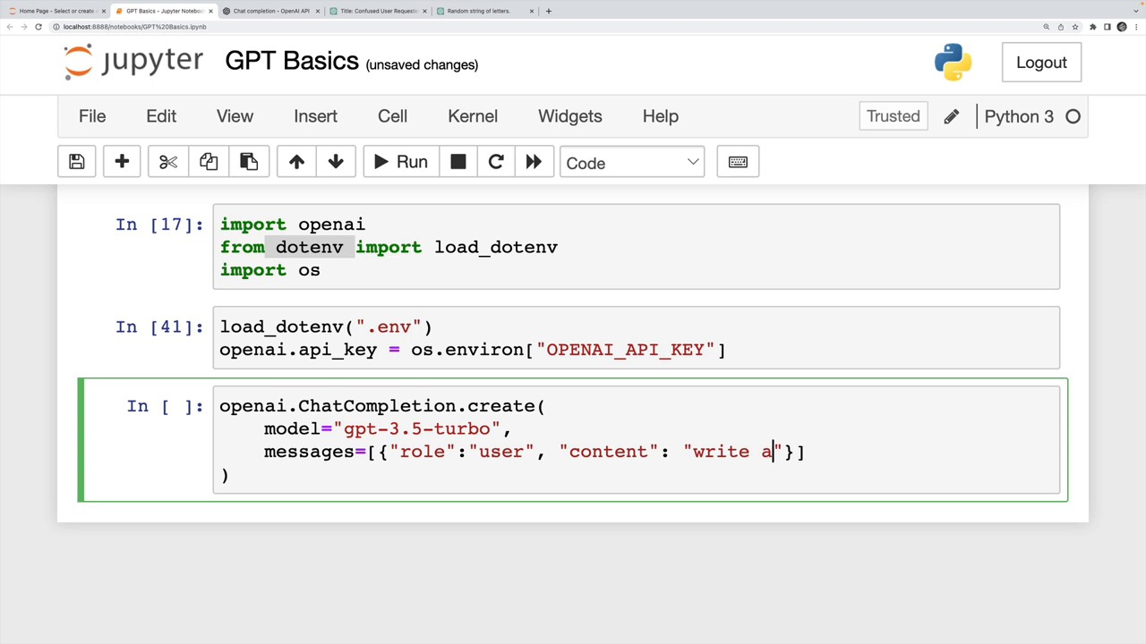
{"action": "type", "text": "python function"}
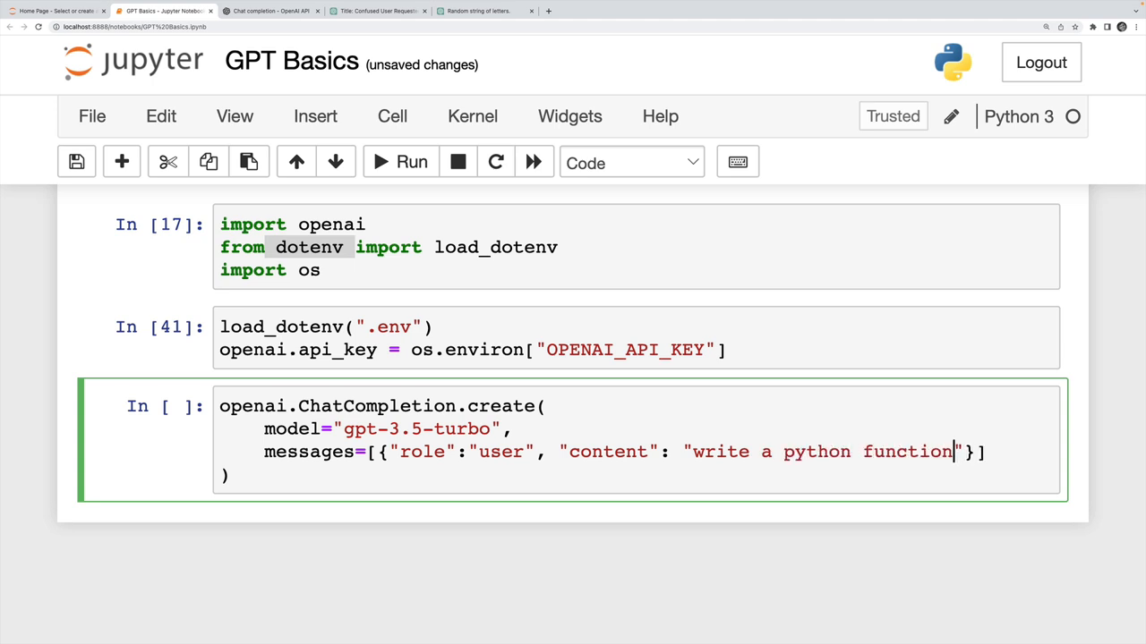
{"action": "type", "text": "to convert f"}
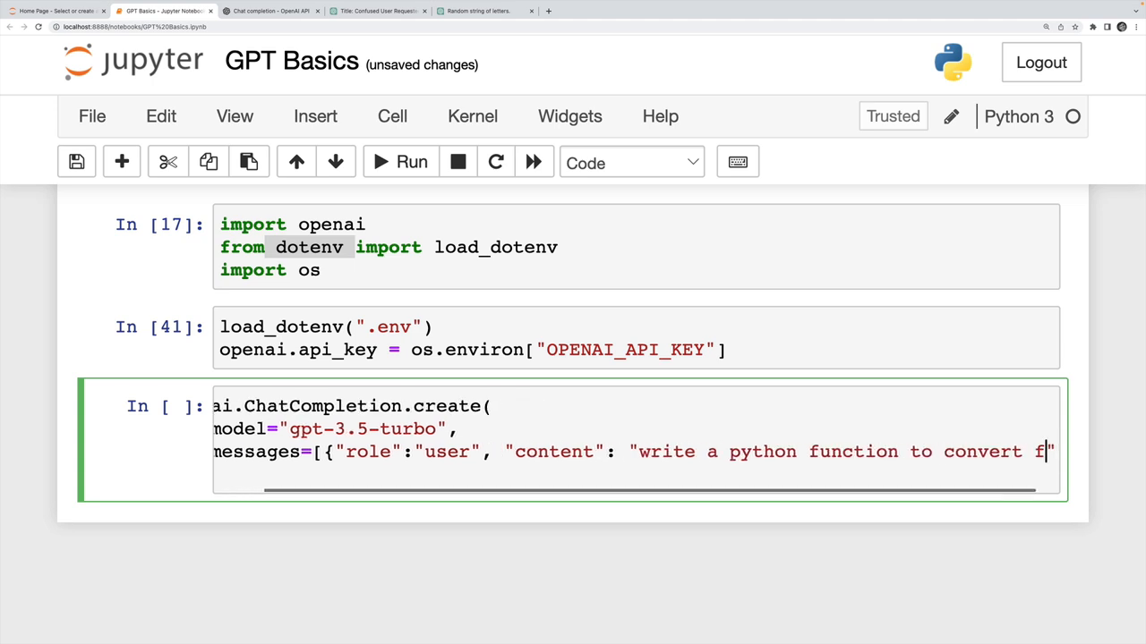
{"action": "type", "text": "to c"}
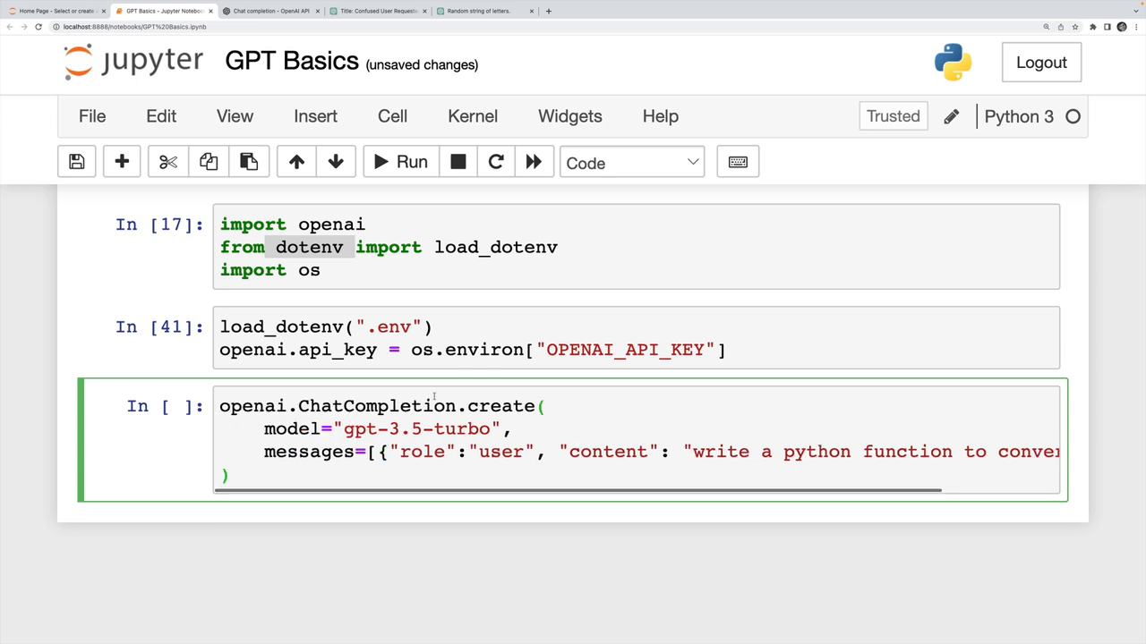
{"action": "type", "text": "res"}
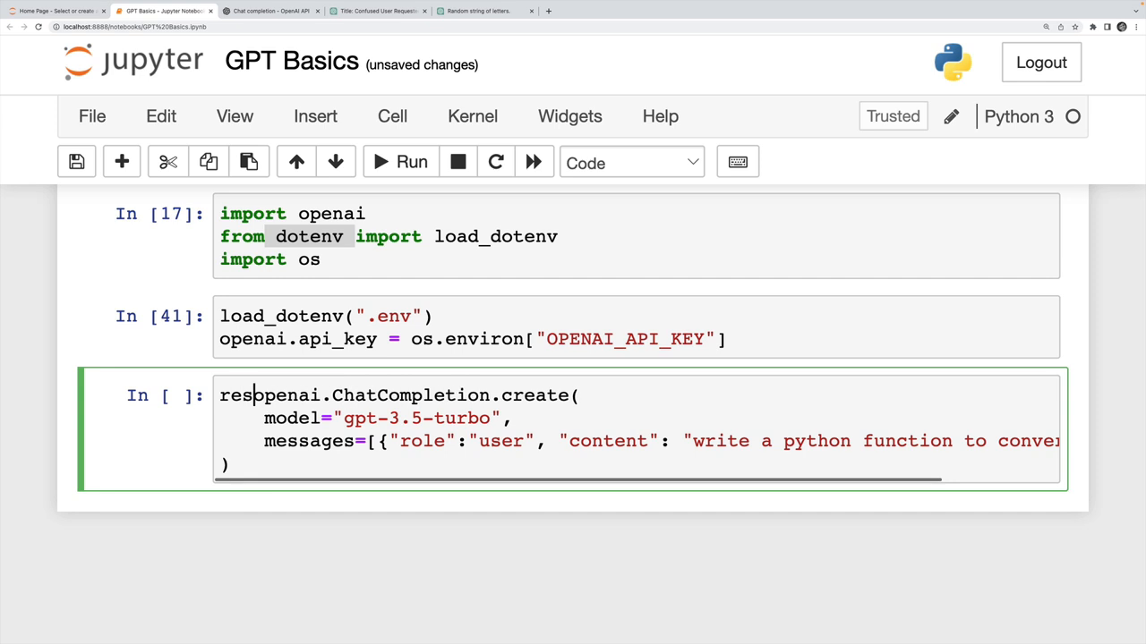
- Re-run the setup cells and the request, then display the res JSON response
{"action": "left_click", "coordinate": [412, 161]}
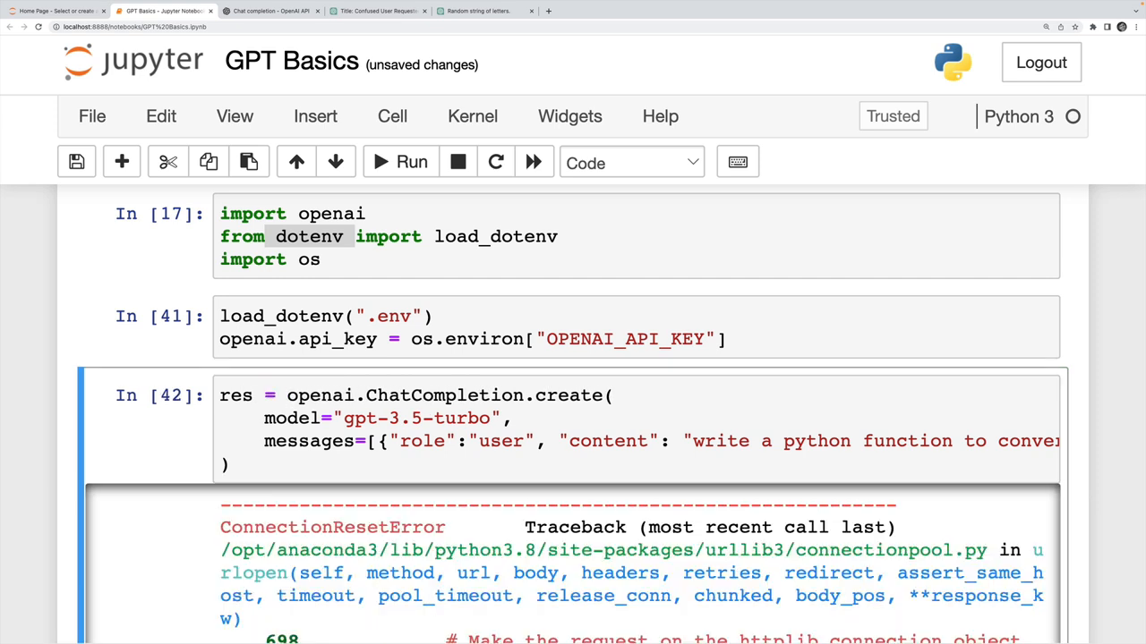
{"action": "left_click", "coordinate": [569, 254]}
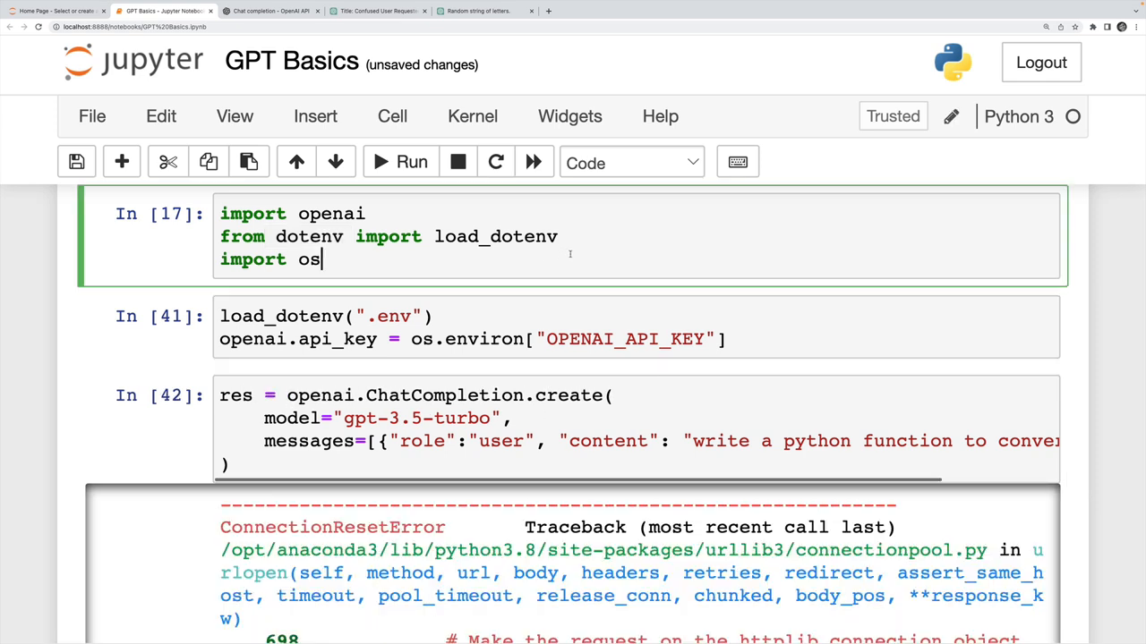
{"action": "left_click", "coordinate": [412, 161]}
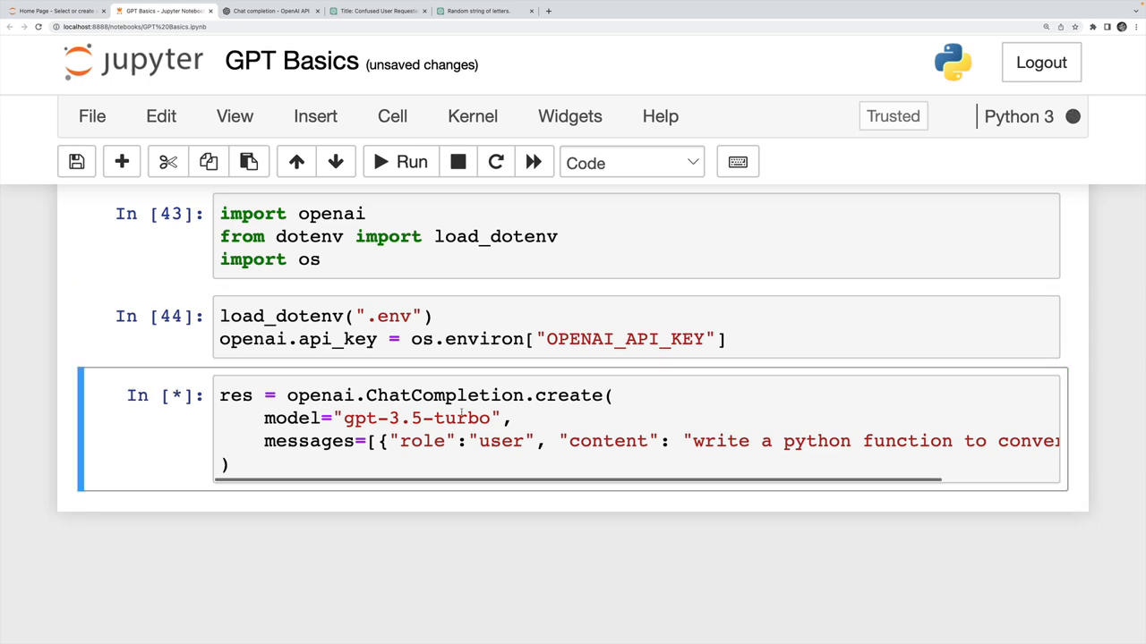
{"action": "left_click", "coordinate": [399, 161]}
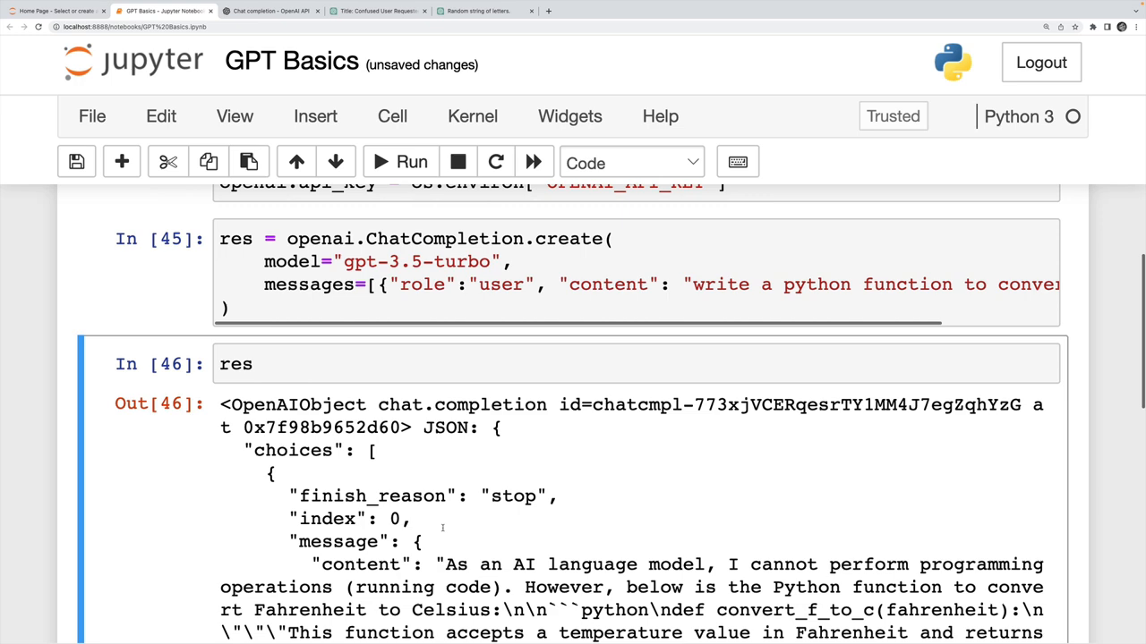
- Review the response, highlighting the total_tokens field and its value 159
{"action": "scroll", "scroll_direction": "down", "scroll_amount": 3}
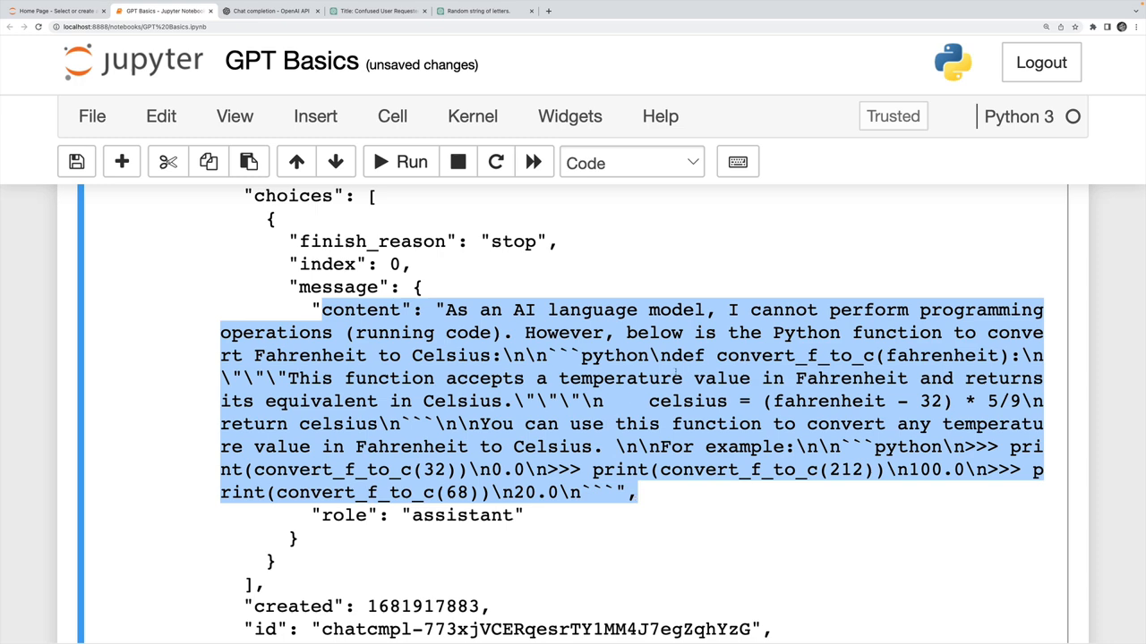
{"action": "scroll", "scroll_direction": "down", "scroll_amount": 3}
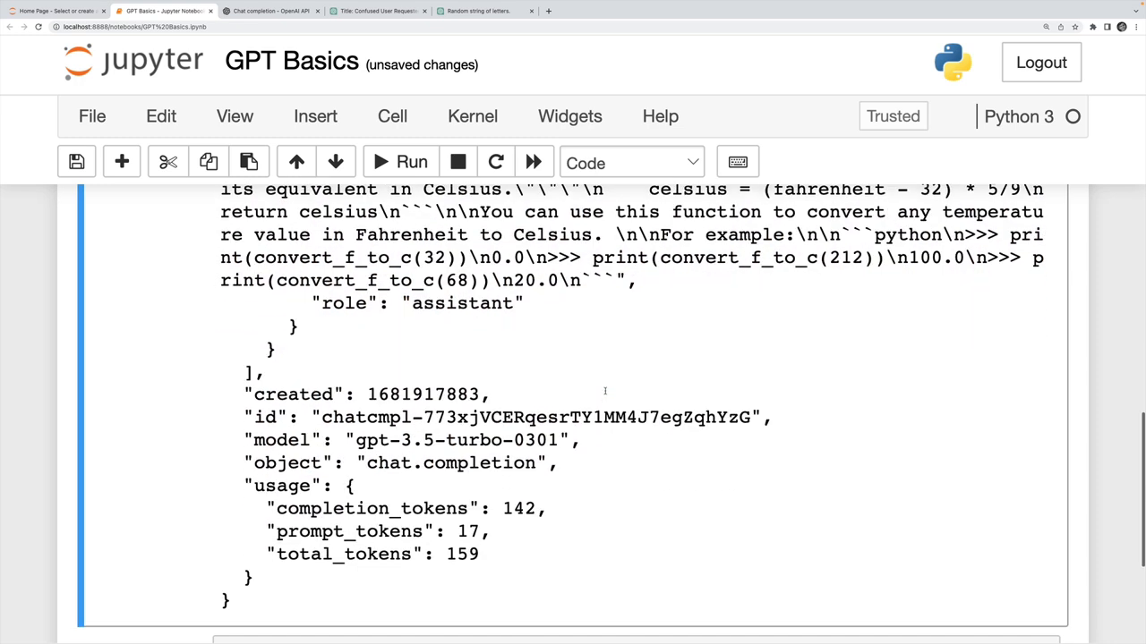
{"action": "scroll", "scroll_direction": "down", "scroll_amount": 3}
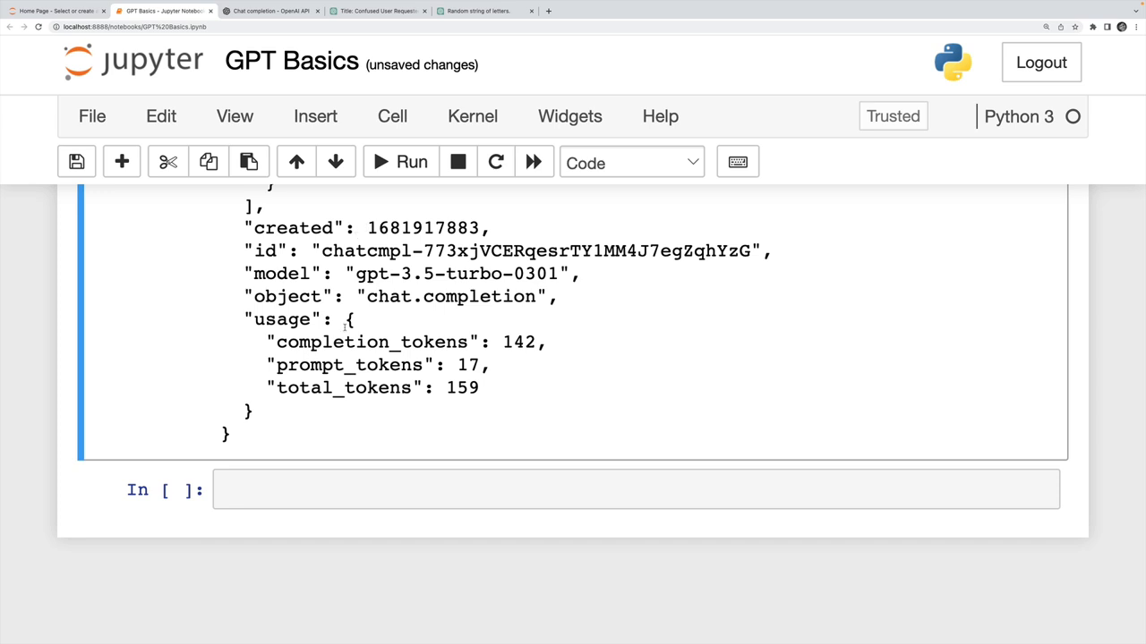
{"action": "double_click", "coordinate": [283, 319]}
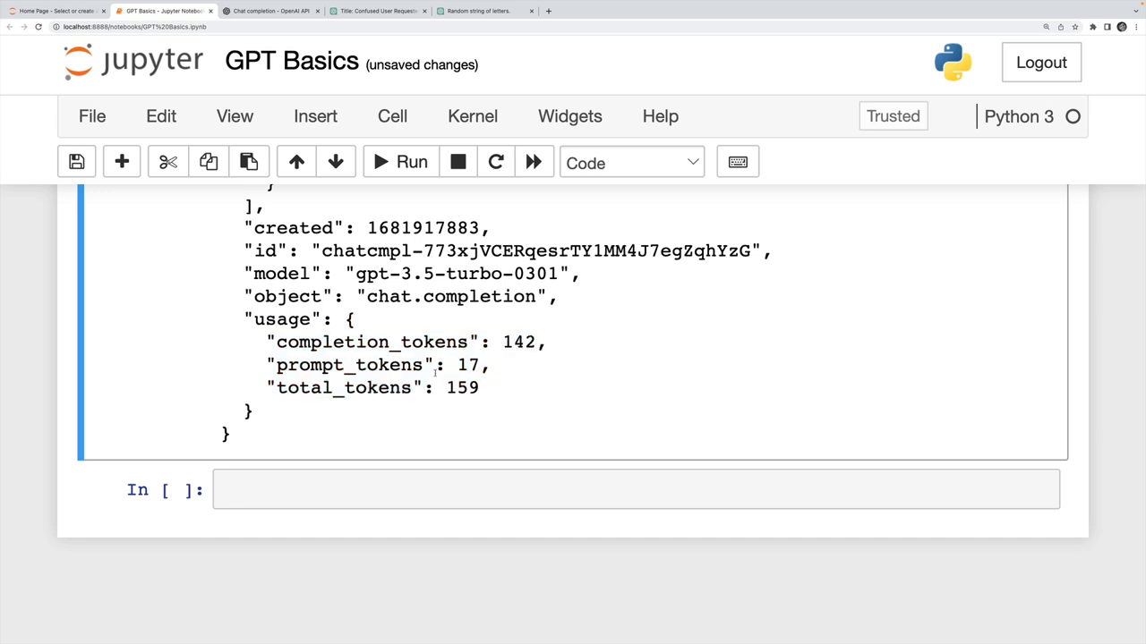
{"action": "double_click", "coordinate": [376, 386]}
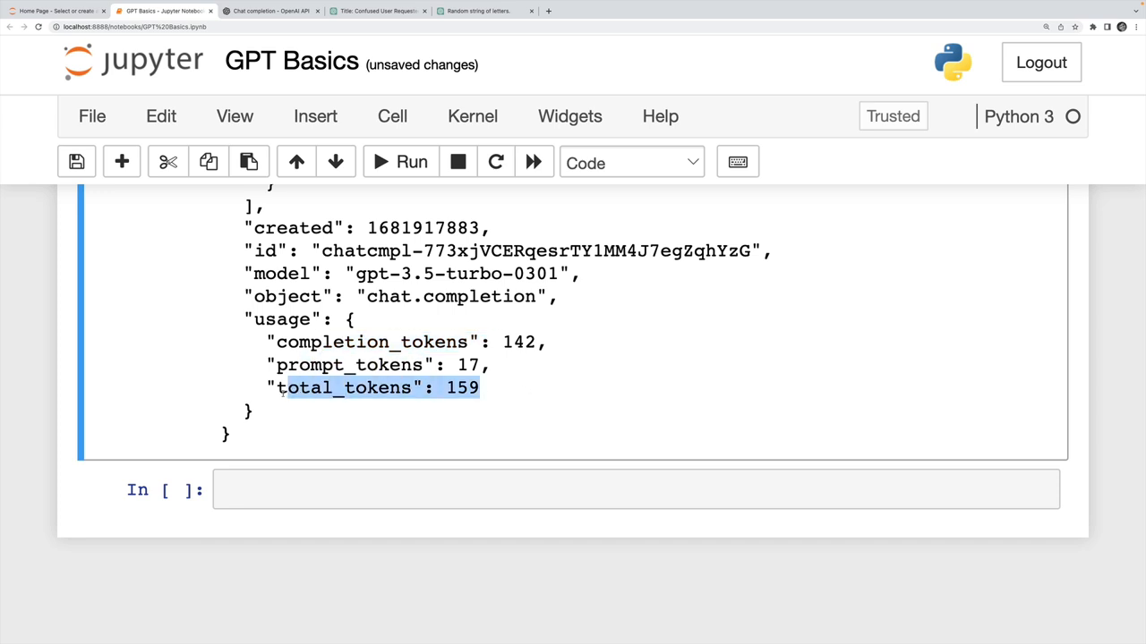
{"action": "left_click", "coordinate": [523, 365]}
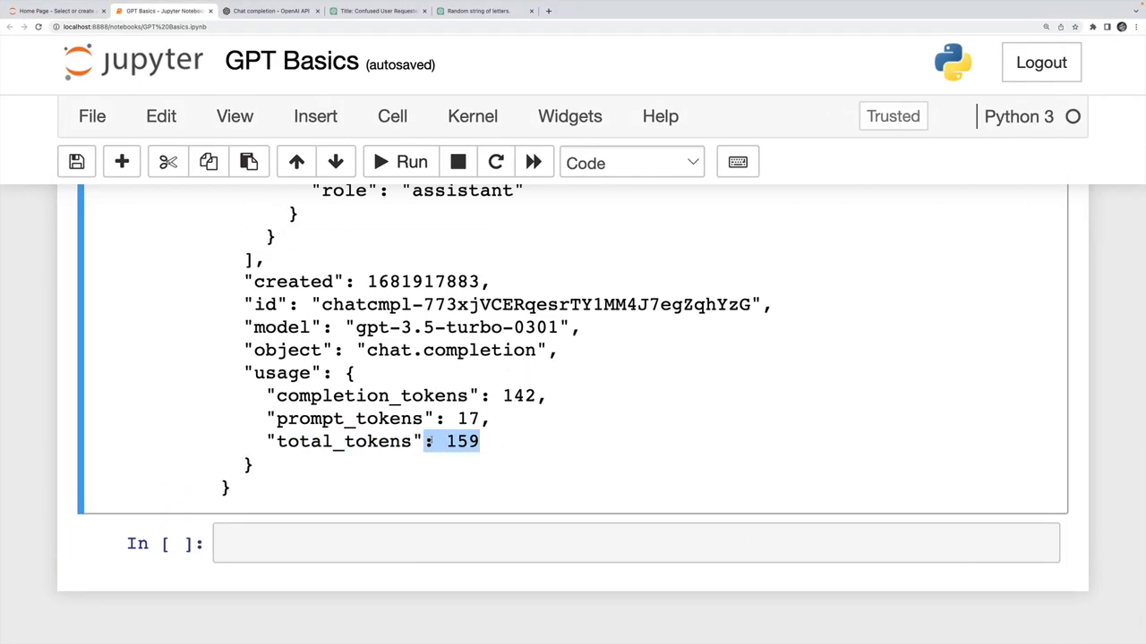
{"action": "scroll", "scroll_direction": "up", "scroll_amount": 3}
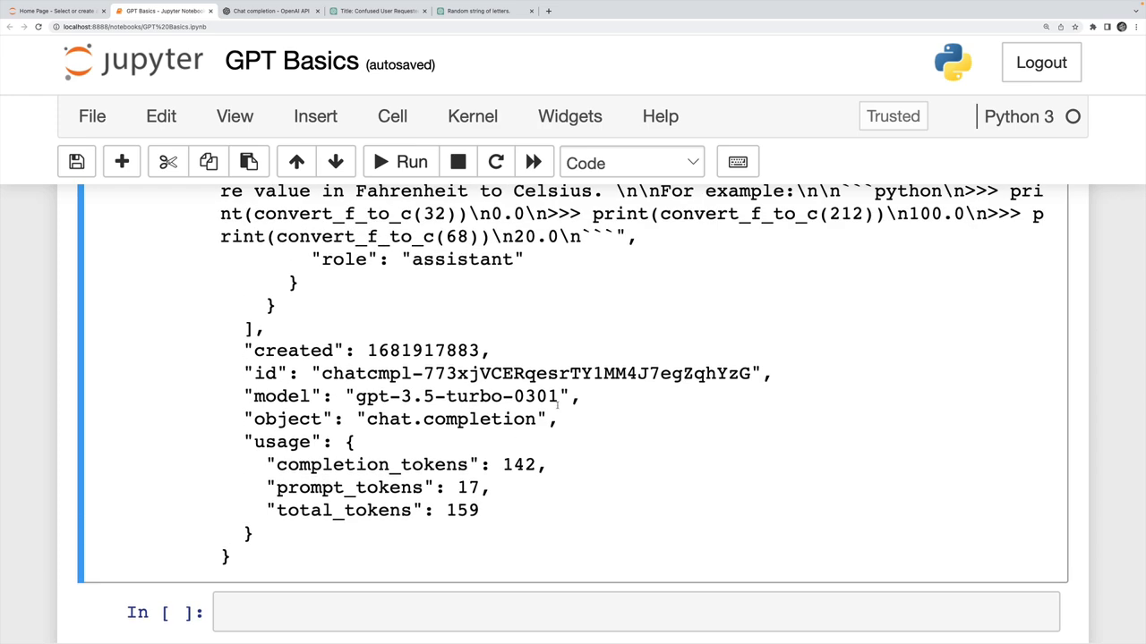
- Index into the response to extract the message content and print it as readable text
{"action": "scroll", "scroll_direction": "up", "scroll_amount": 3}
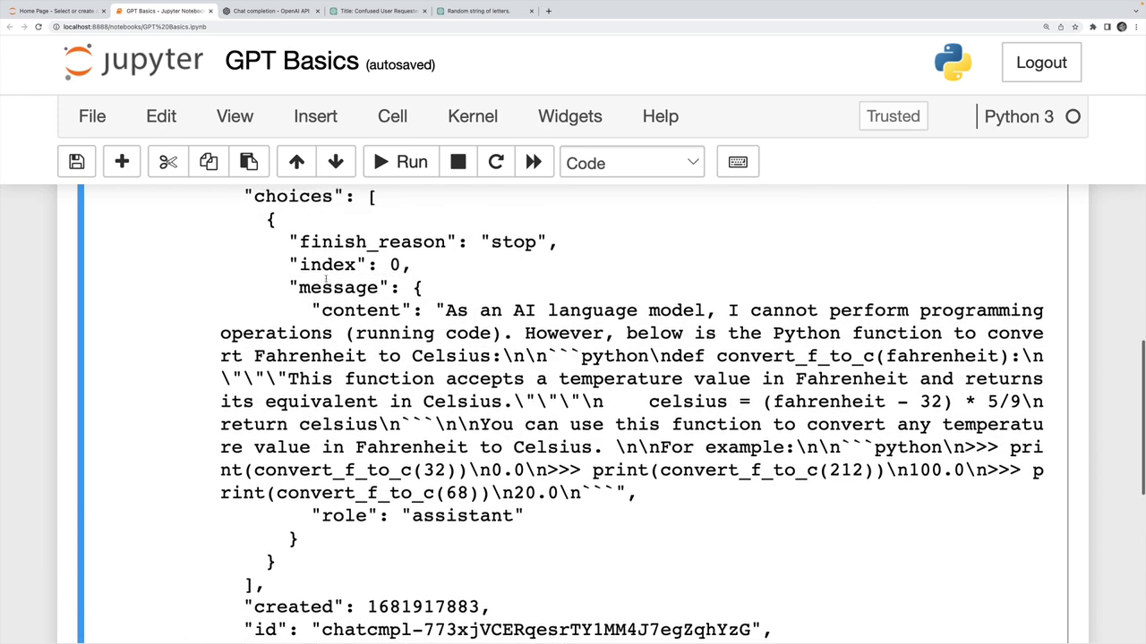
{"action": "scroll", "scroll_direction": "up", "scroll_amount": 3}
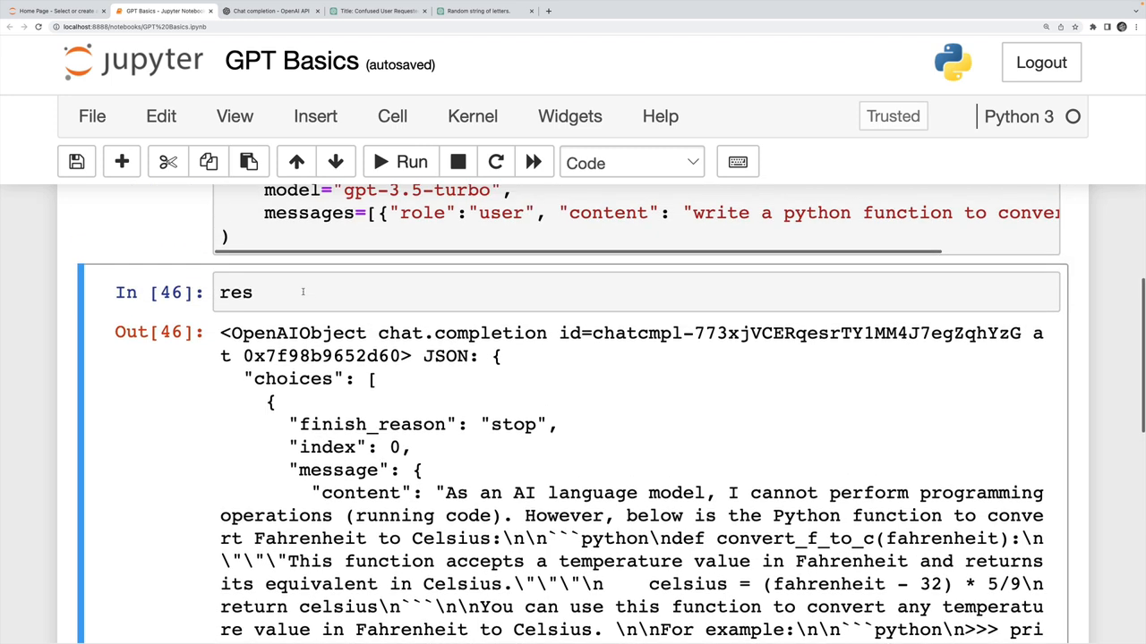
{"action": "type", "text": "[\"\"]"}
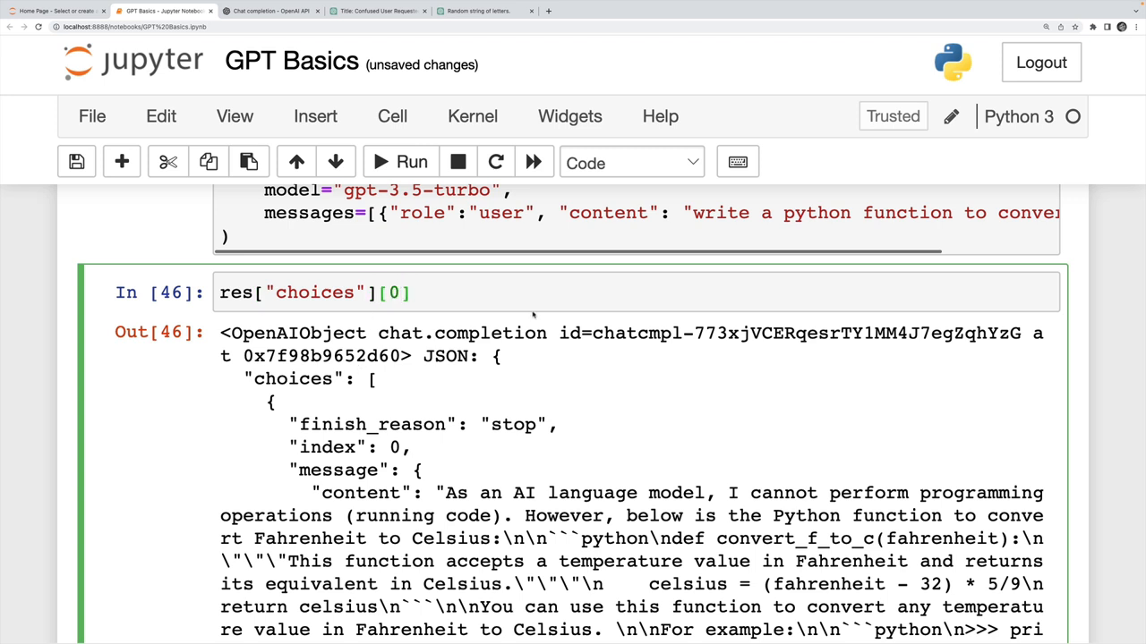
{"action": "type", "text": "[\"m\"]"}
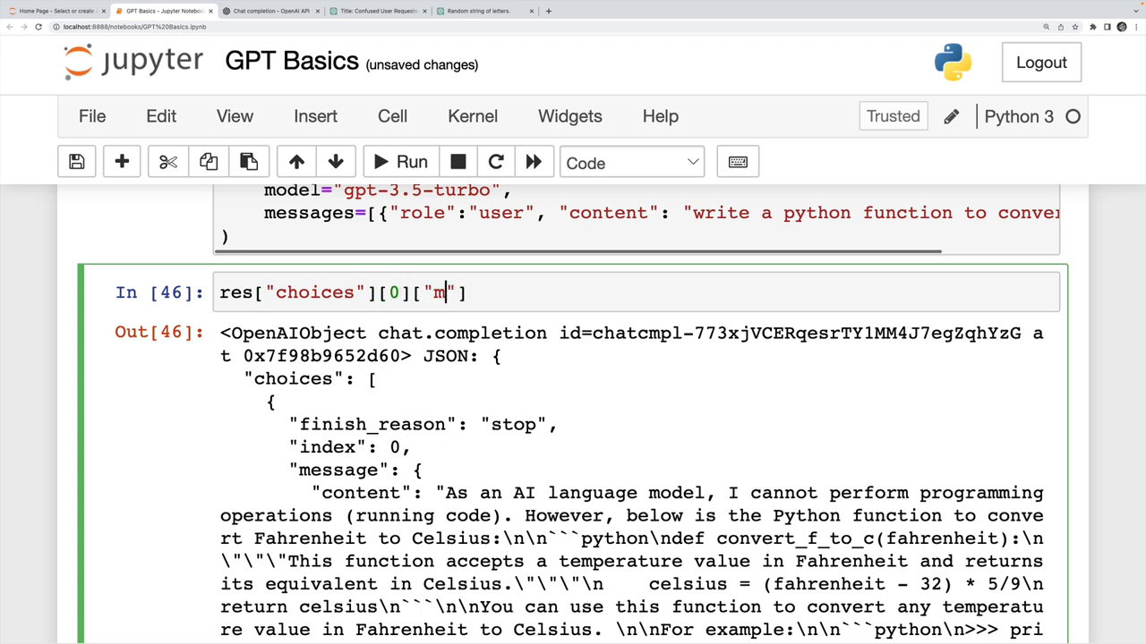
{"action": "left_click", "coordinate": [412, 162]}
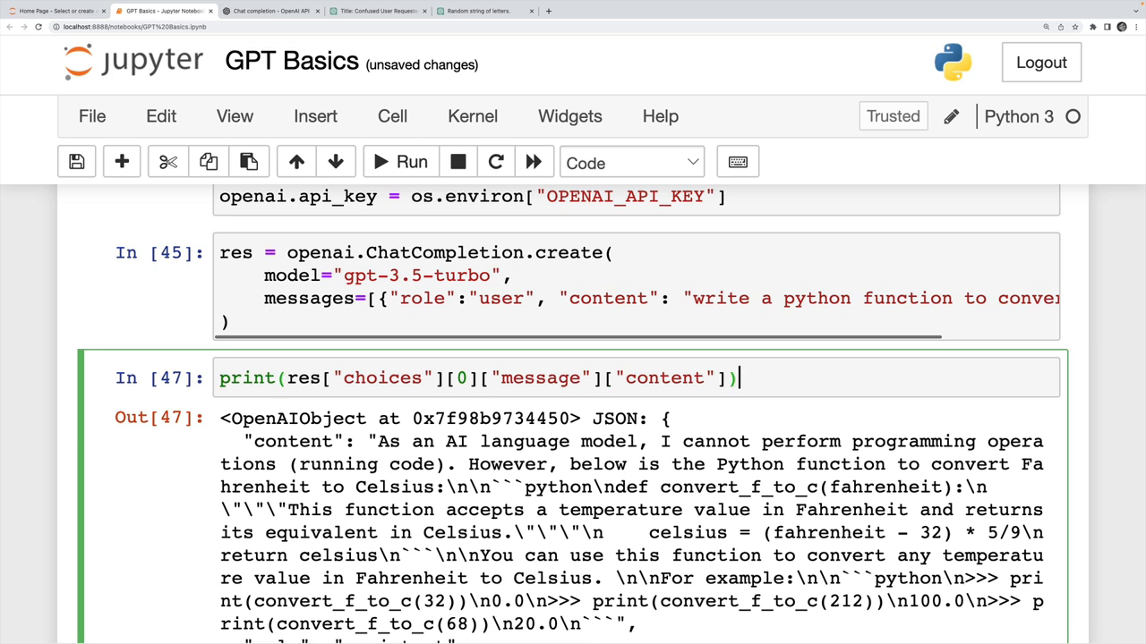
{"action": "left_click", "coordinate": [380, 162]}
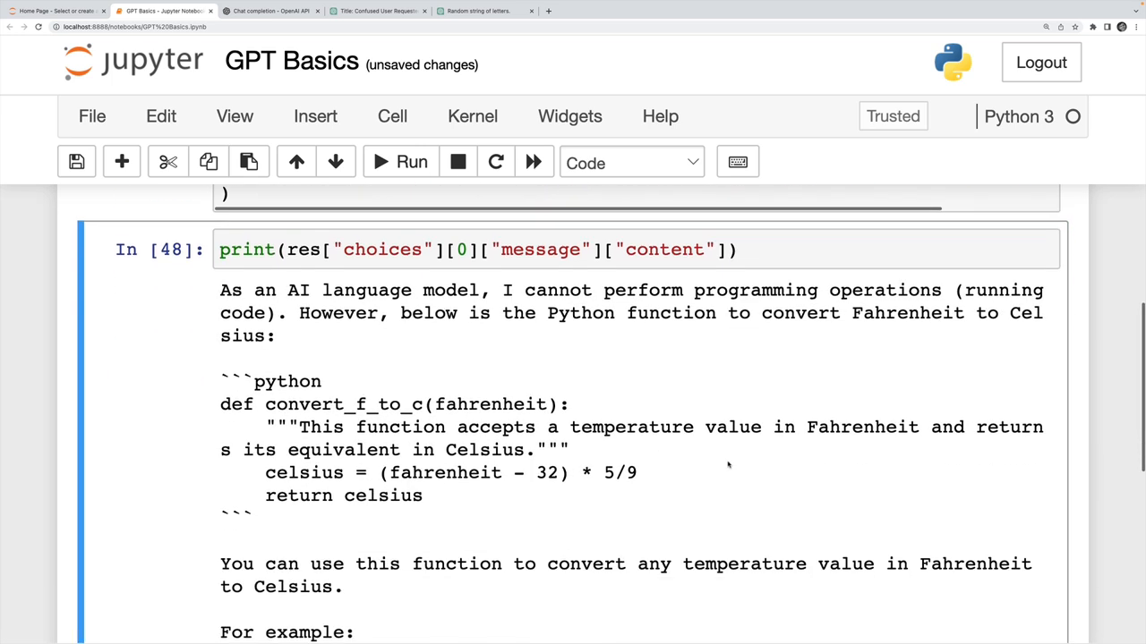
- Select the convert_f_to_c function code inside the printed GPT reply
{"action": "scroll", "scroll_direction": "down", "scroll_amount": 3}
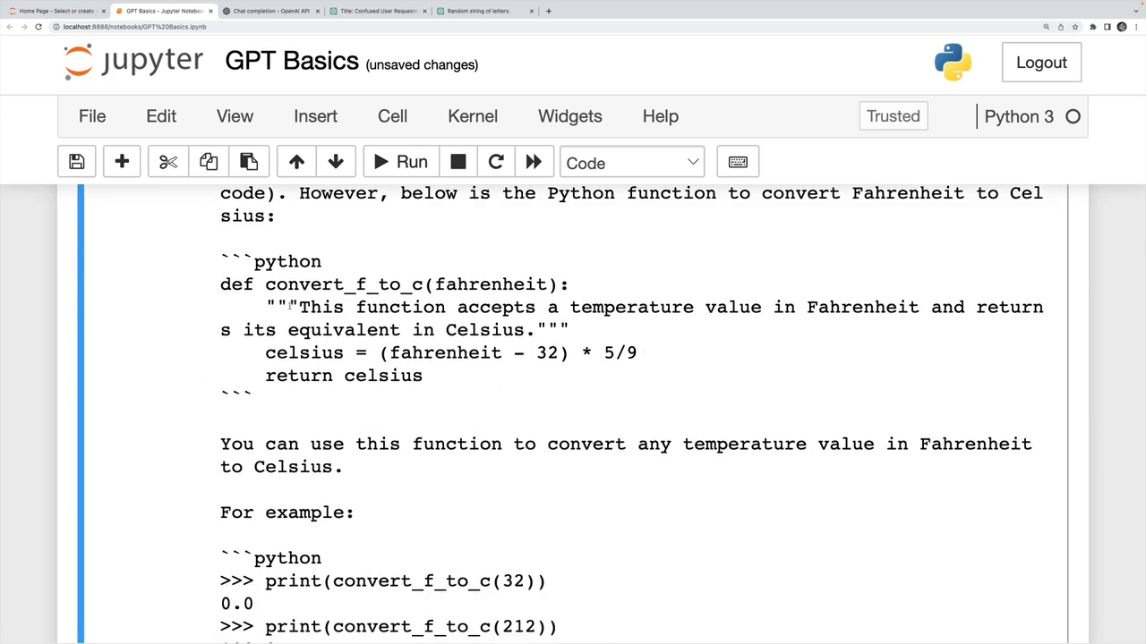
{"action": "left_click_drag", "start_coordinate": [220, 283], "coordinate": [422, 376]}
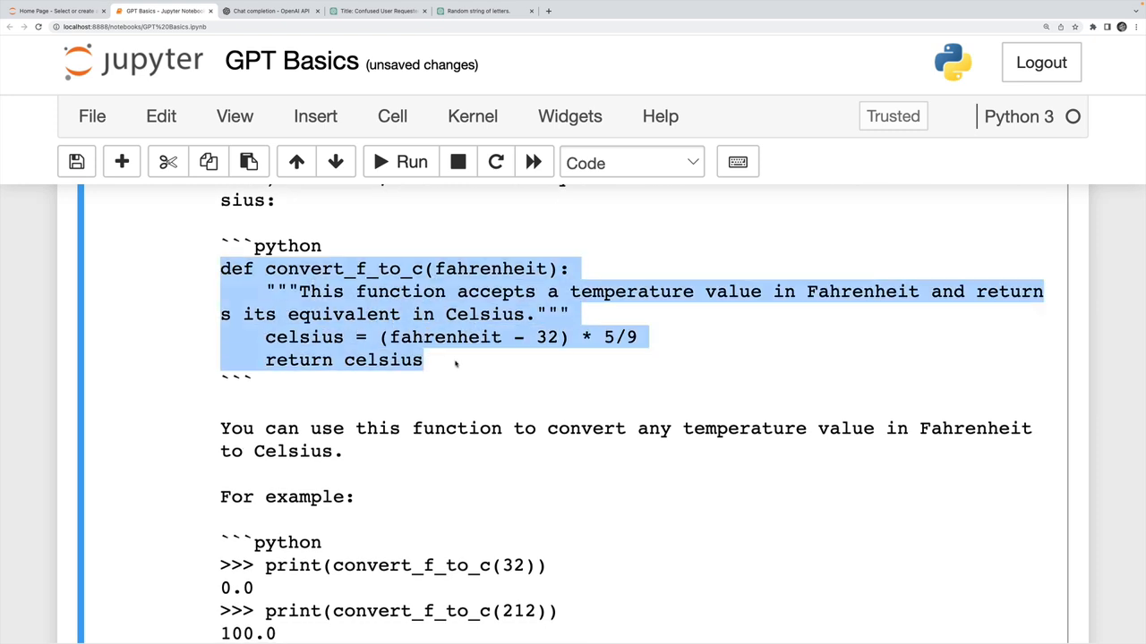
- Run convert_f_to_c(212) in a new cell and confirm it returns 100.0
{"action": "scroll", "scroll_direction": "down", "scroll_amount": 3}
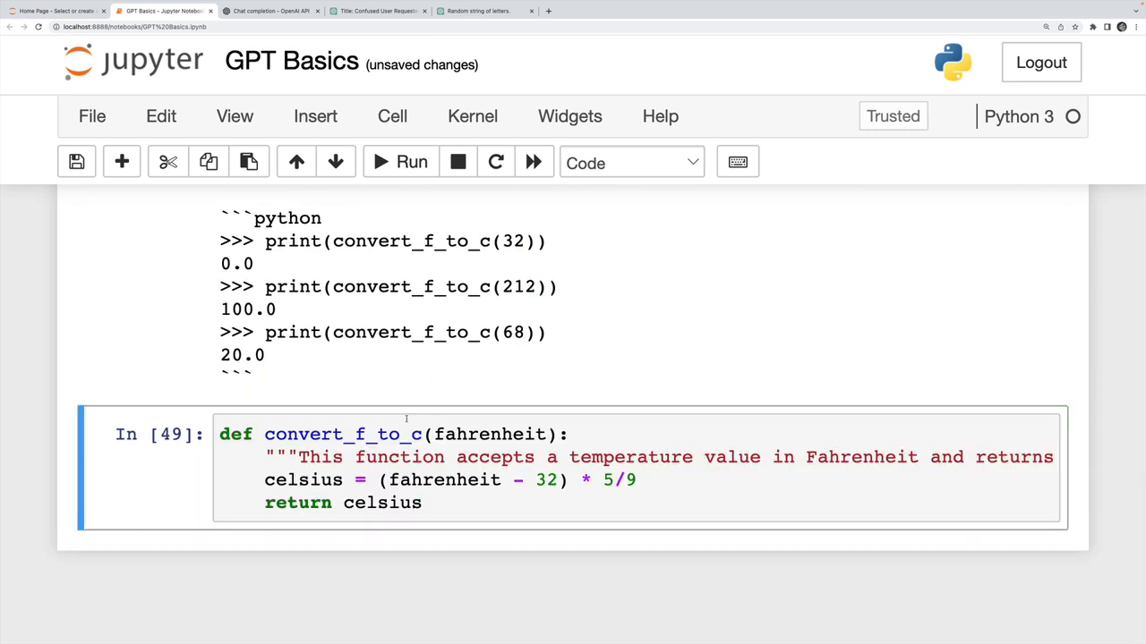
{"action": "type", "text": "conv"}
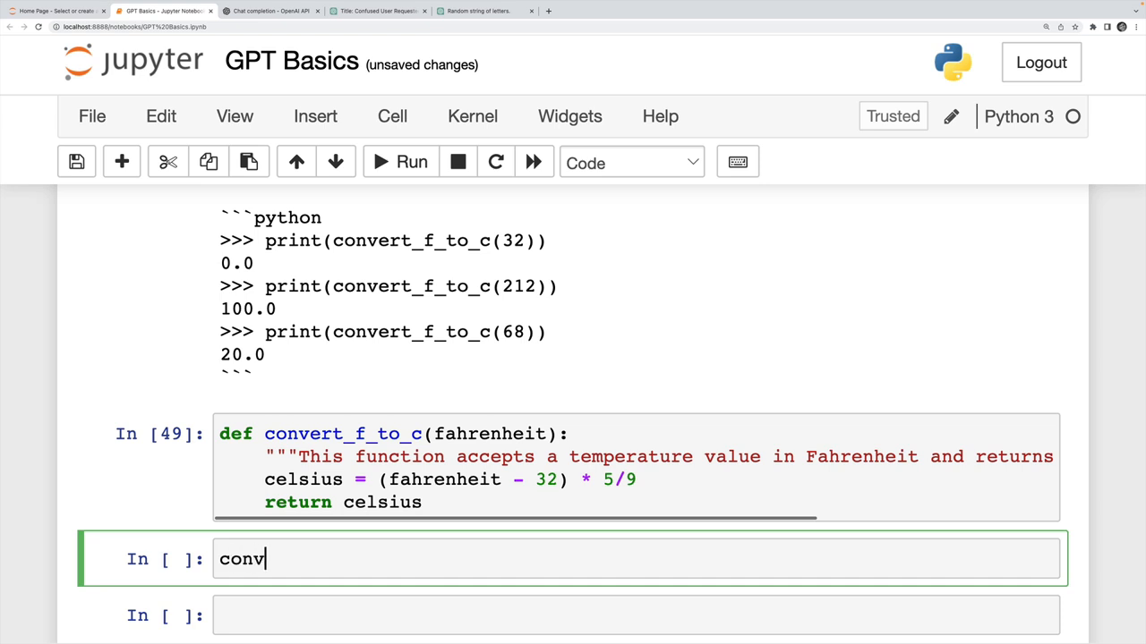
{"action": "type", "text": "ert_f_to_c(1)"}
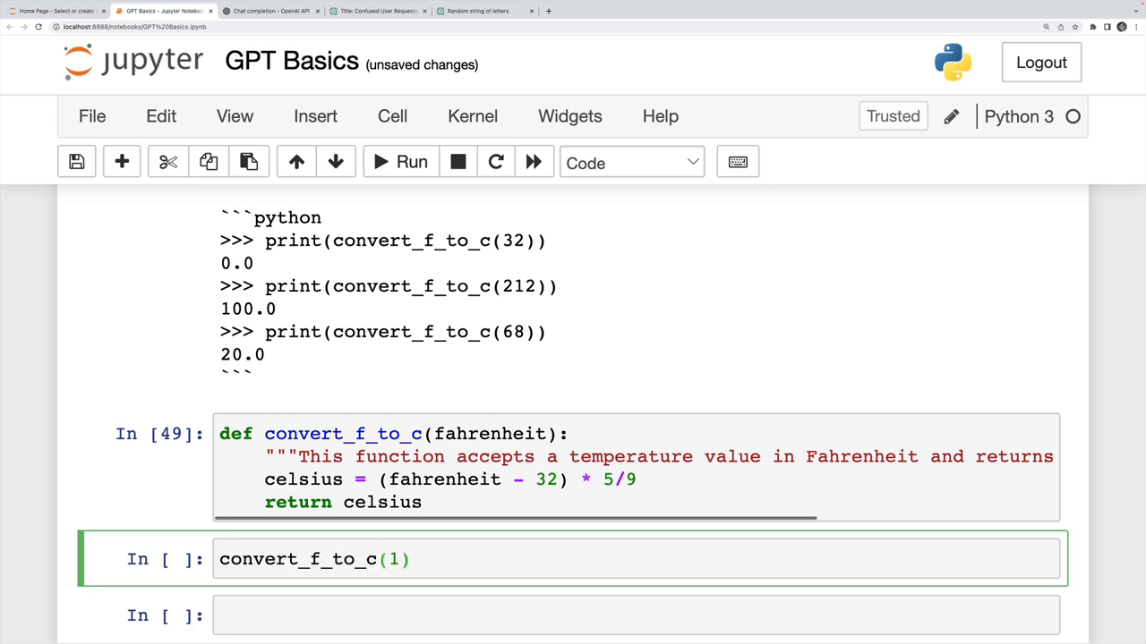
{"action": "left_click", "coordinate": [412, 161]}
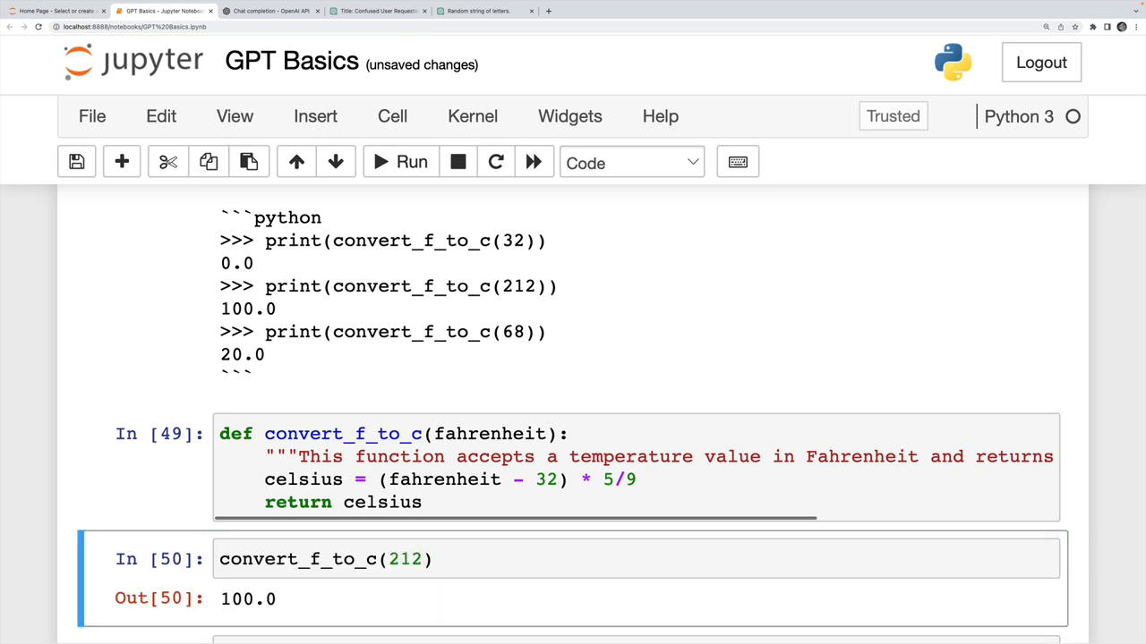
{"action": "scroll", "scroll_direction": "down", "scroll_amount": 3}
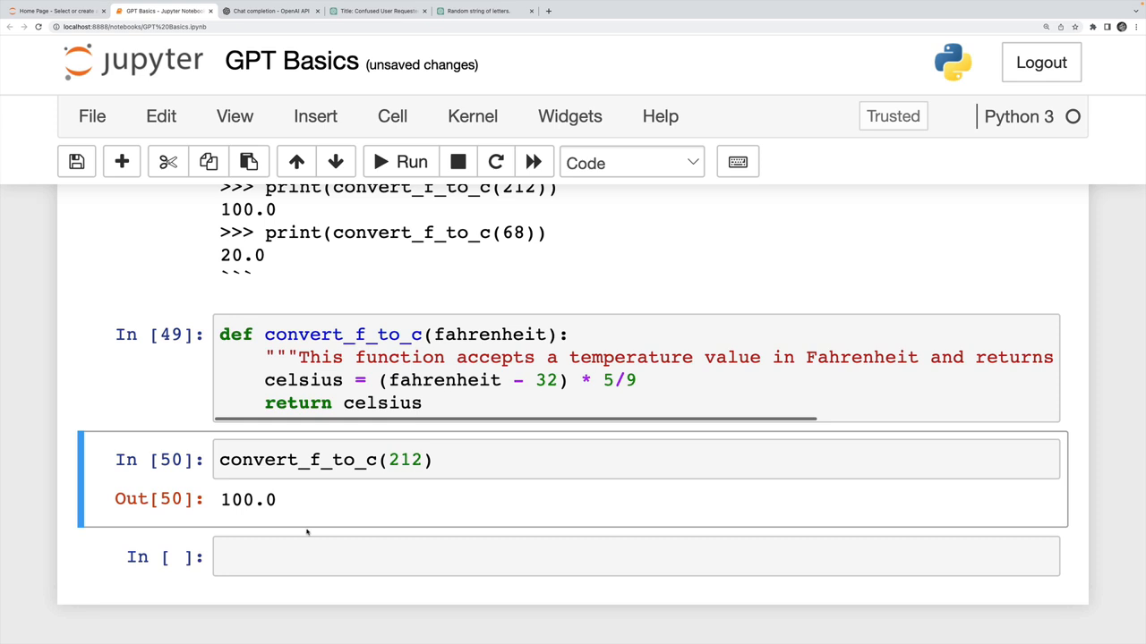
{"action": "scroll", "scroll_direction": "up", "scroll_amount": 3}
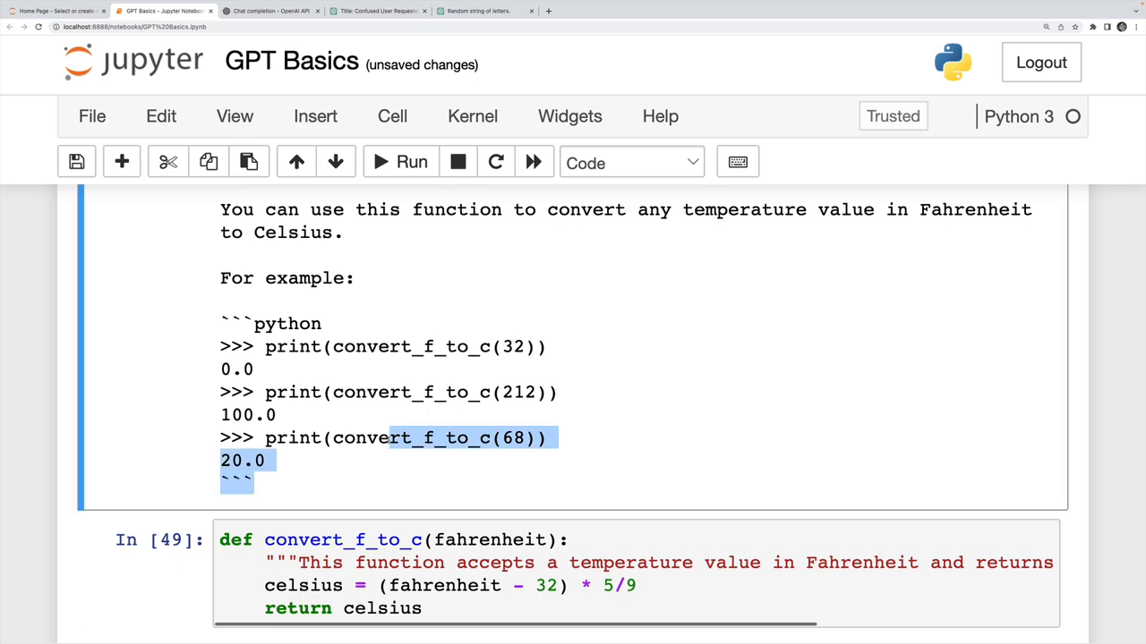
{"action": "scroll", "scroll_direction": "up", "scroll_amount": 3}
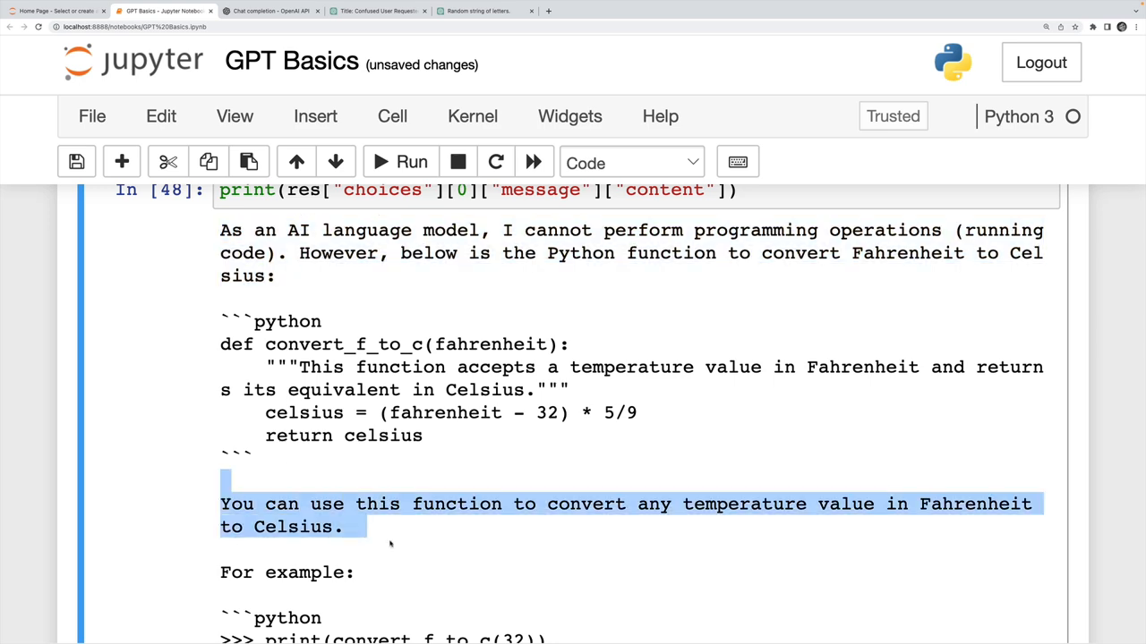
{"action": "scroll", "scroll_direction": "down", "scroll_amount": 3}
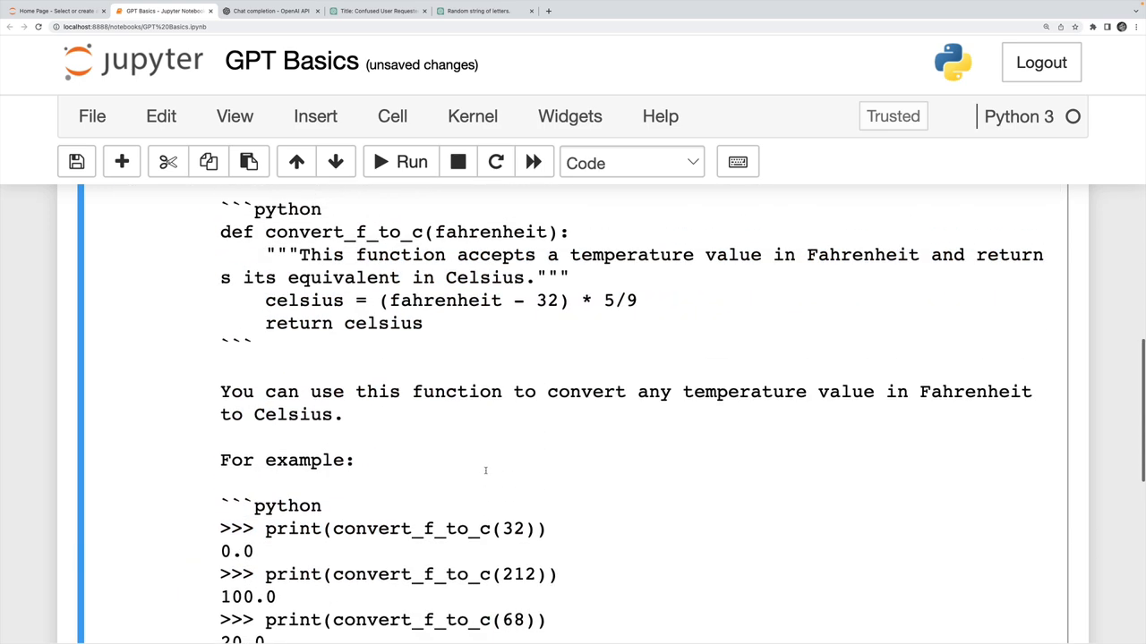
{"action": "scroll", "scroll_direction": "up", "scroll_amount": 3}
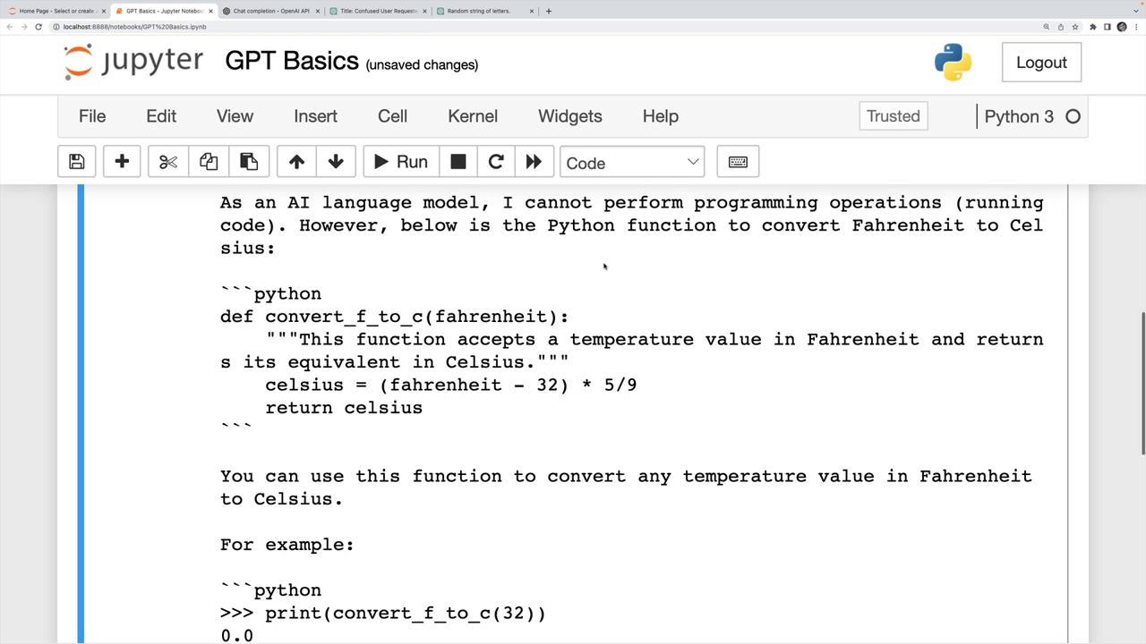
{"action": "scroll", "scroll_direction": "up", "scroll_amount": 3}
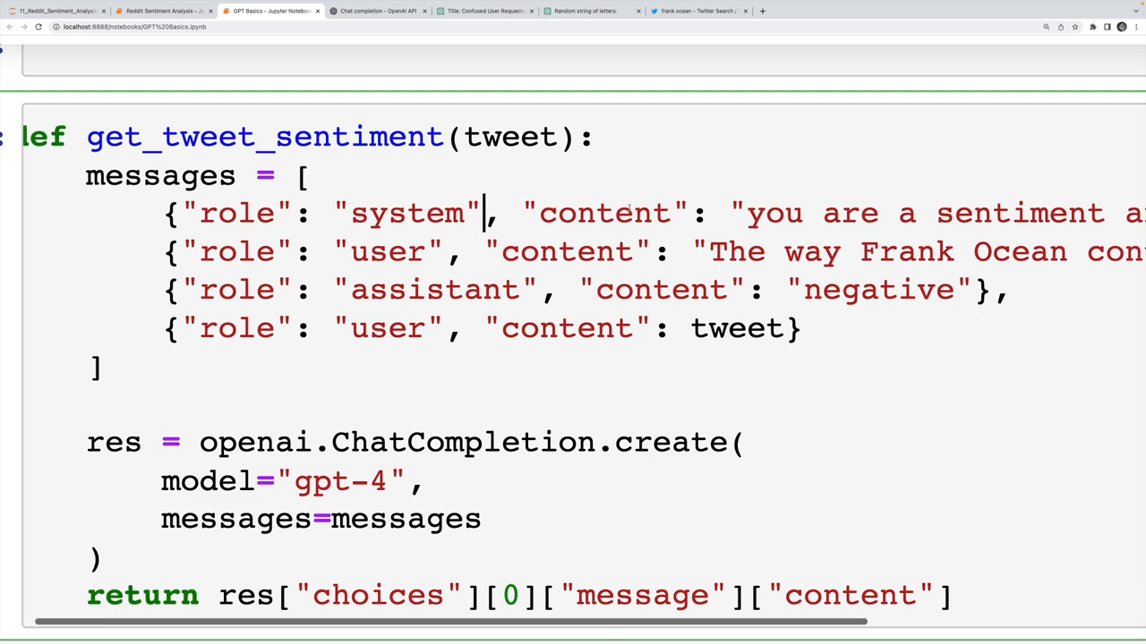
- Scroll across the get_tweet_sentiment cell to review its gpt-4 few-shot sentiment prompt
{"action": "scroll", "scroll_direction": "left", "scroll_amount": 3}
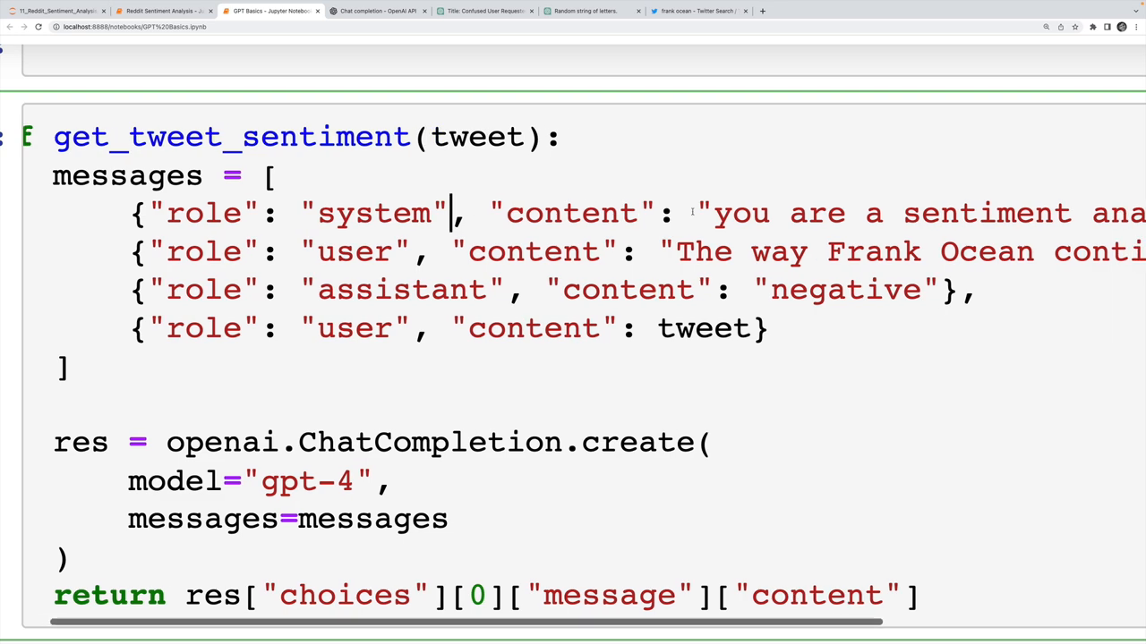
{"action": "scroll", "scroll_direction": "right", "scroll_amount": 3}
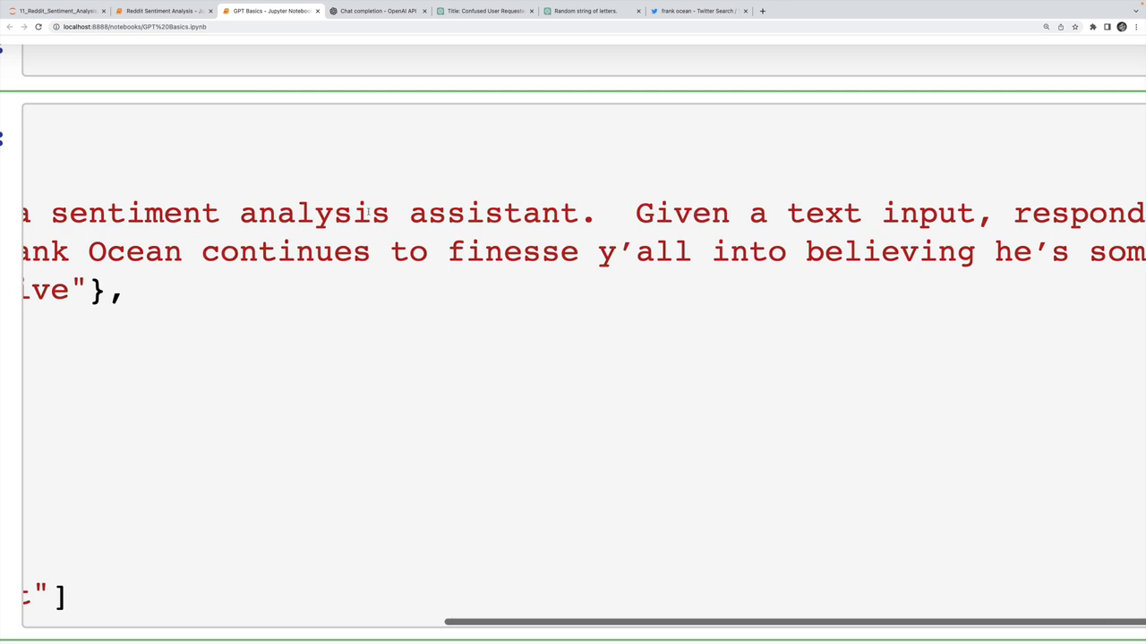
{"action": "scroll", "scroll_direction": "right", "scroll_amount": 3}
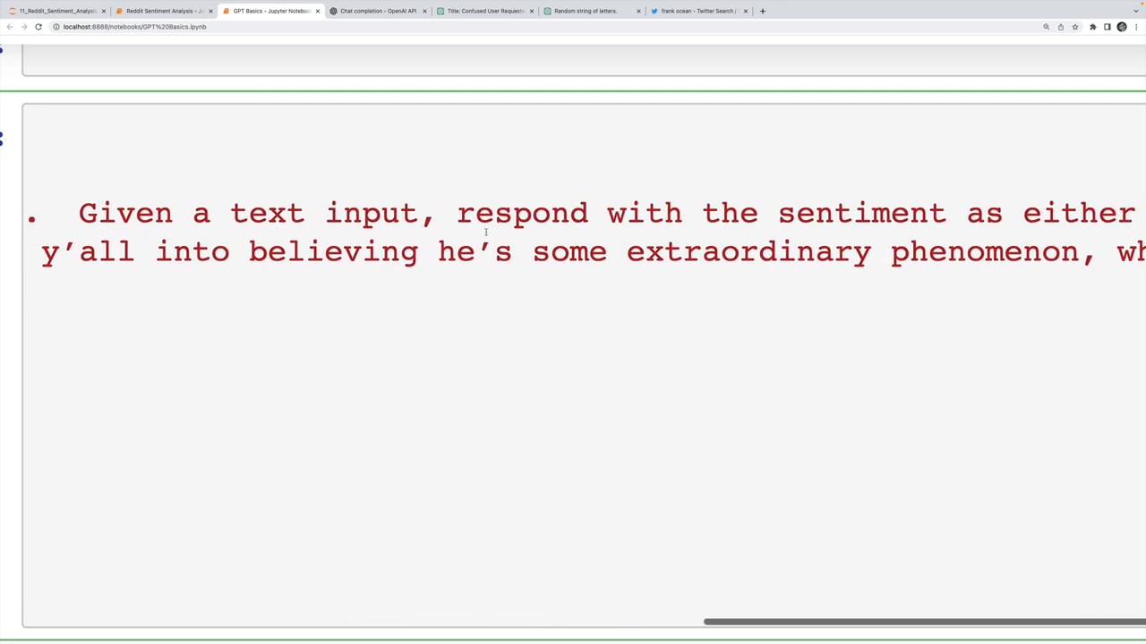
{"action": "scroll", "scroll_direction": "right", "scroll_amount": 3}
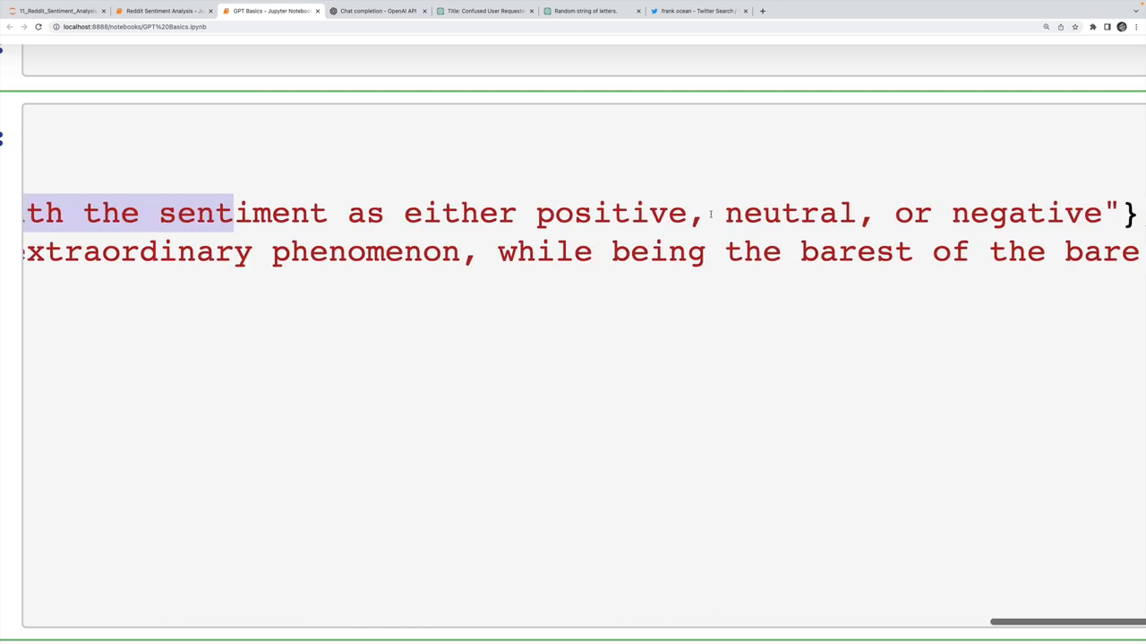
{"action": "left_click", "coordinate": [763, 213]}
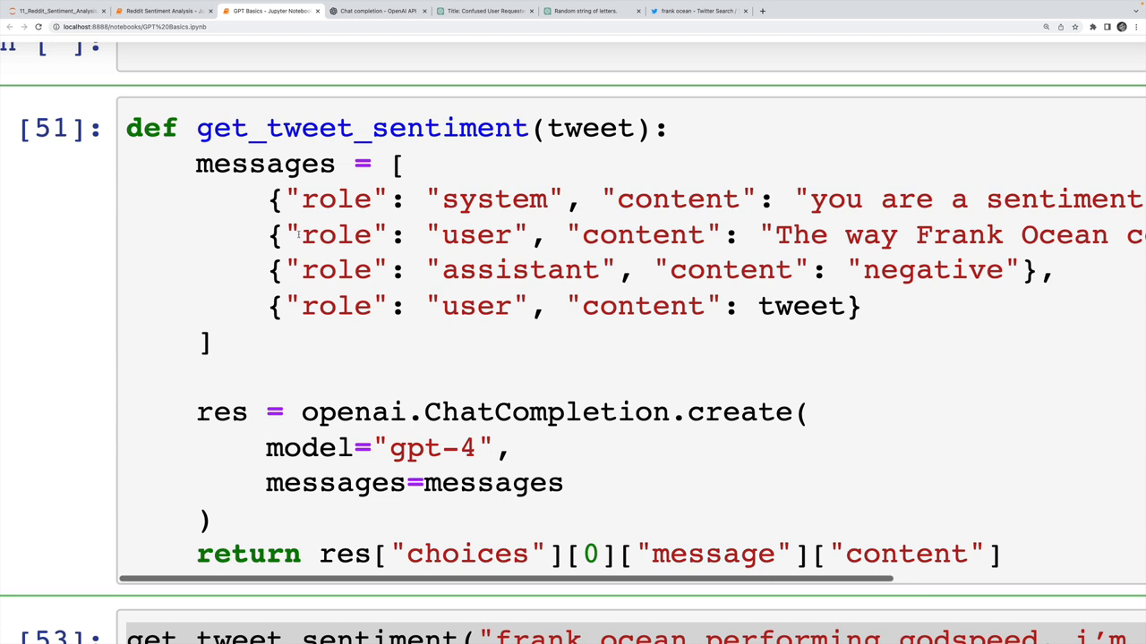
{"action": "double_click", "coordinate": [475, 235]}
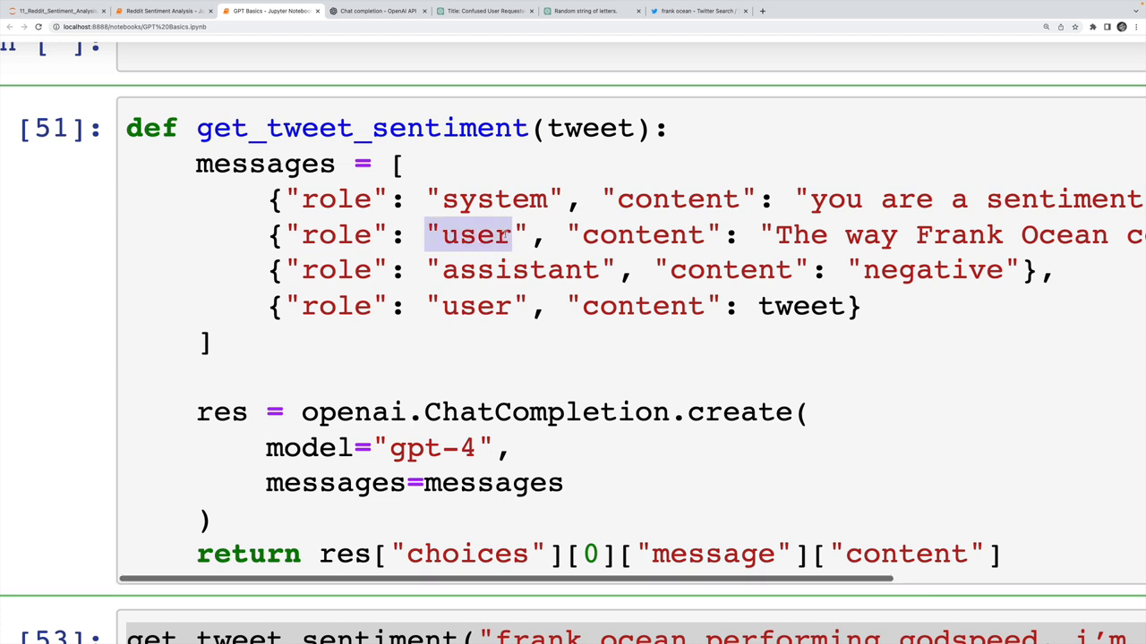
{"action": "scroll", "scroll_direction": "right", "scroll_amount": 3}
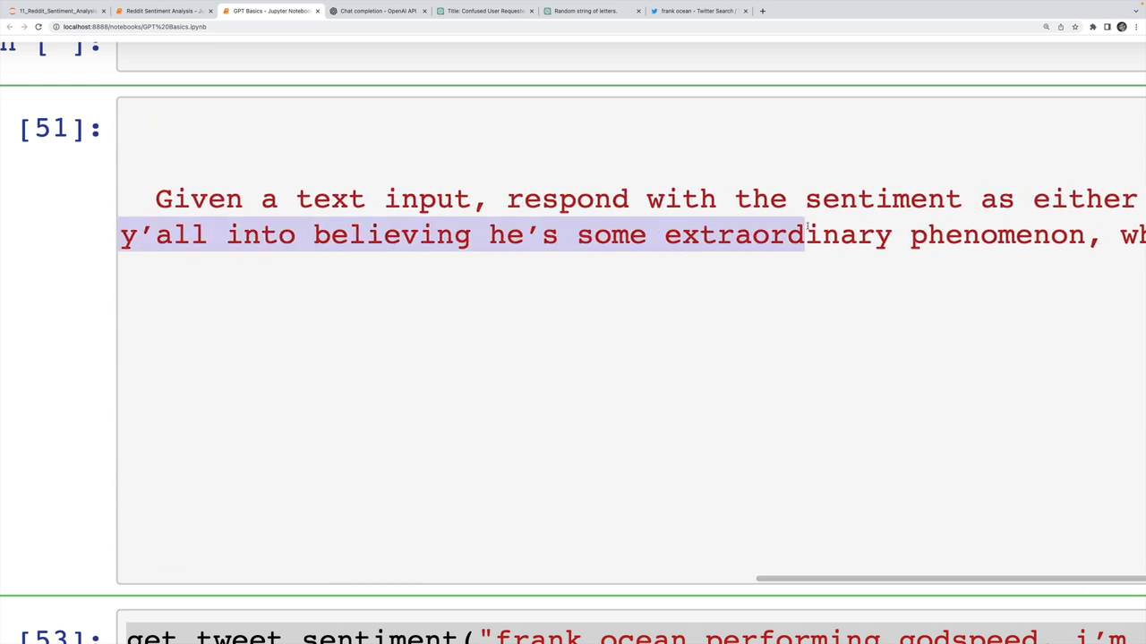
{"action": "scroll", "scroll_direction": "right", "scroll_amount": 3}
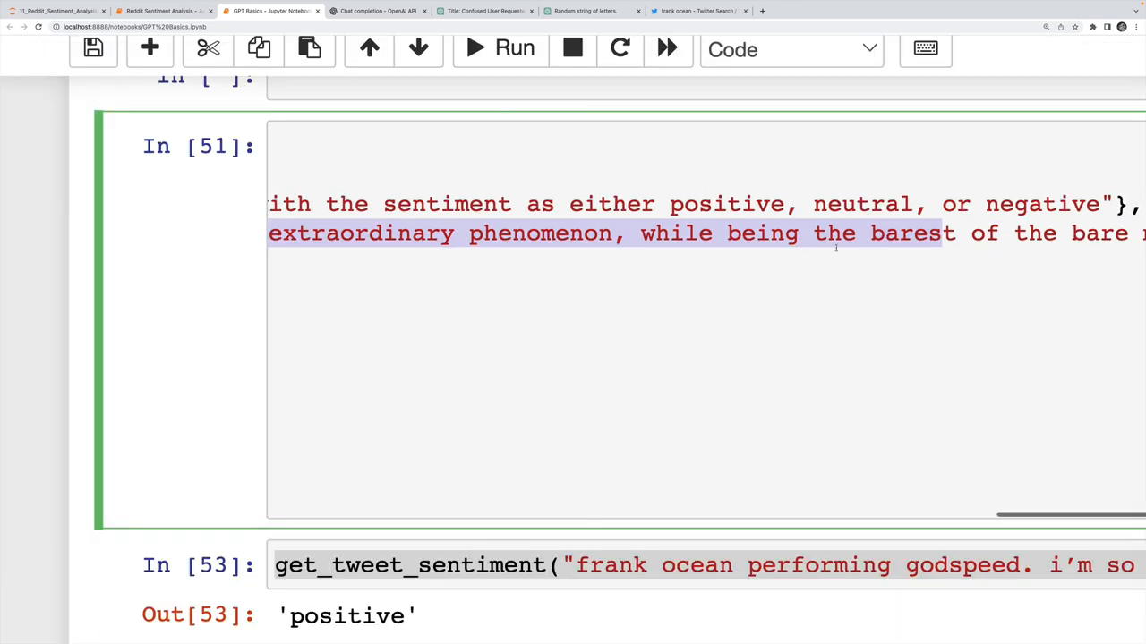
{"action": "scroll", "scroll_direction": "left", "scroll_amount": 3}
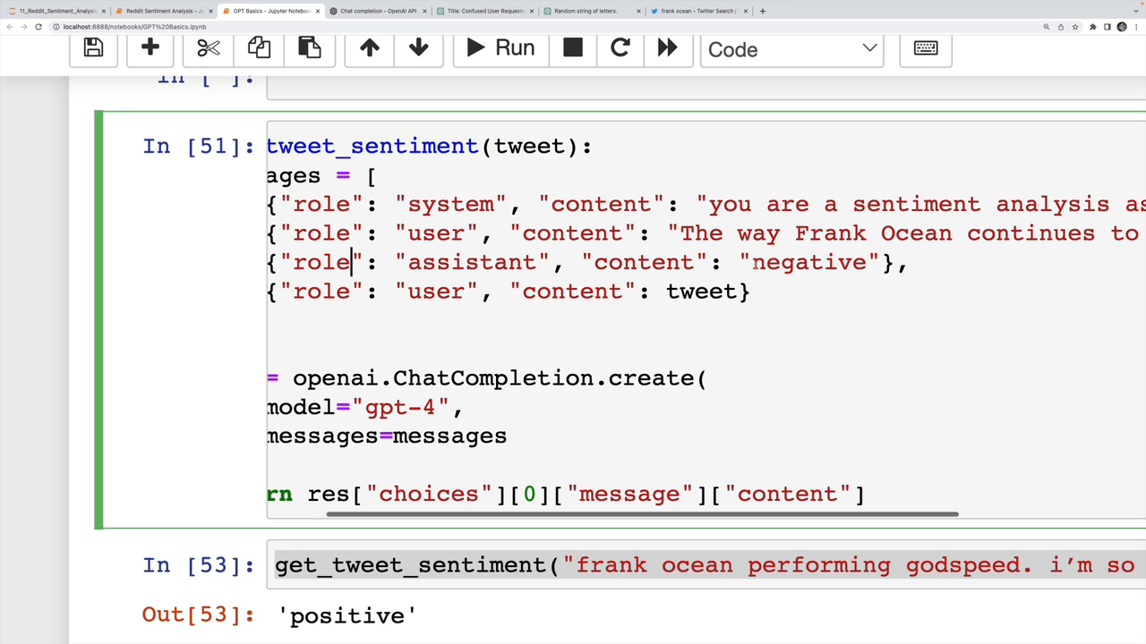
{"action": "double_click", "coordinate": [805, 261]}
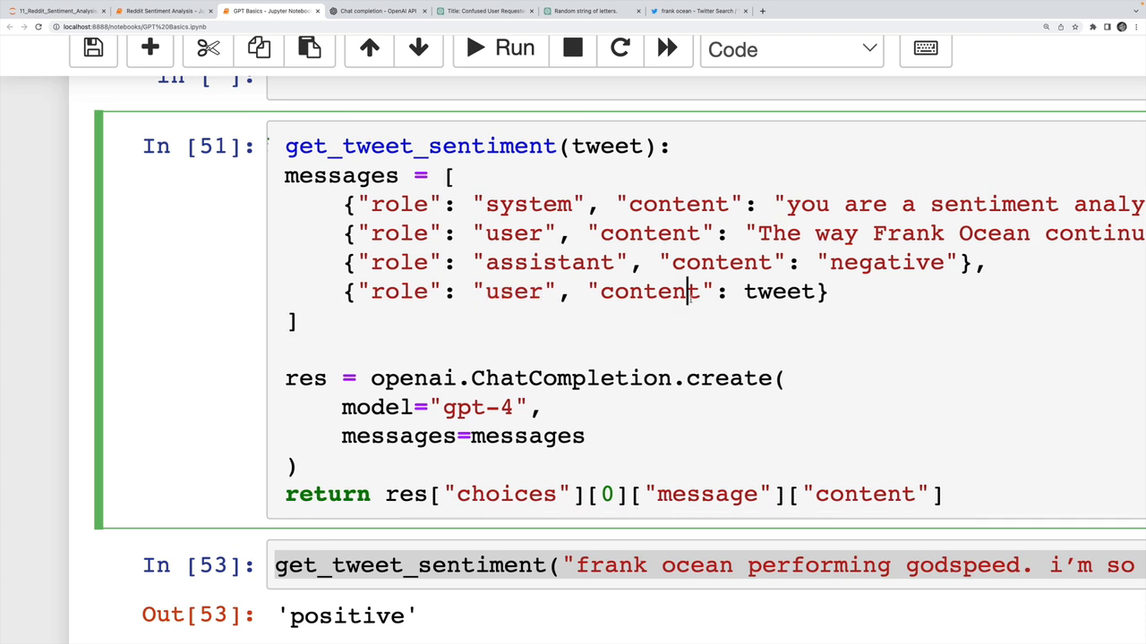
{"action": "double_click", "coordinate": [779, 290]}
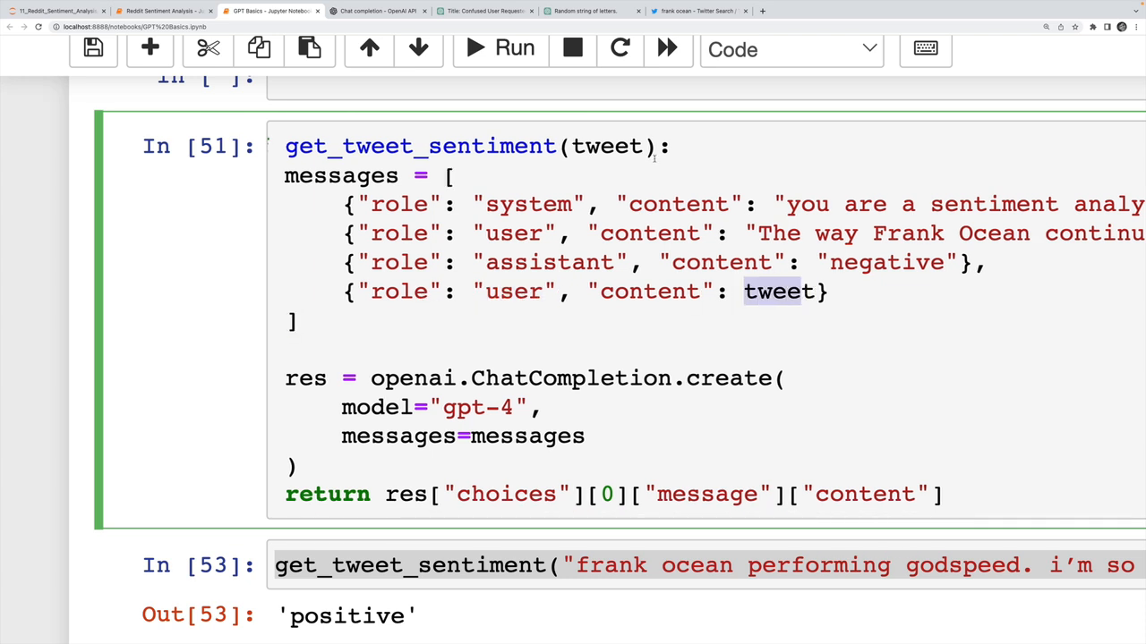
{"action": "double_click", "coordinate": [607, 146]}
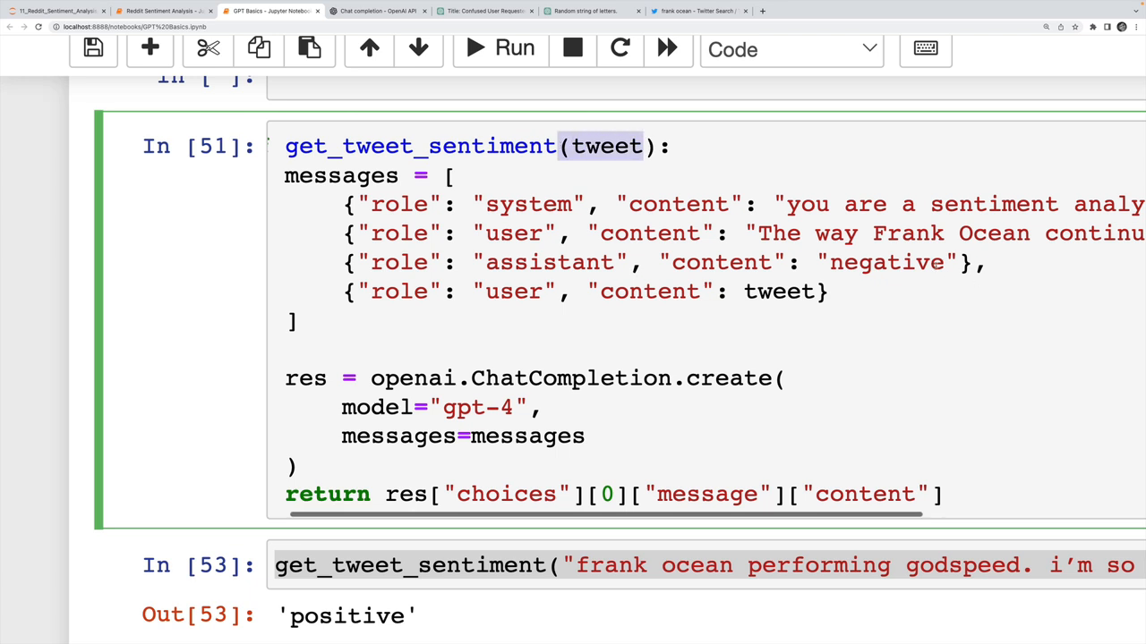
{"action": "scroll", "scroll_direction": "left", "scroll_amount": 3}
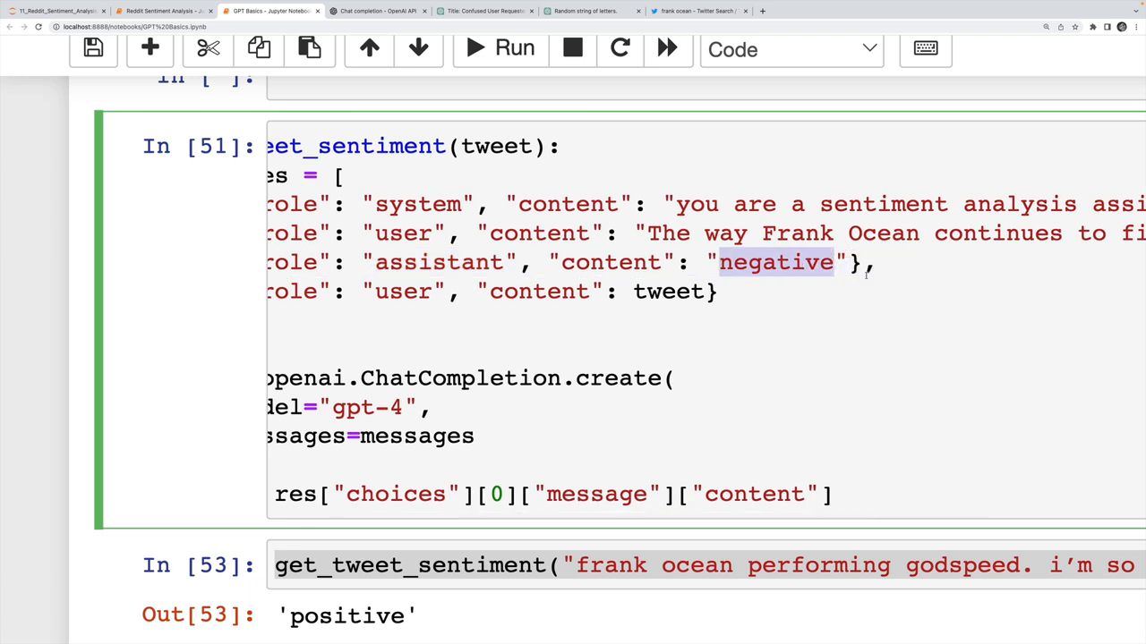
{"action": "scroll", "scroll_direction": "right", "scroll_amount": 3}
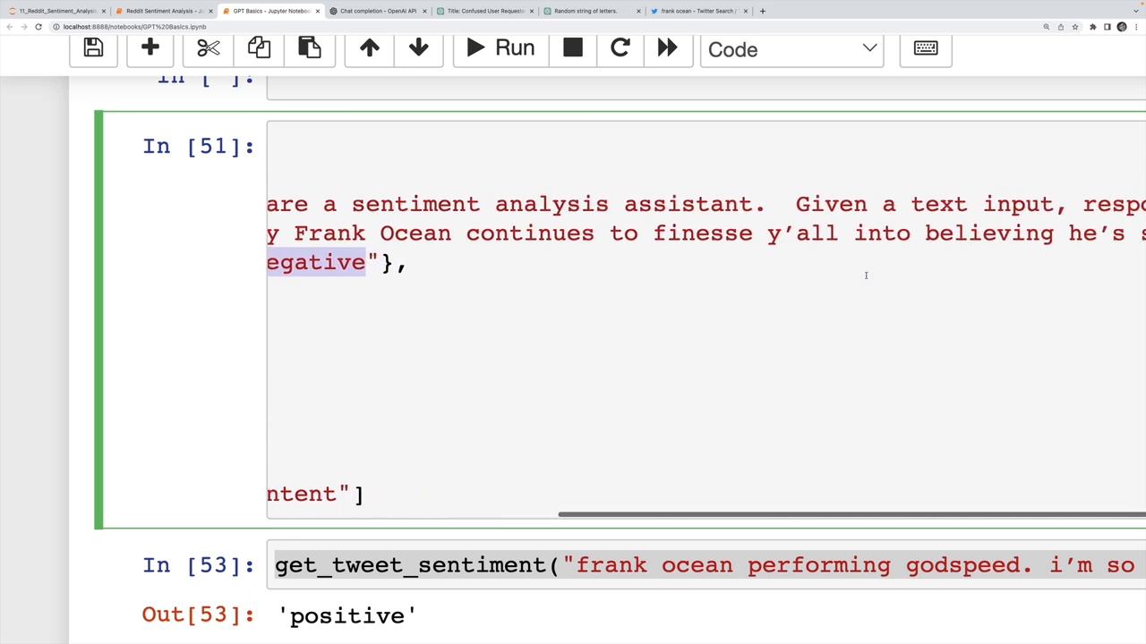
{"action": "scroll", "scroll_direction": "left", "scroll_amount": 3}
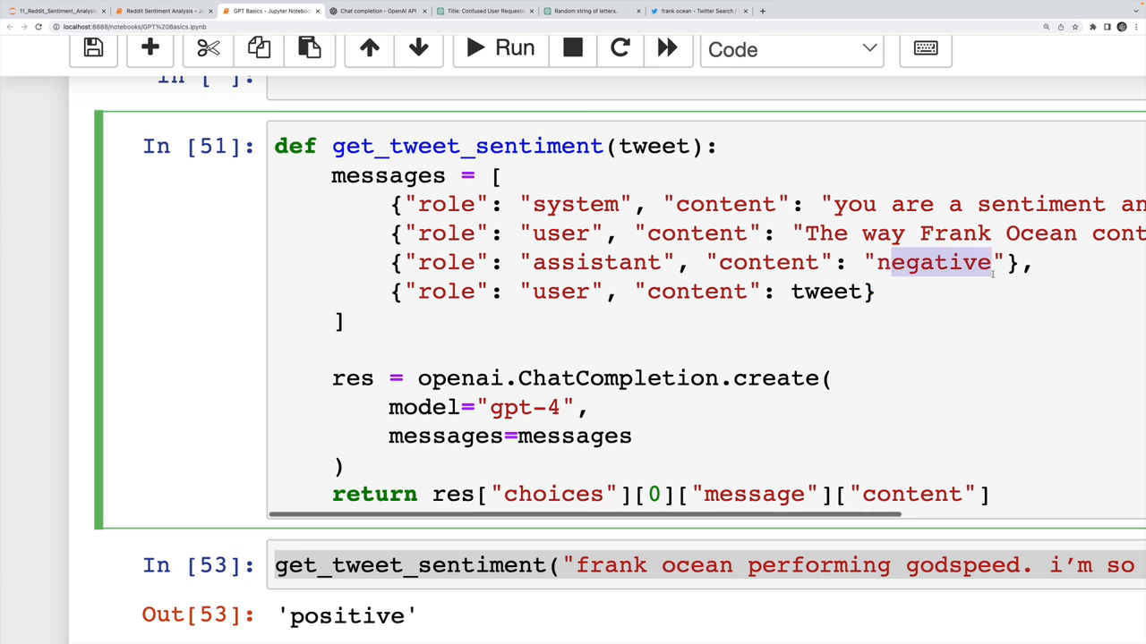
{"action": "scroll", "scroll_direction": "down", "scroll_amount": 3}
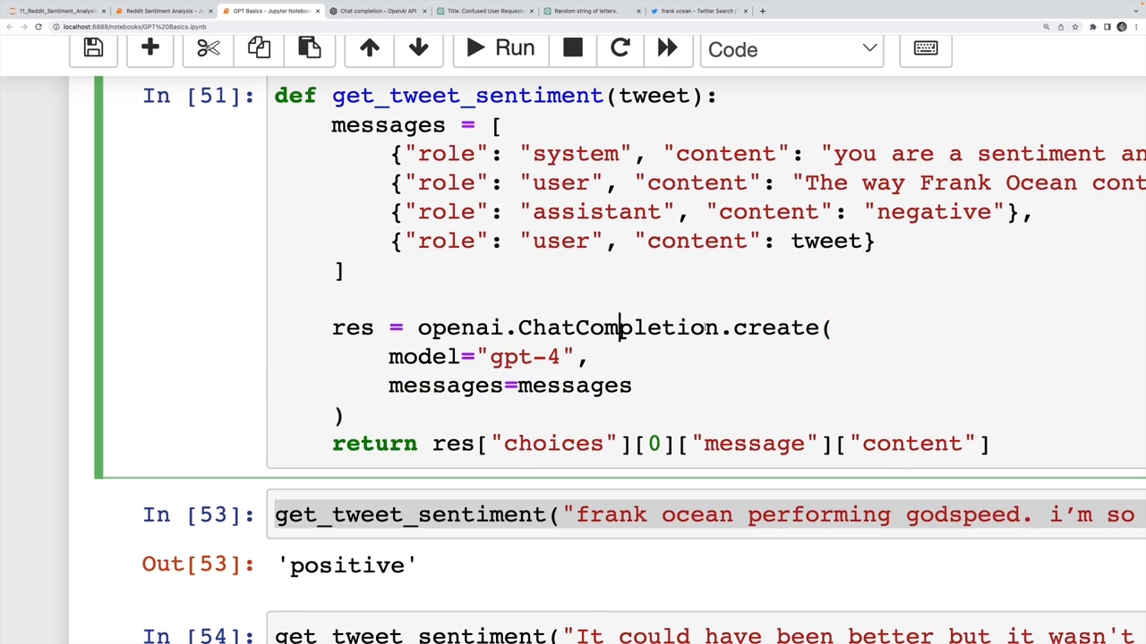
- Highlight the gpt-4 model name and review the 'positive' and 'neutral' sentiment results
{"action": "double_click", "coordinate": [523, 356]}
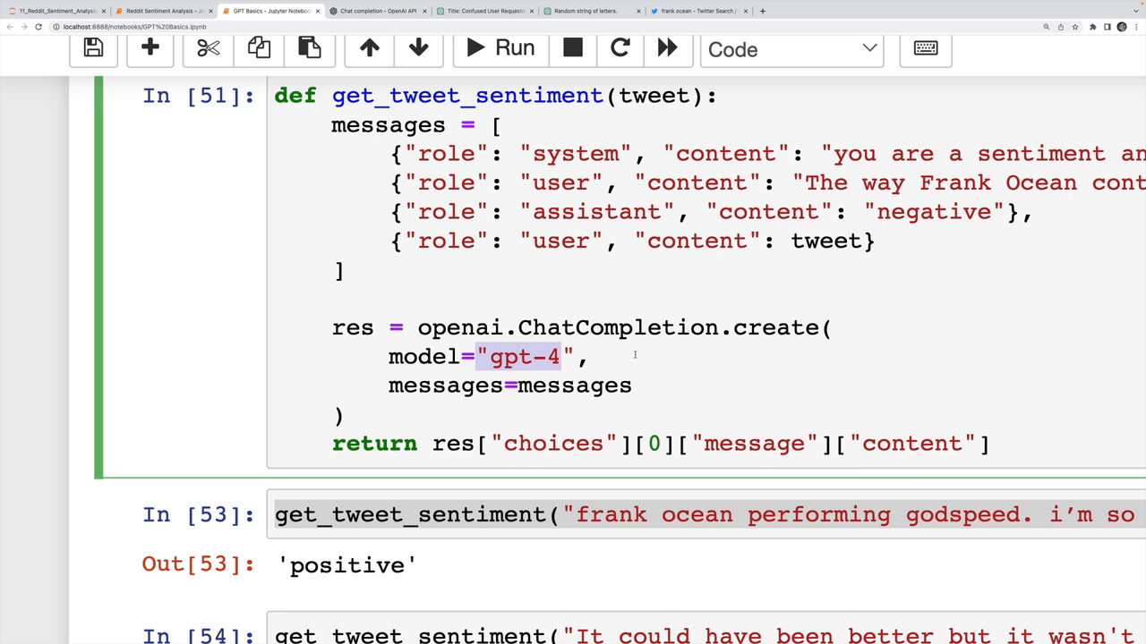
{"action": "scroll", "scroll_direction": "down", "scroll_amount": 3}
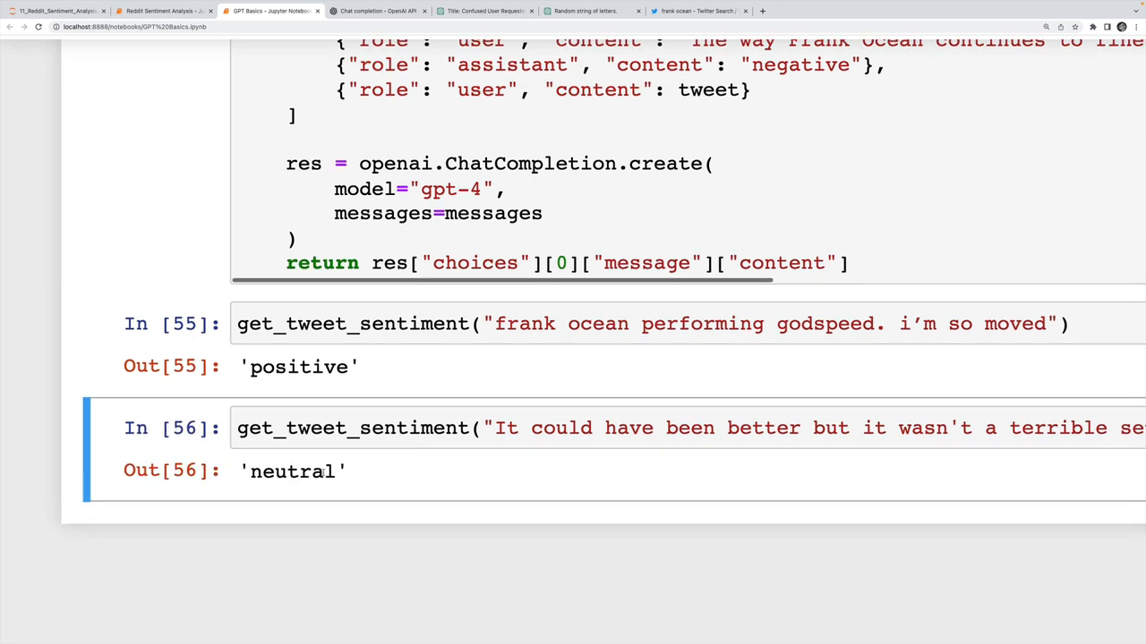
{"action": "scroll", "scroll_direction": "up", "scroll_amount": 3}
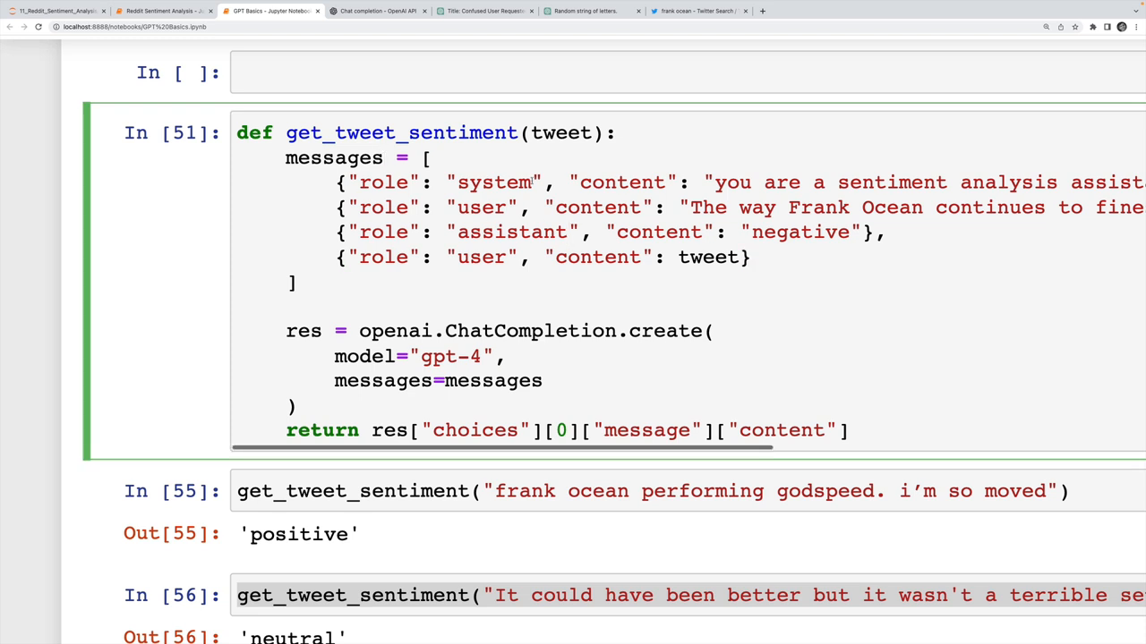
{"action": "mouse_move", "coordinate": [727, 245]}
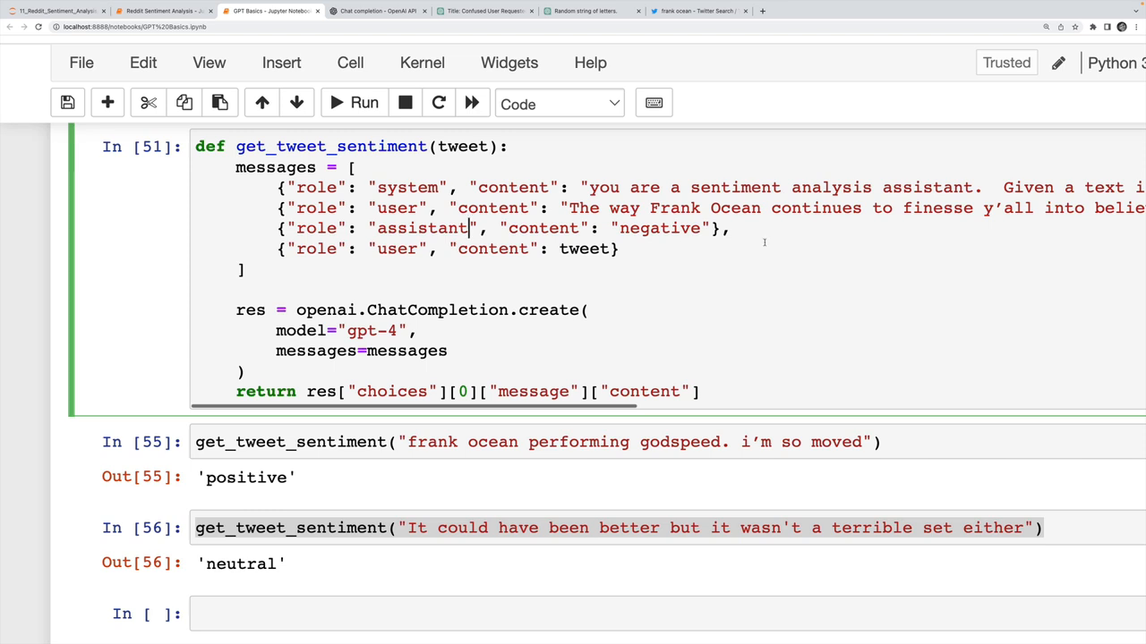
{"action": "scroll", "scroll_direction": "right", "scroll_amount": 3}
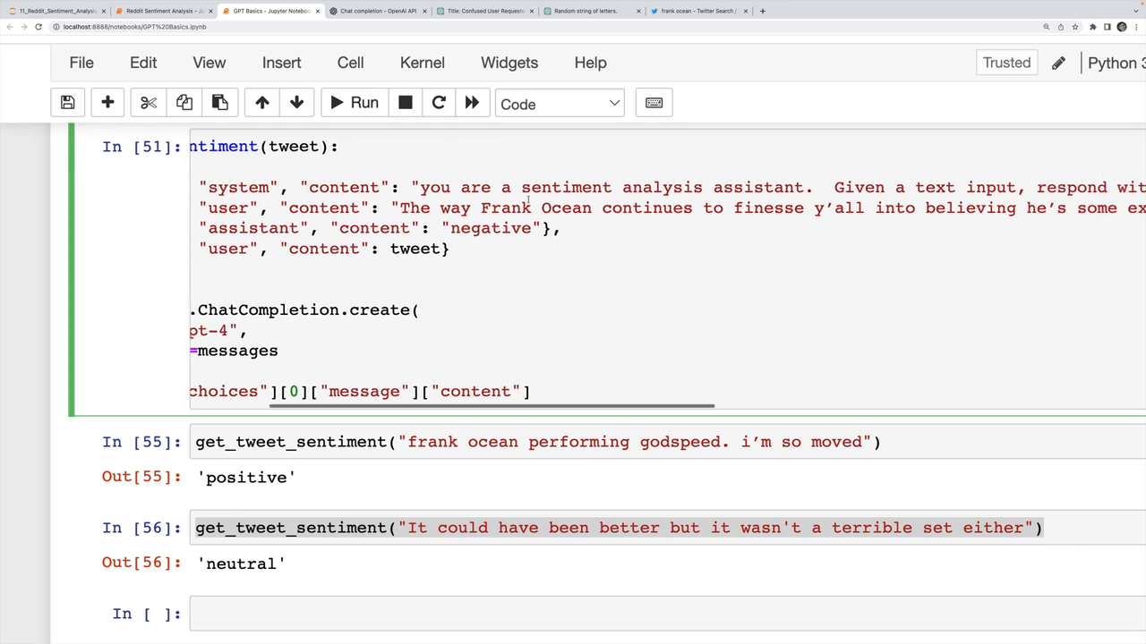